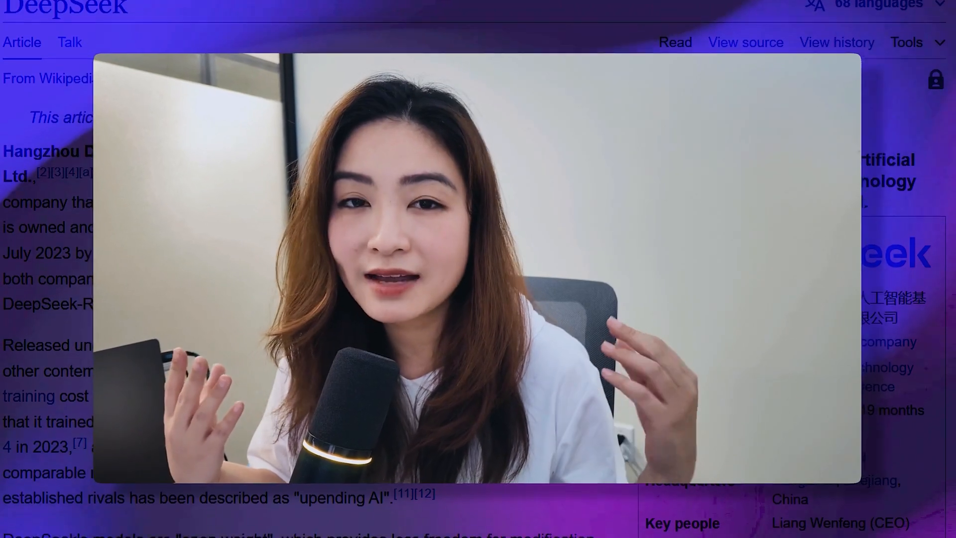
- Scroll the Quip outline to show the agenda and the 'What's DeepSeek' overview
scroll("down", 3)
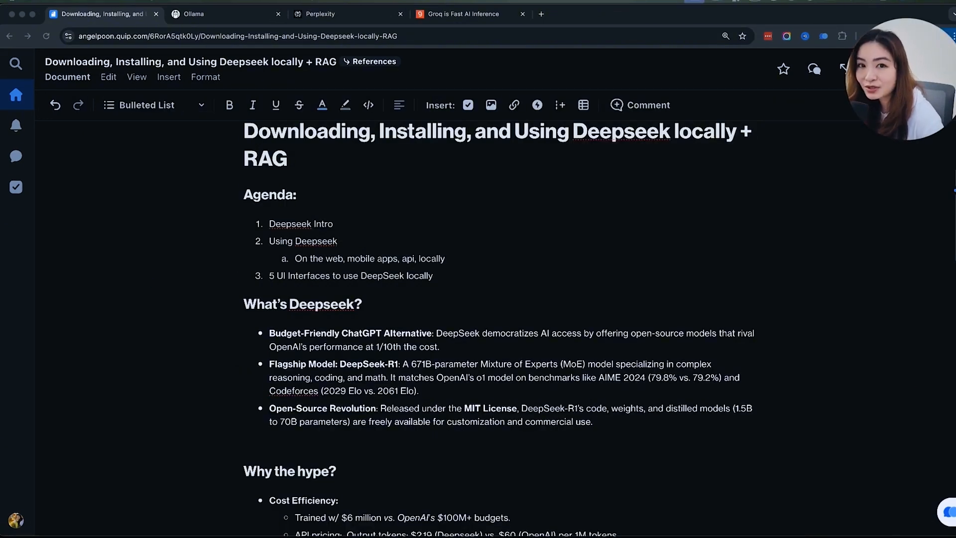
scroll("down", 3)
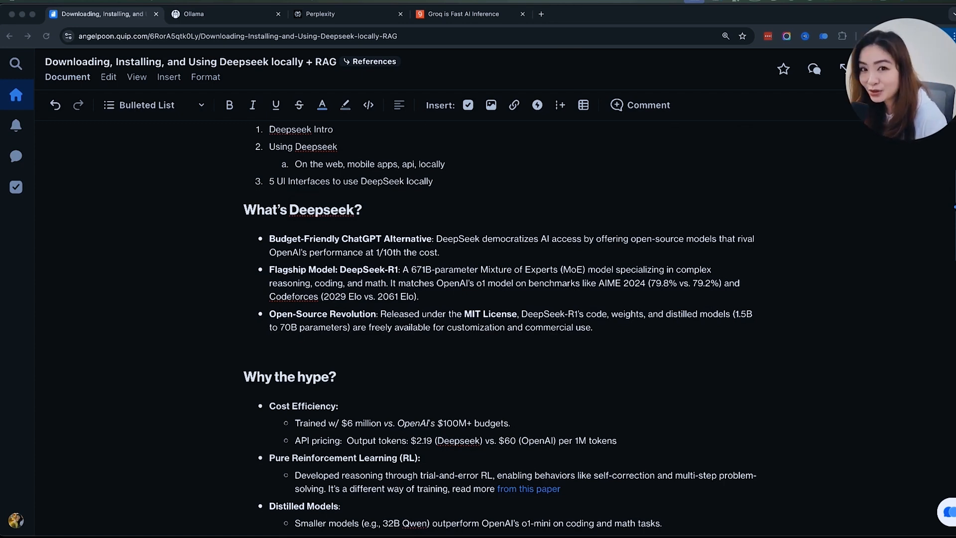
scroll("down", 3)
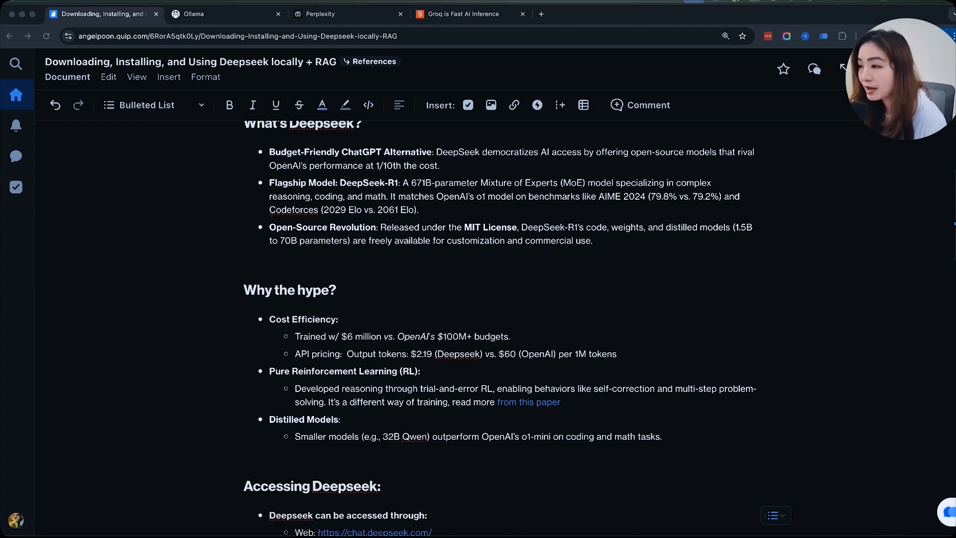
scroll("up", 3)
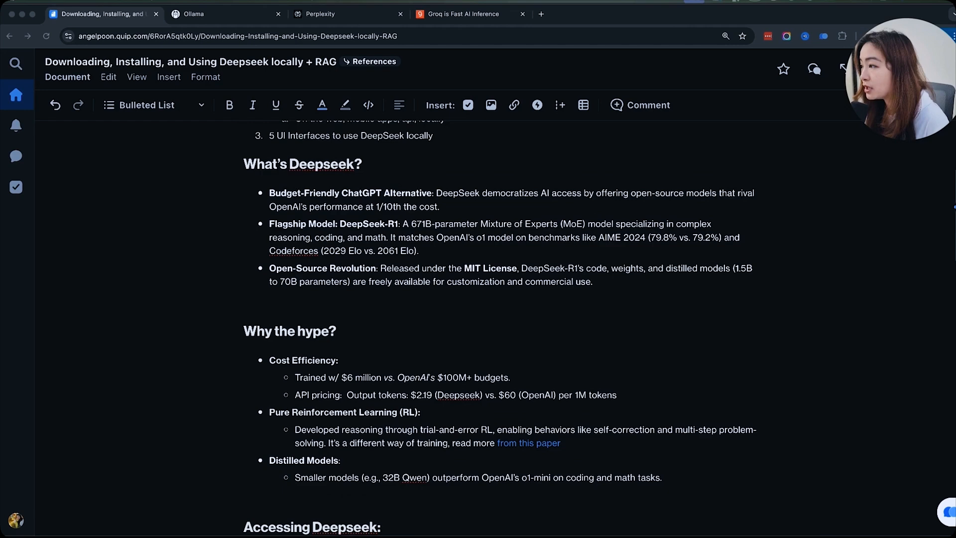
scroll("down", 3)
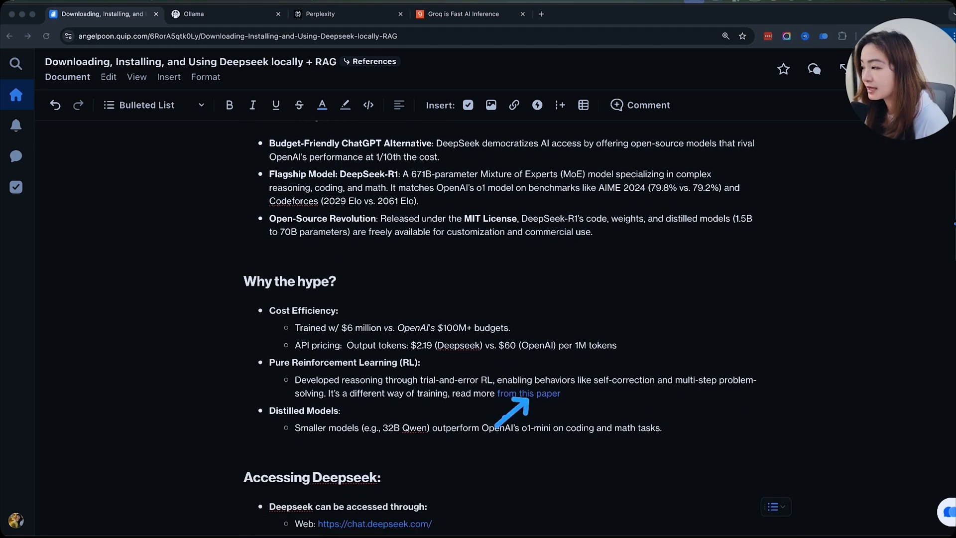
scroll("down", 3)
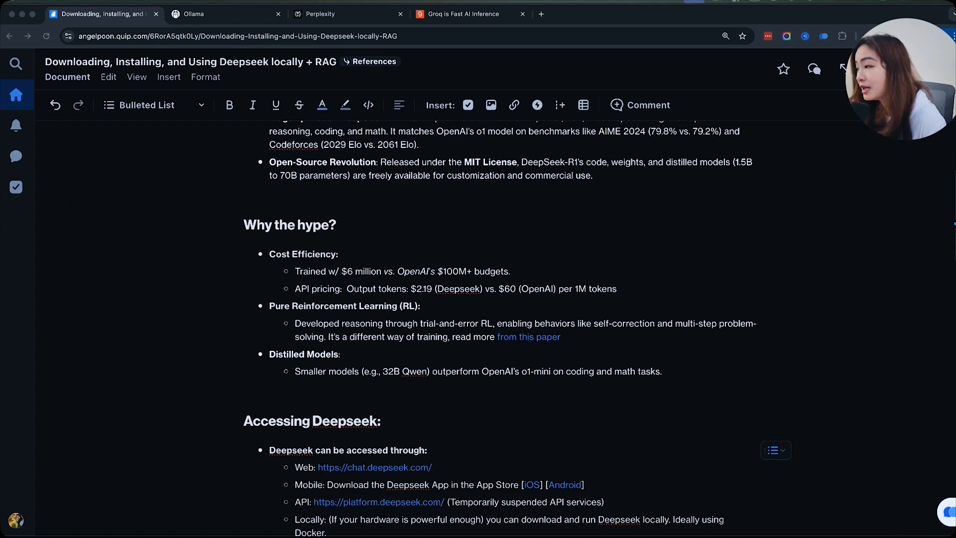
scroll("down", 3)
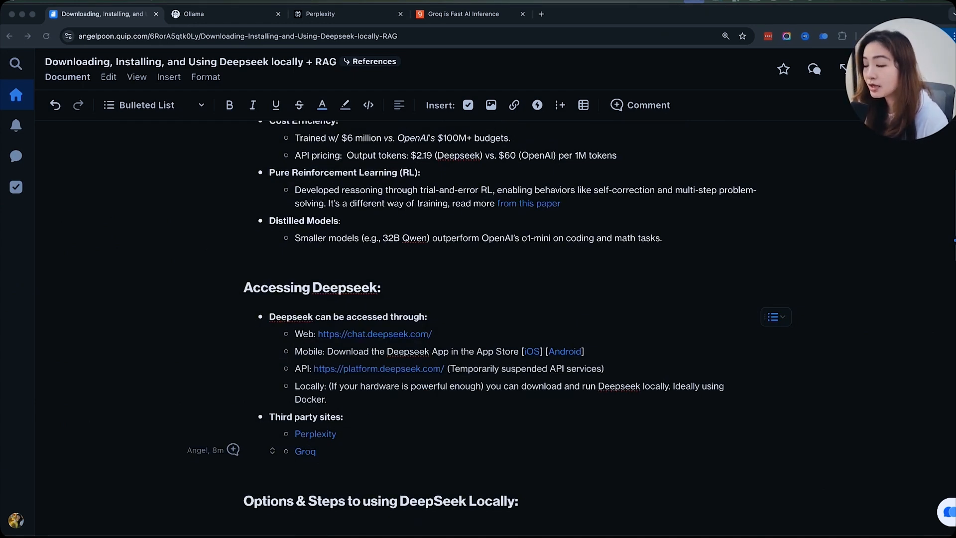
scroll("down", 3)
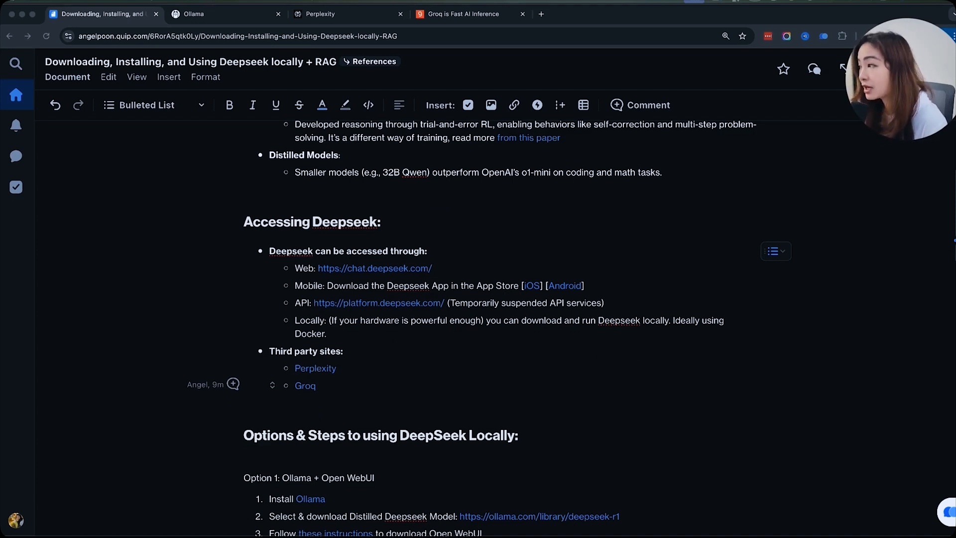
scroll("down", 3)
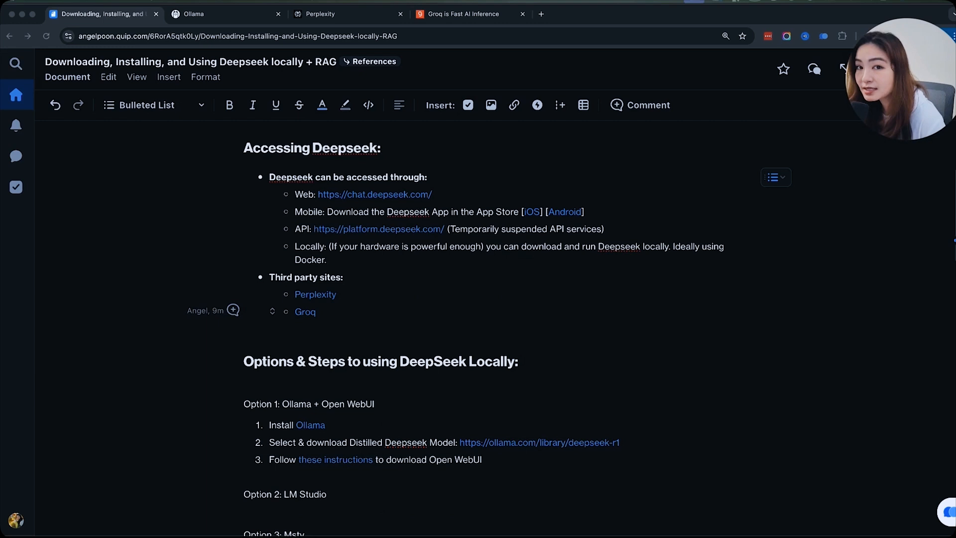
scroll("up", 3)
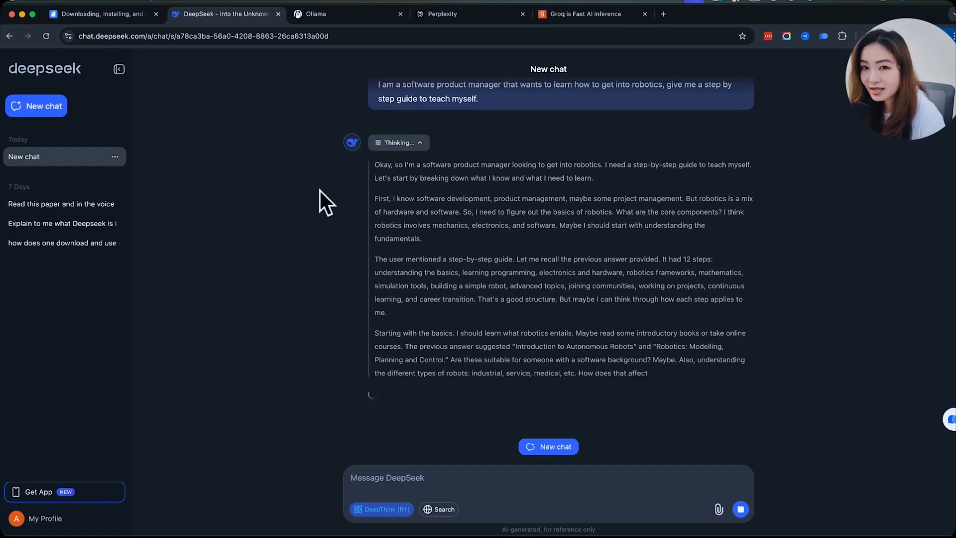
- Scroll through DeepSeek's twelve-step robotics guide down to the one-year learning timeline
scroll("down", 3)
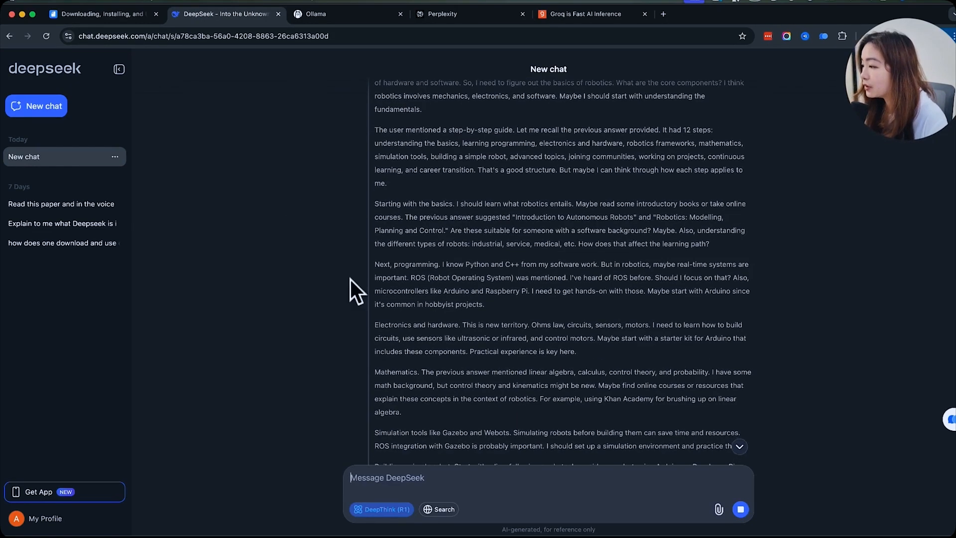
scroll("down", 3)
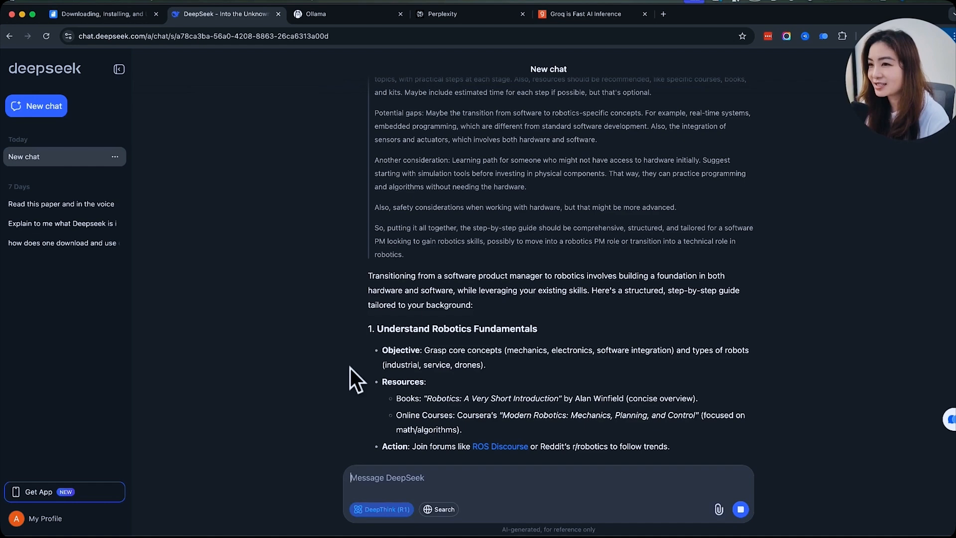
scroll("down", 3)
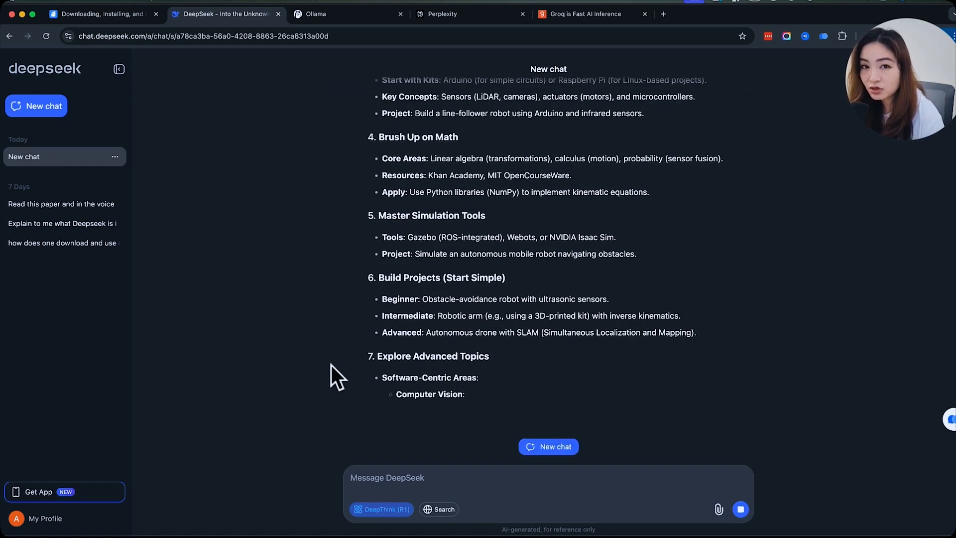
scroll("down", 3)
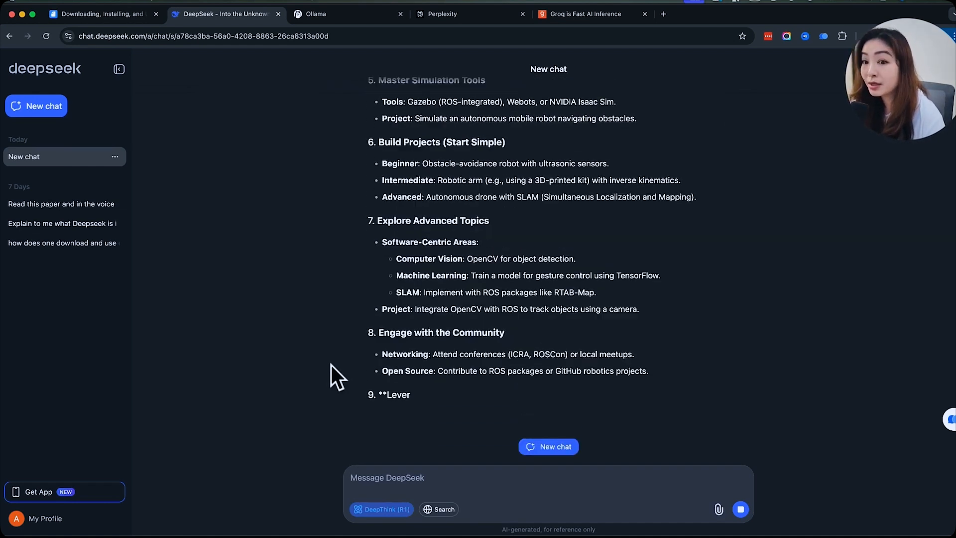
scroll("down", 3)
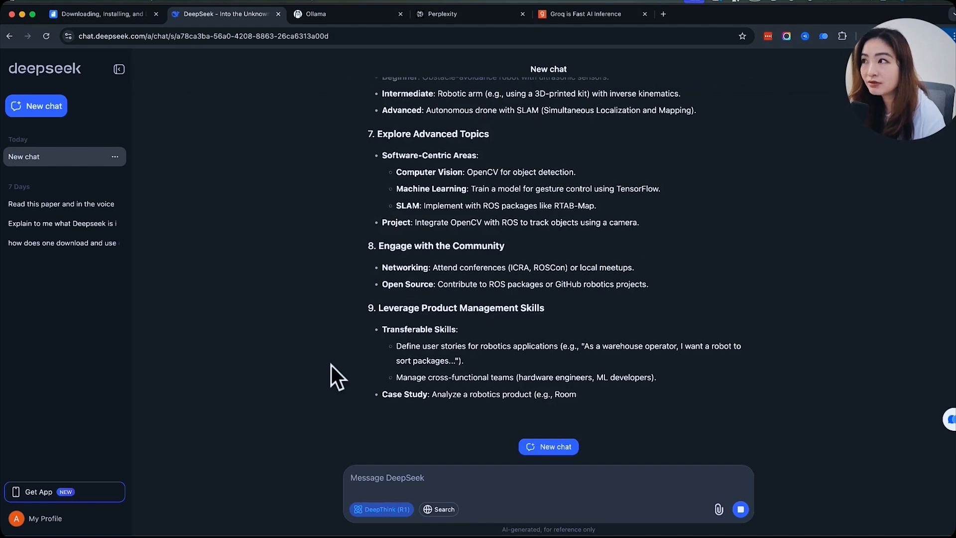
scroll("down", 3)
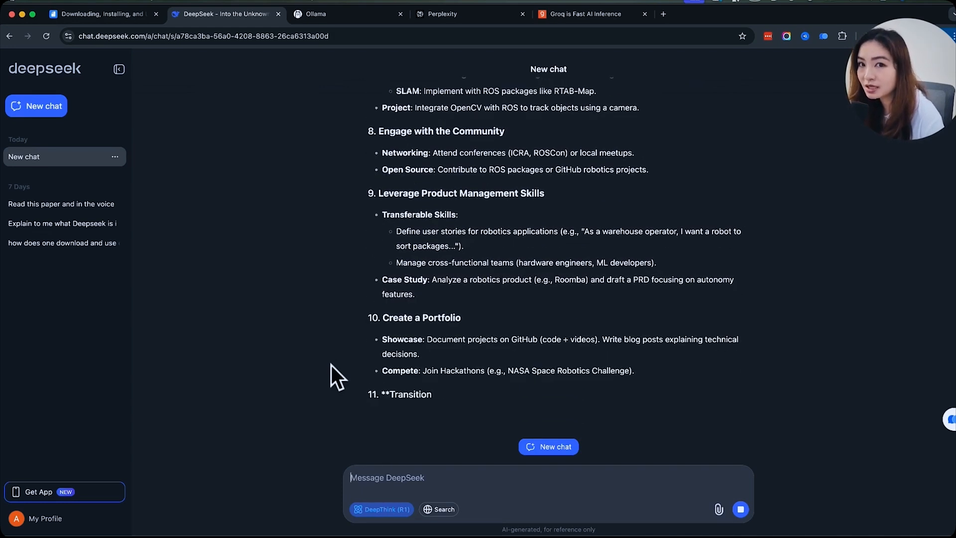
scroll("down", 3)
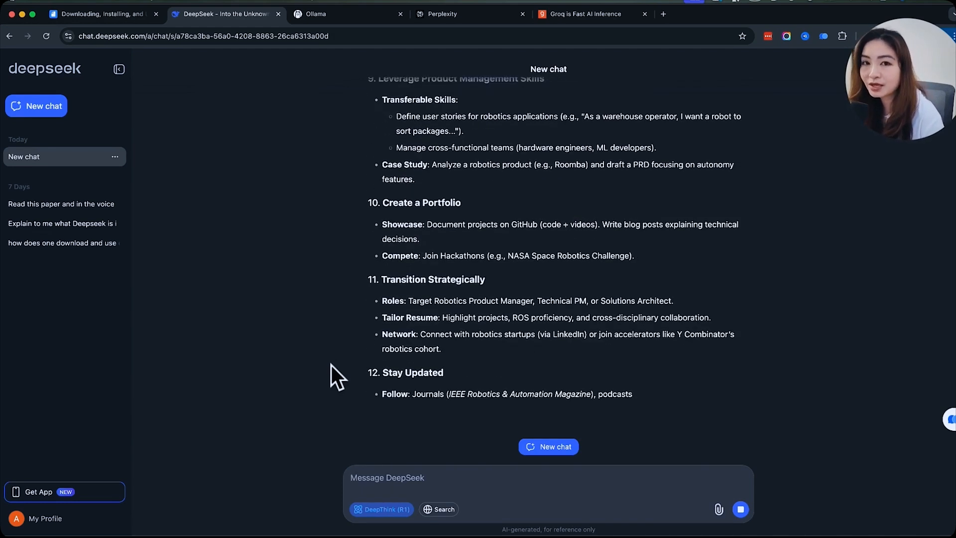
scroll("down", 3)
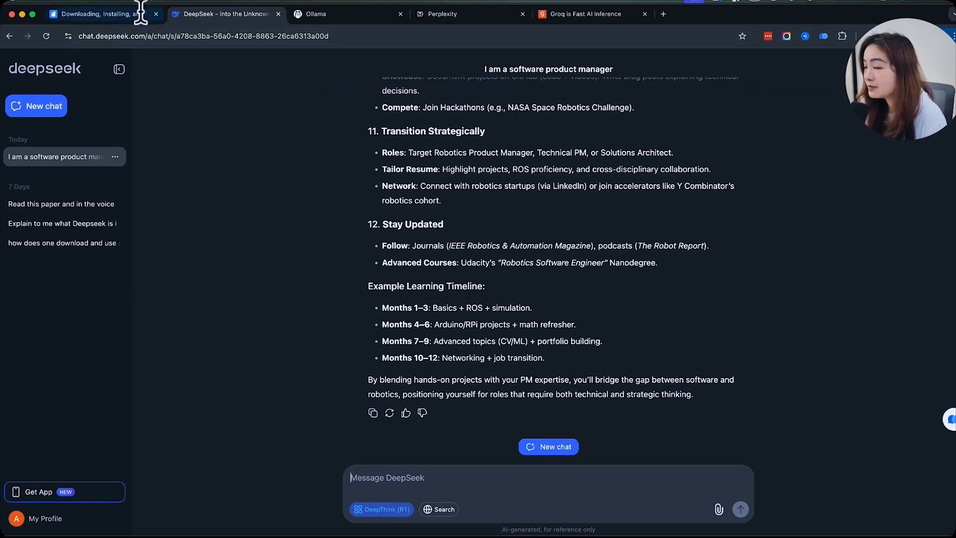
- Show the DeepSeek API platform page and the Ollama model library
left_click(103, 13)
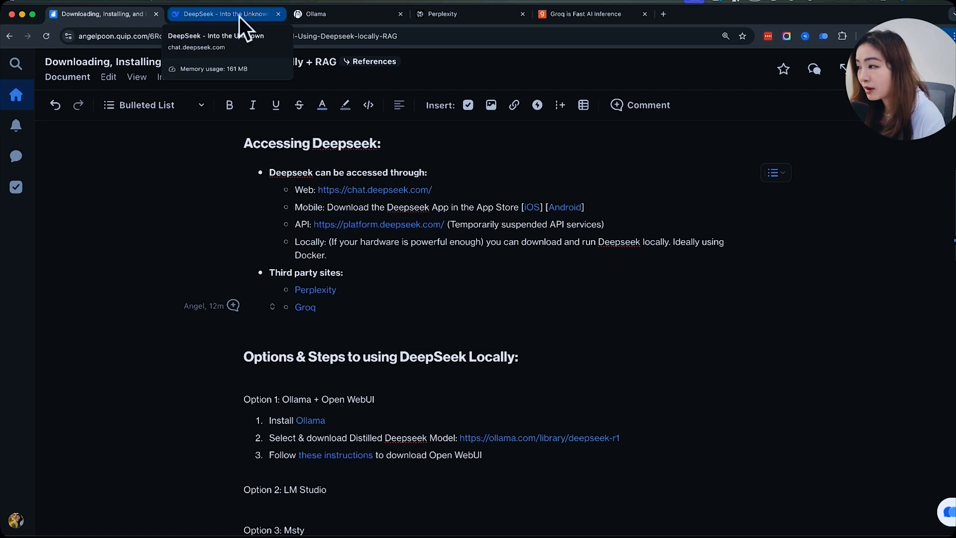
left_click(101, 14)
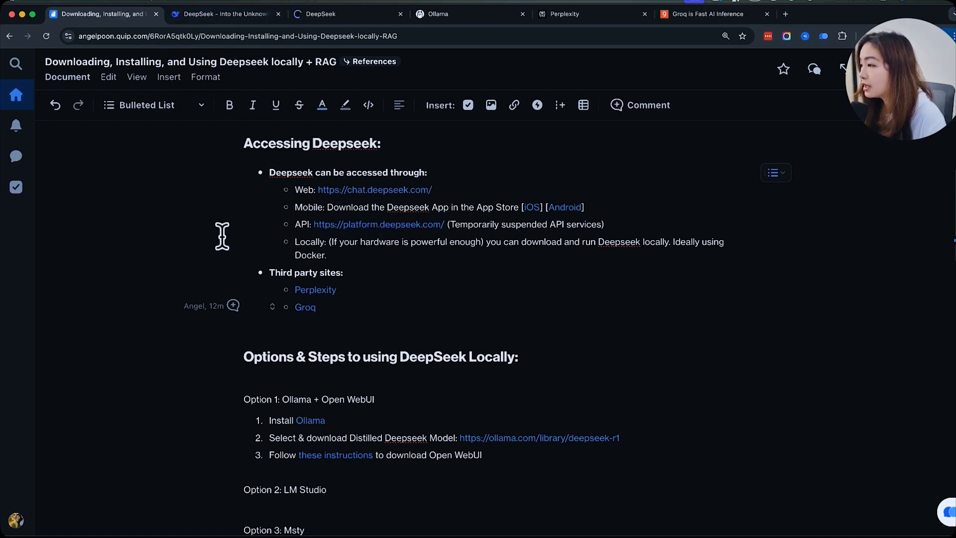
left_click(332, 14)
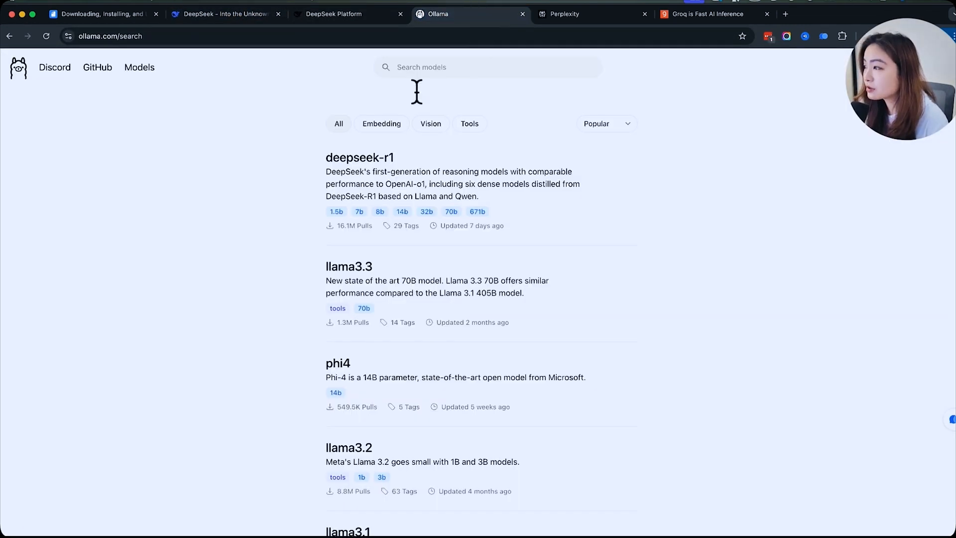
- Set Perplexity's search mode to Reasoning with R1, then return to the Quip outline
left_click(588, 14)
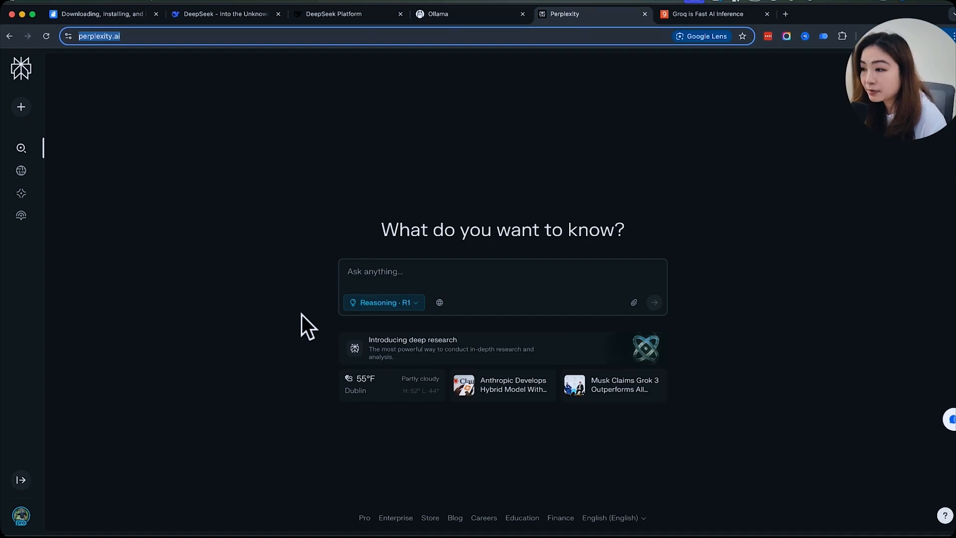
left_click(383, 302)
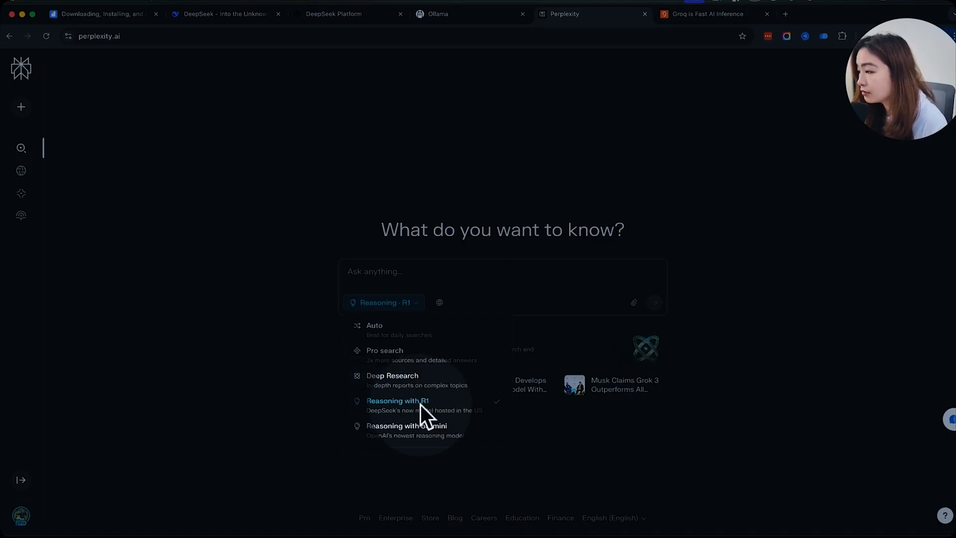
left_click(397, 401)
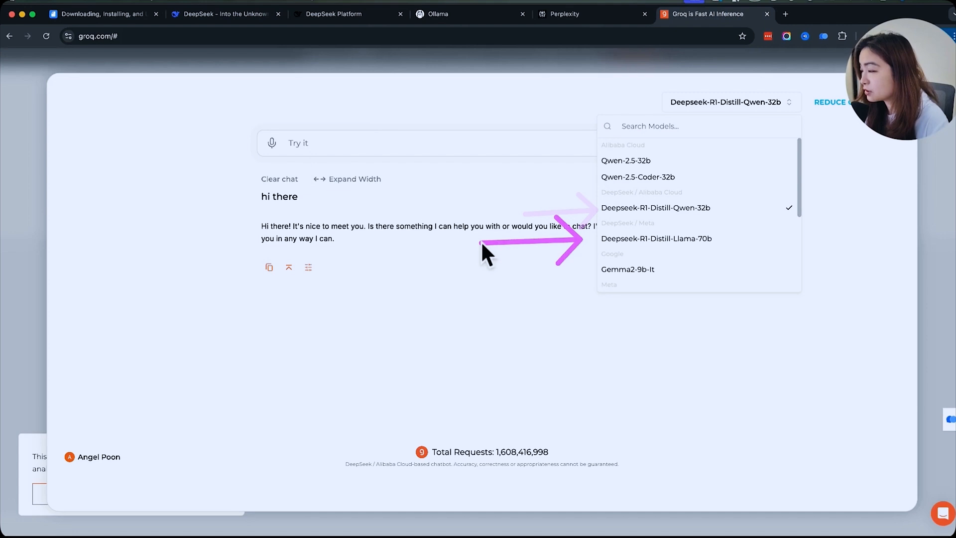
left_click(103, 14)
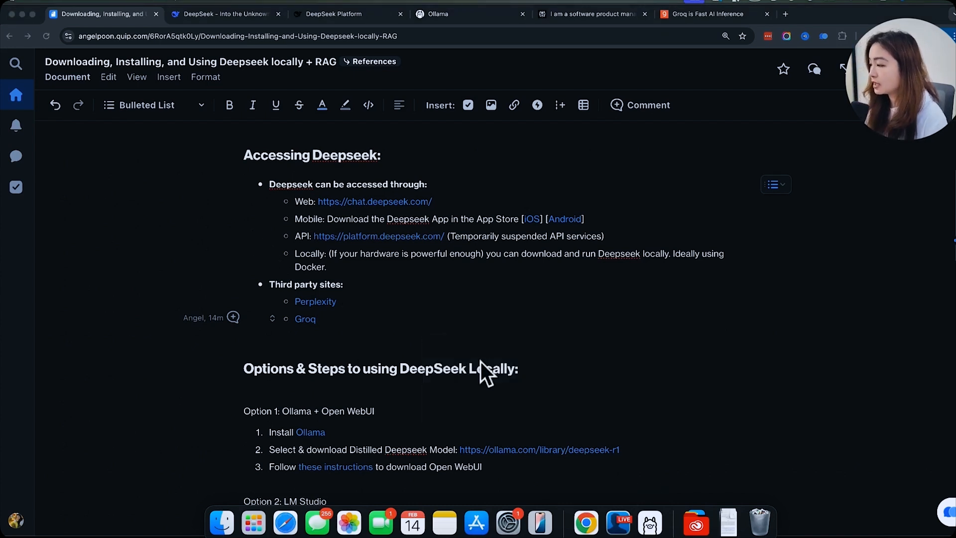
- Open Ollama's deepseek-r1 model page and move the download terminal window aside
left_click(226, 13)
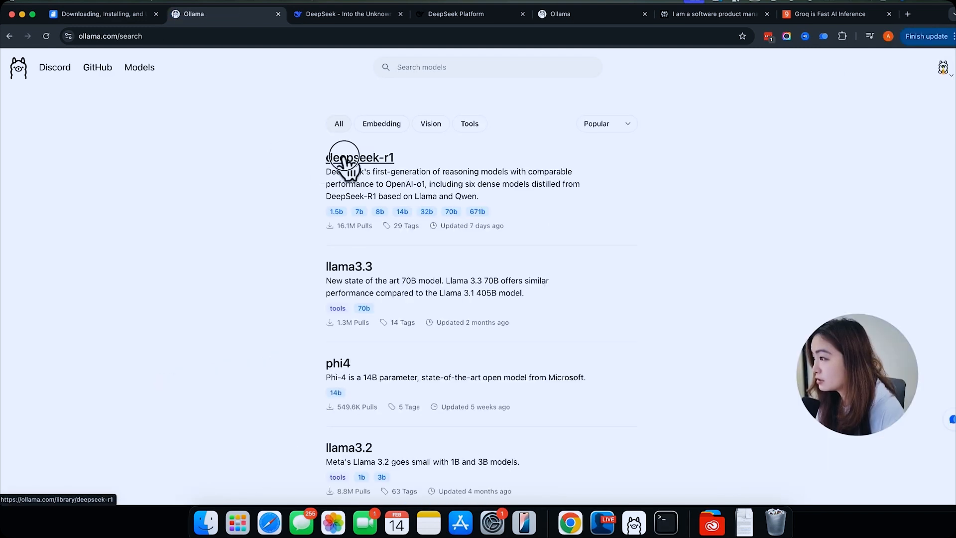
left_click(359, 157)
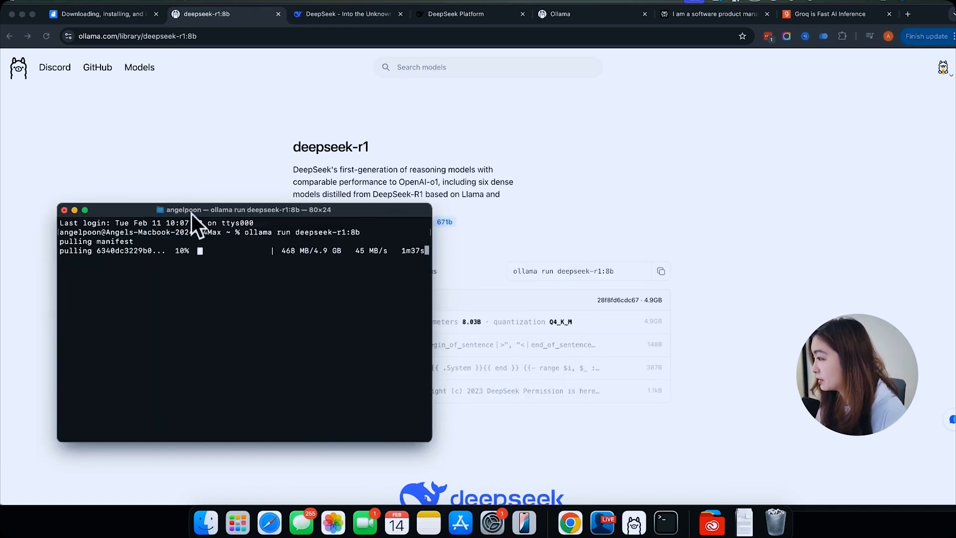
left_click_drag(244, 209, 311, 105)
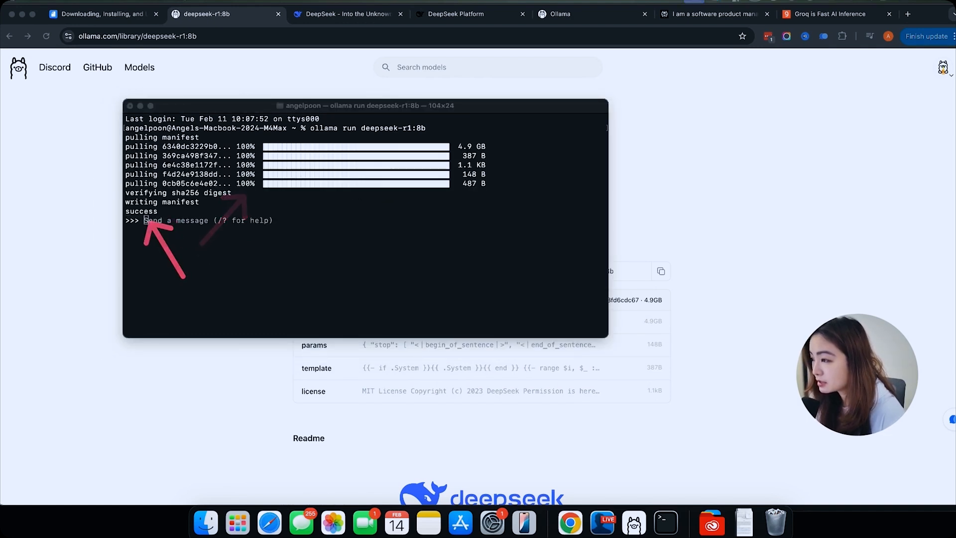
- Ask local deepseek-r1:8b for a step-by-step robotics learning plan and read the reply
type("I am a software product manager that wants to learn how to get into robotics, give me a step by step guide to teach myself.")
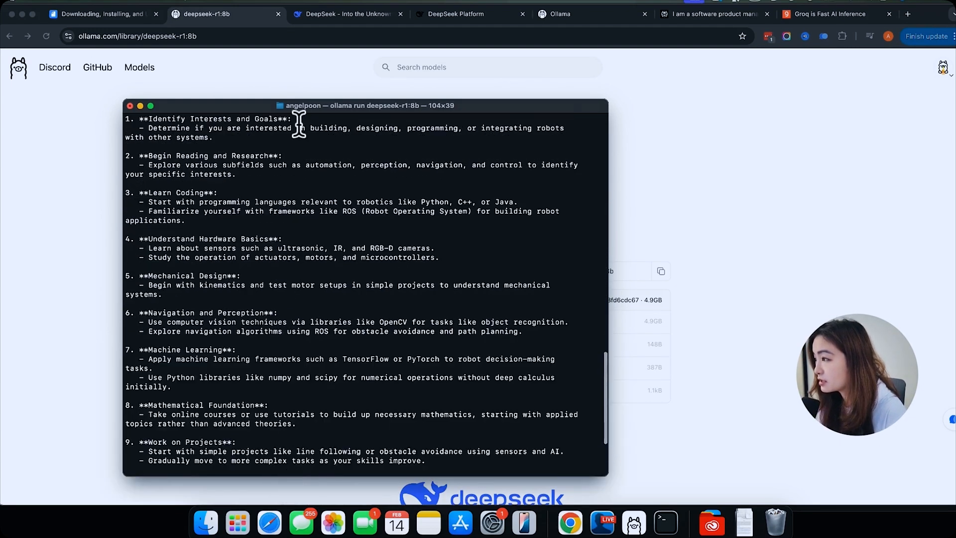
scroll("down", 3)
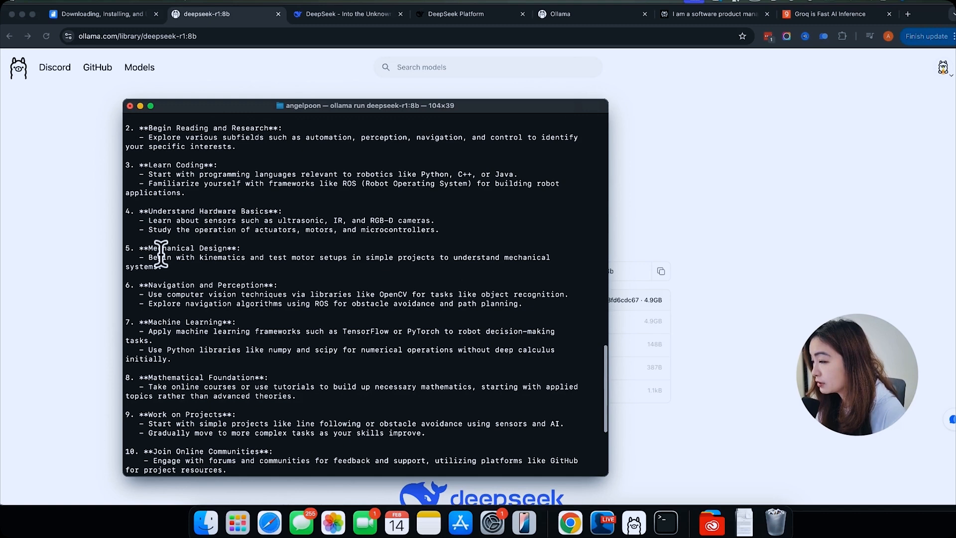
scroll("down", 3)
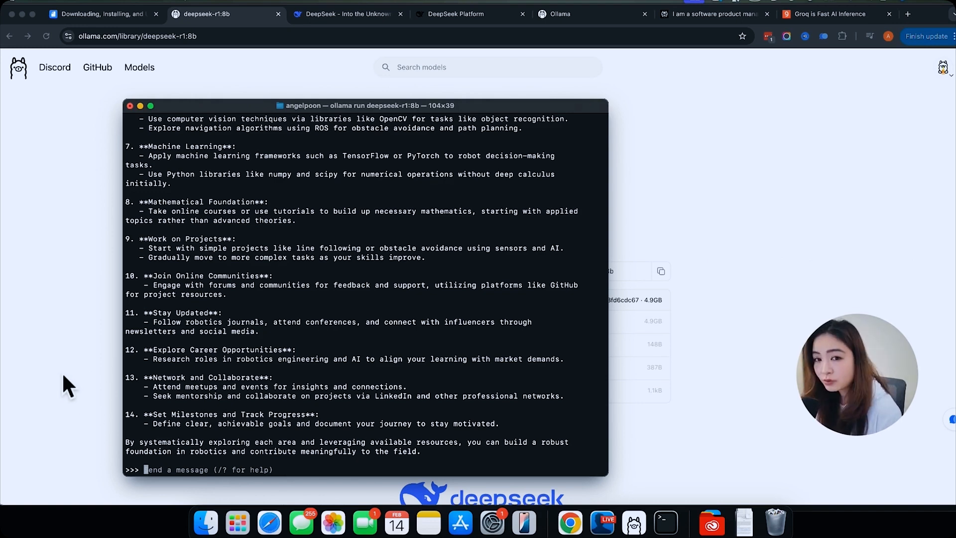
left_click(102, 14)
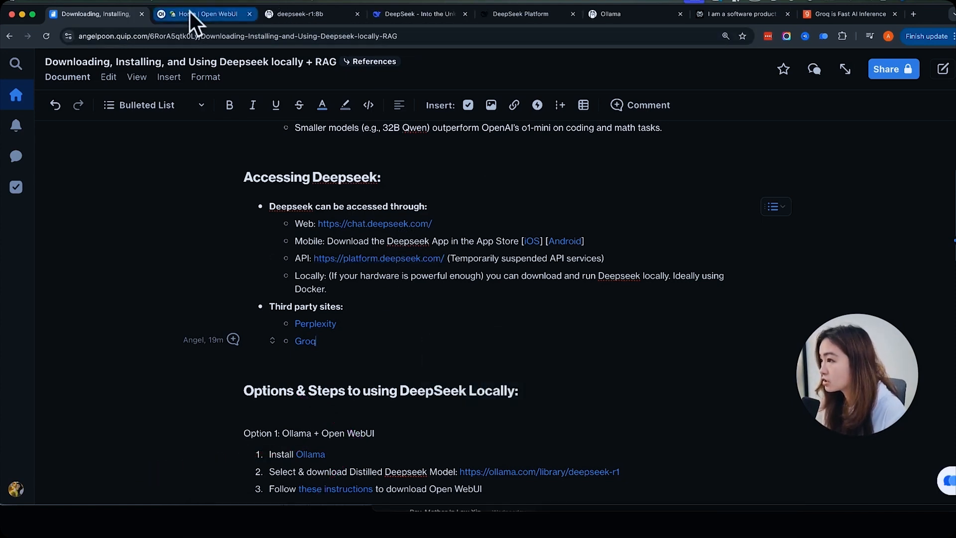
- Find the bundled-Ollama Open WebUI command in the docs and load localhost:3000/auth
left_click(205, 13)
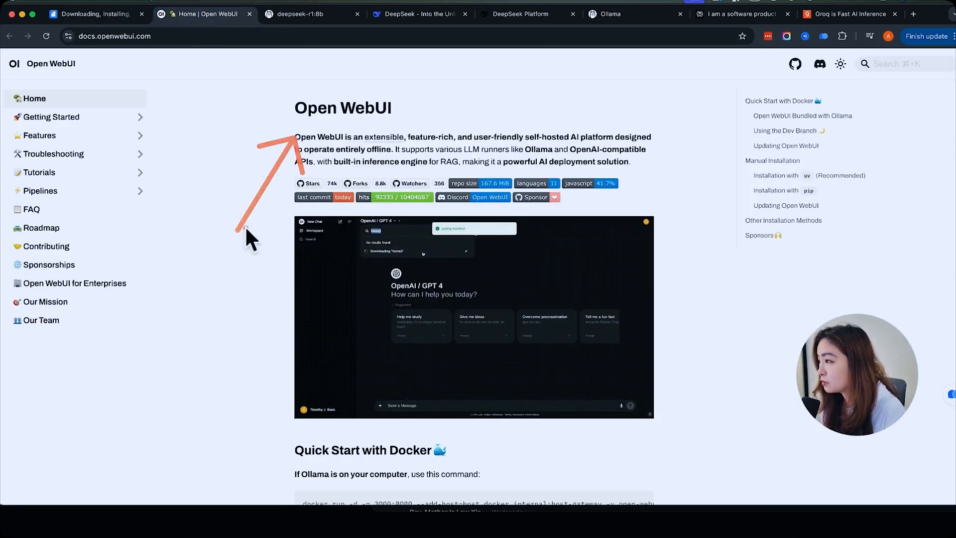
scroll("down", 3)
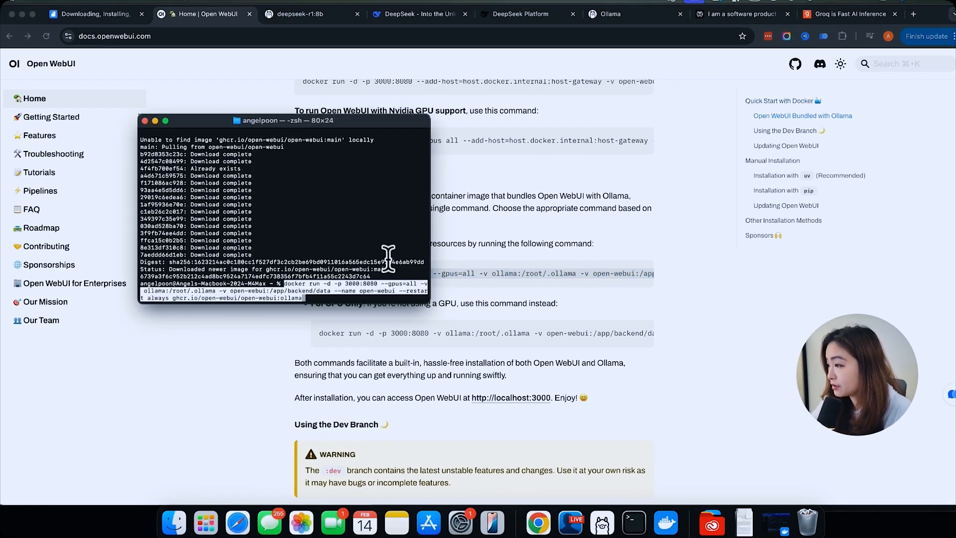
left_click(281, 14)
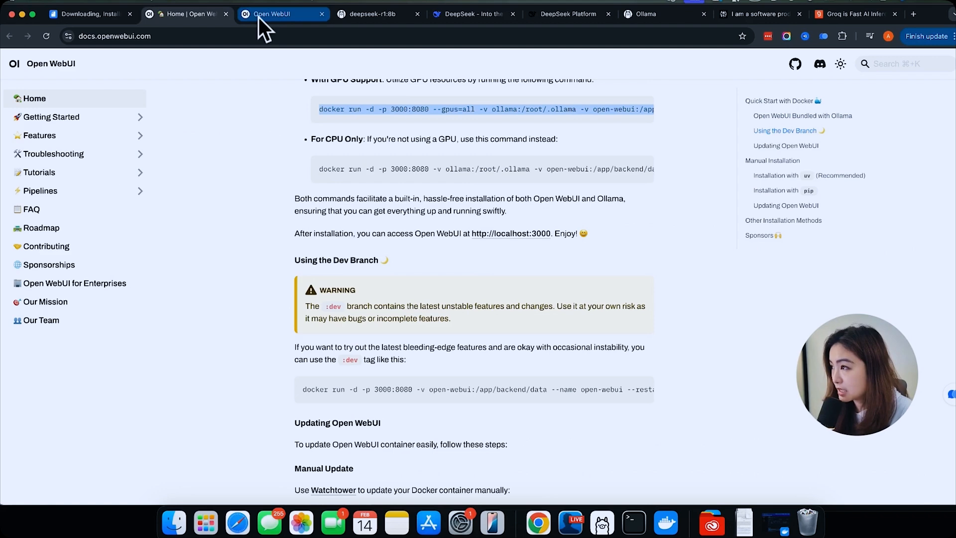
type("localhost:3000/auth")
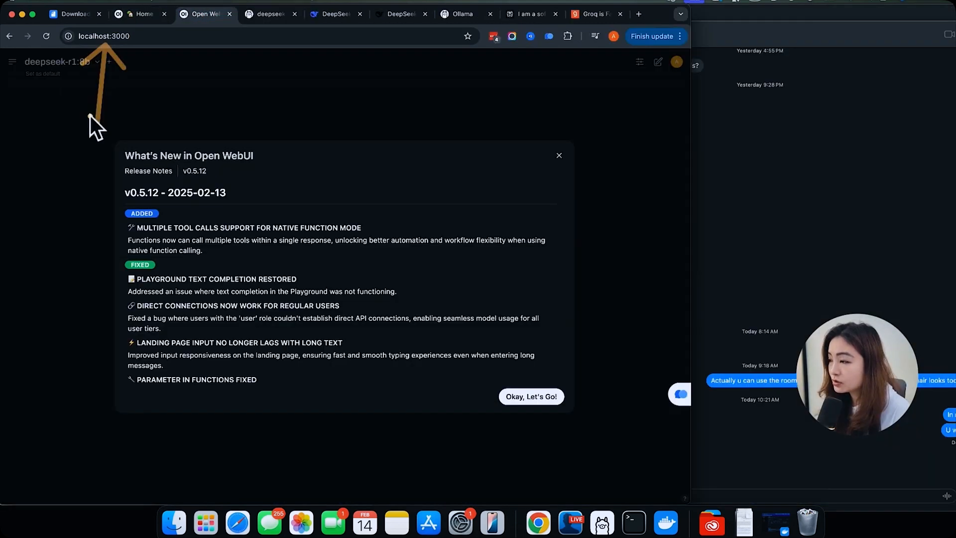
mouse_move(467, 332)
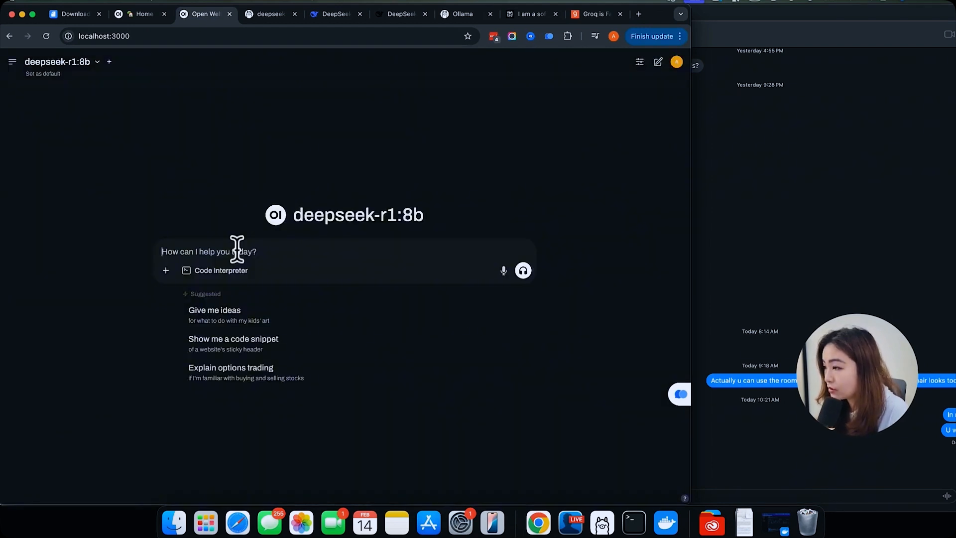
- Show the Open WebUI chat list beside the deepseek-r1:8b chat screen
left_click(12, 61)
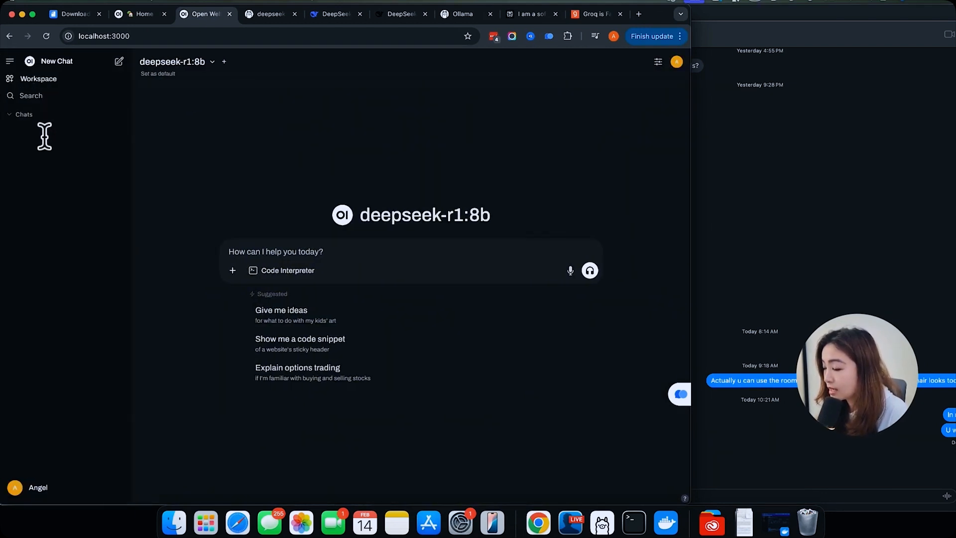
- Hide the chat list, choose deepseek-r1:70b, and send the robotics self-study prompt
left_click(10, 60)
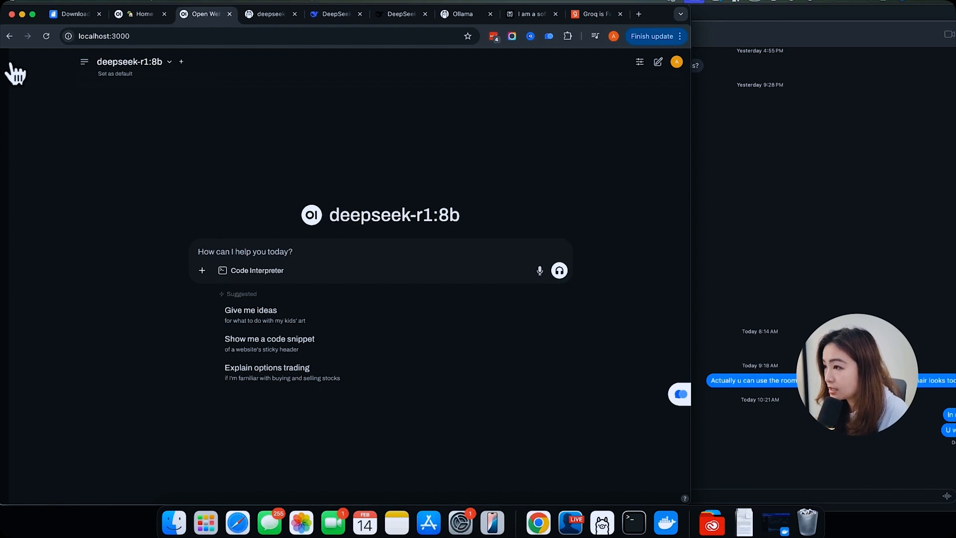
left_click(201, 270)
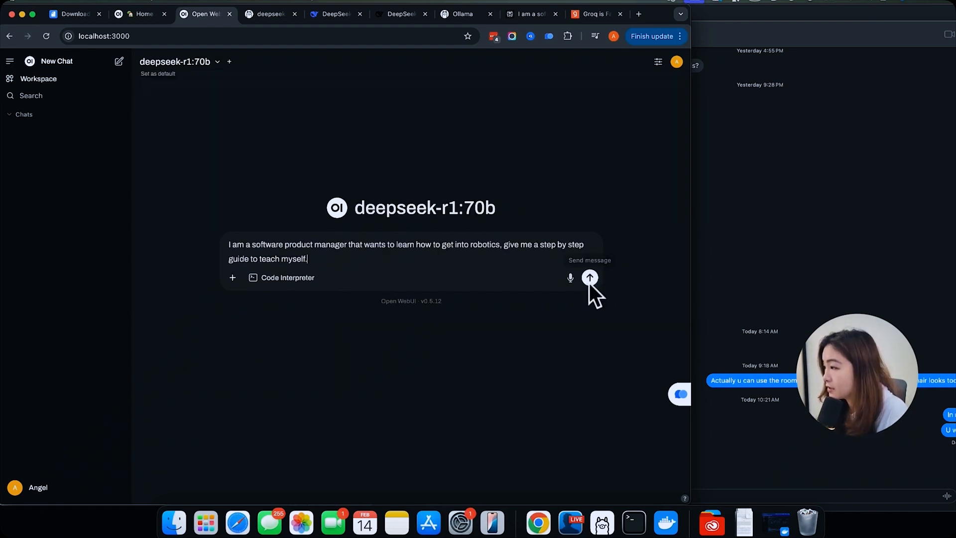
left_click(589, 277)
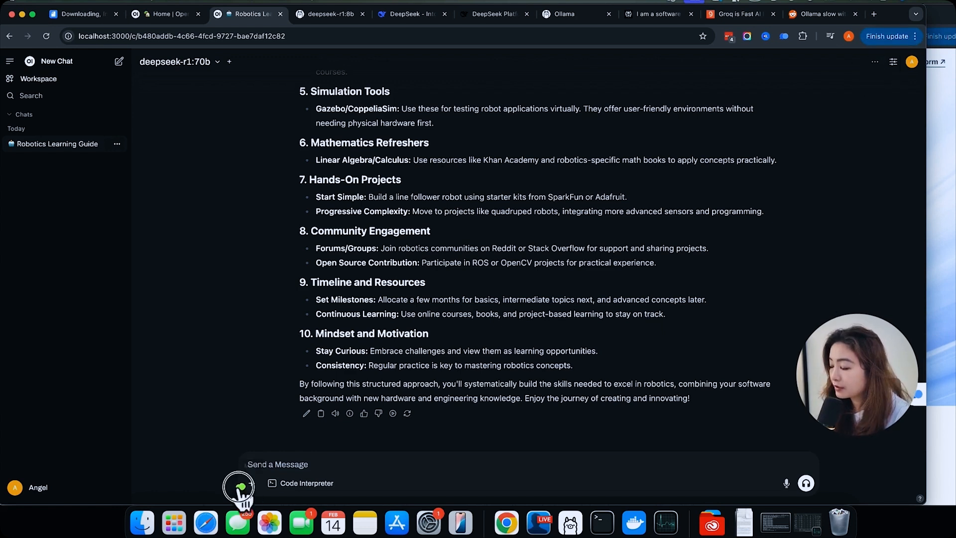
- Review the finished robotics guide with the sidebar toggled, then switch to lmstudio.ai
left_click(251, 483)
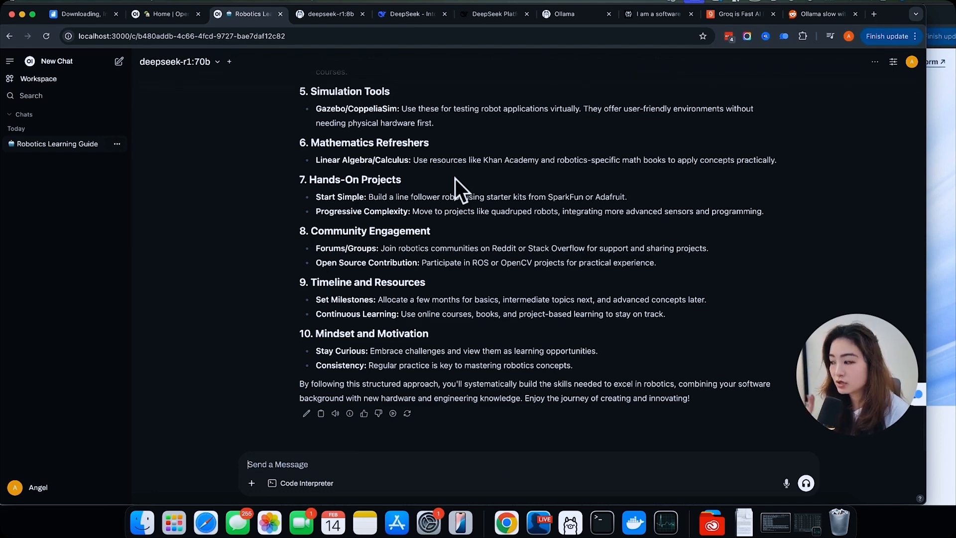
left_click(10, 60)
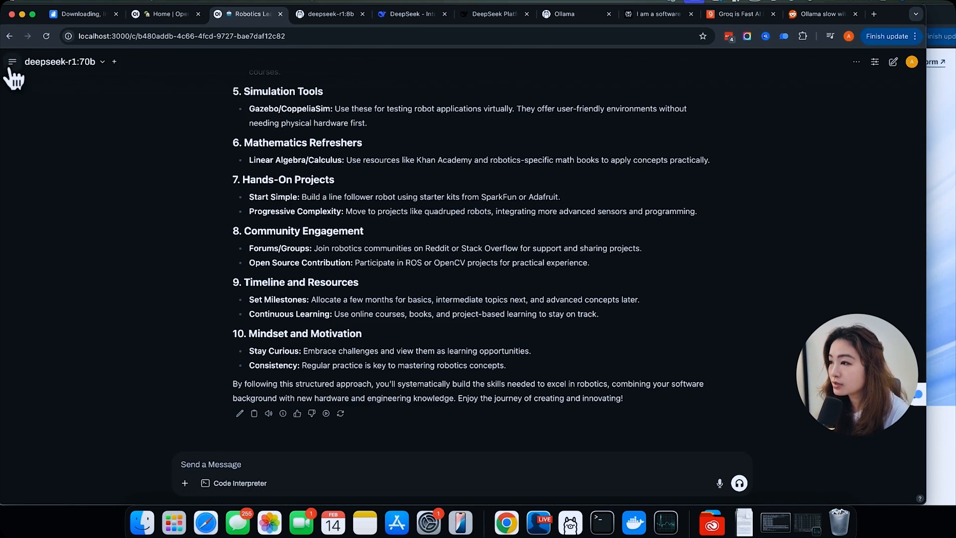
left_click(12, 61)
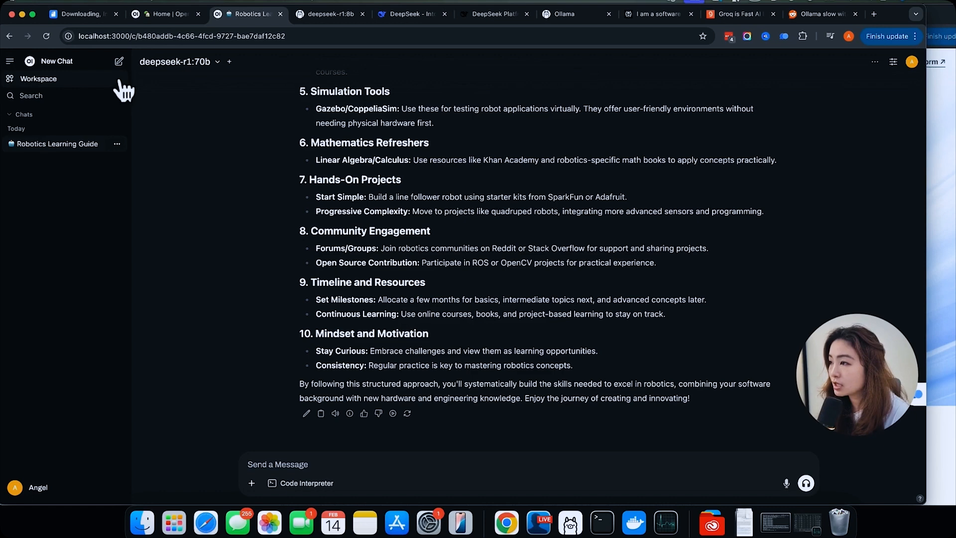
mouse_move(332, 201)
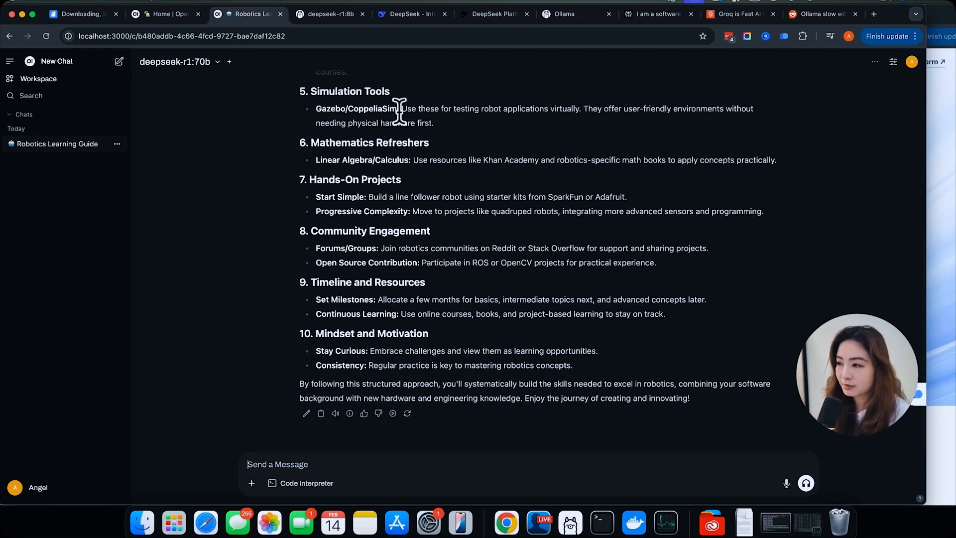
left_click(82, 14)
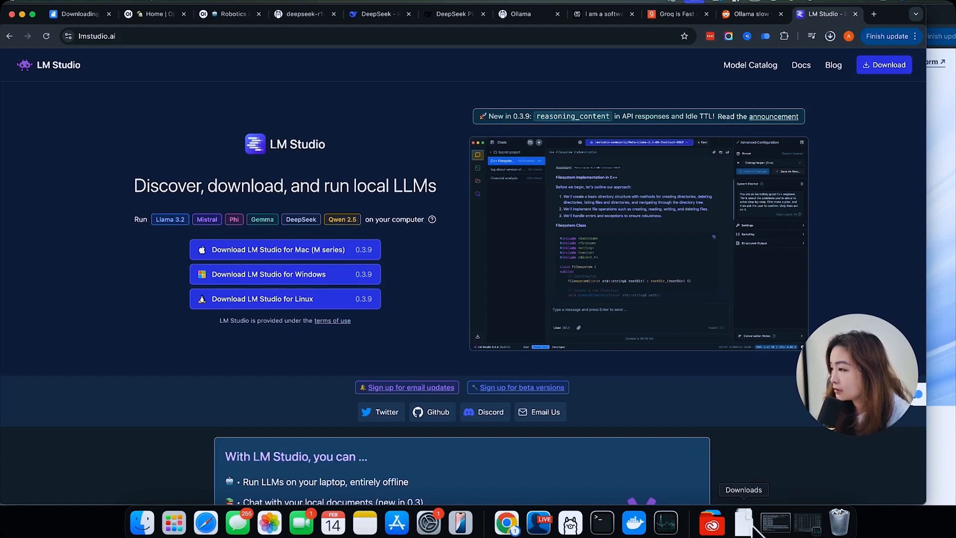
- Launch LM Studio and download DeepSeek R1 Distilled (Qwen 7B), 4.68 GB
left_click(283, 250)
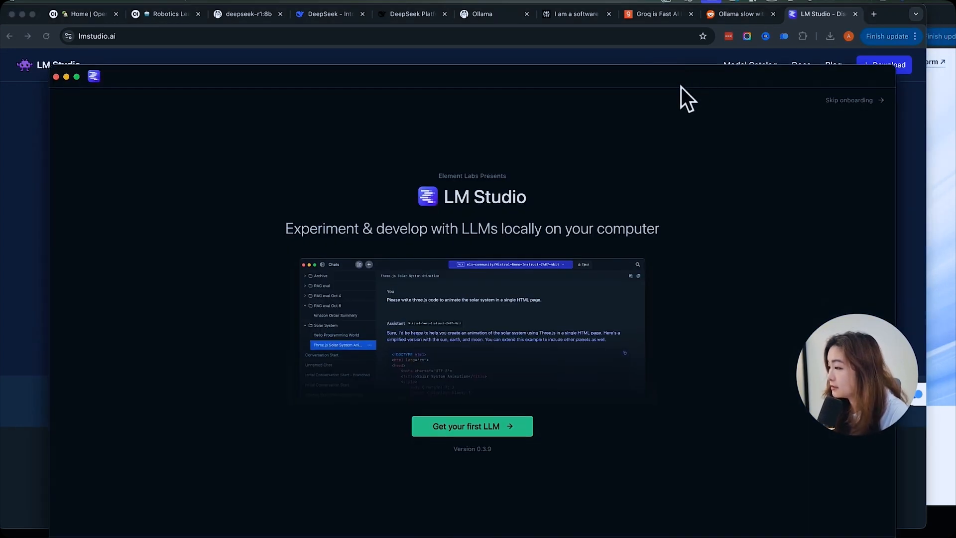
left_click(471, 426)
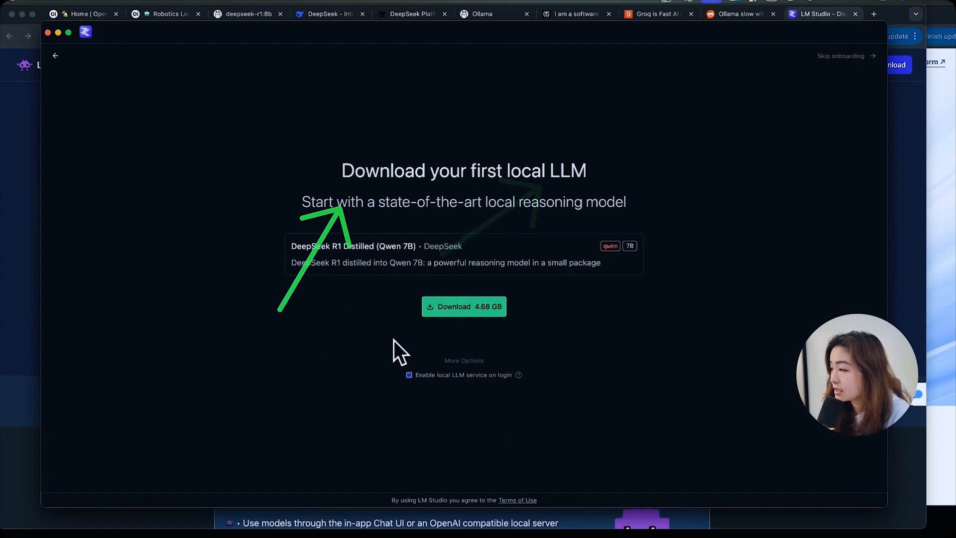
left_click(462, 306)
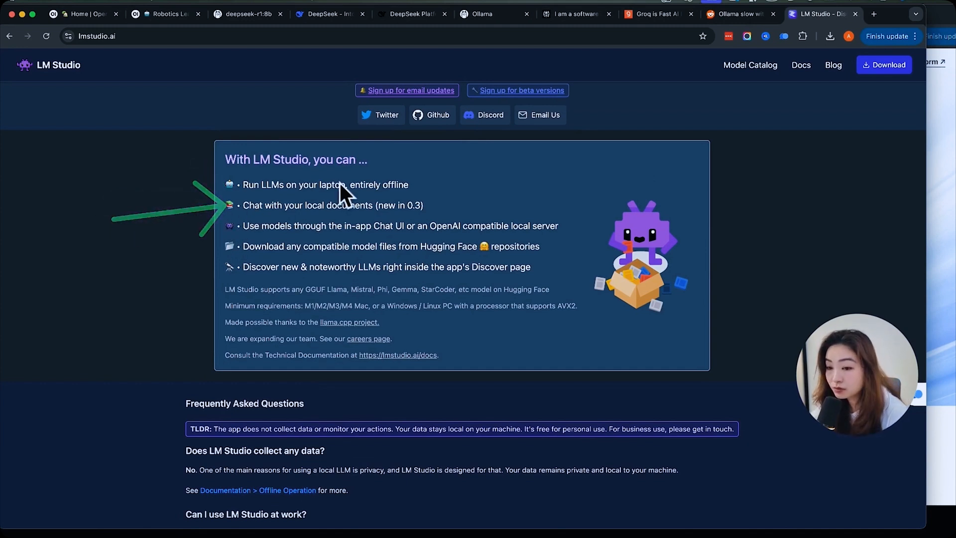
mouse_move(101, 244)
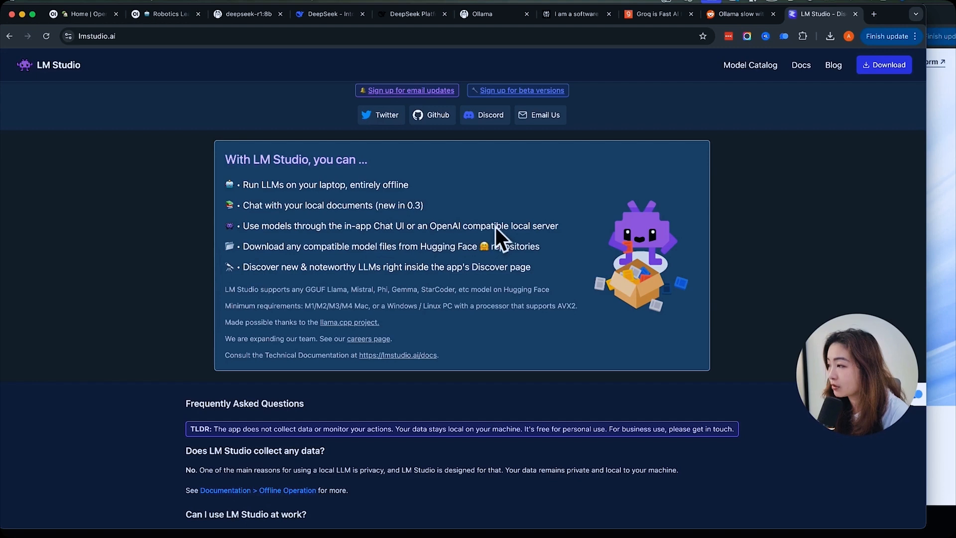
scroll("down", 3)
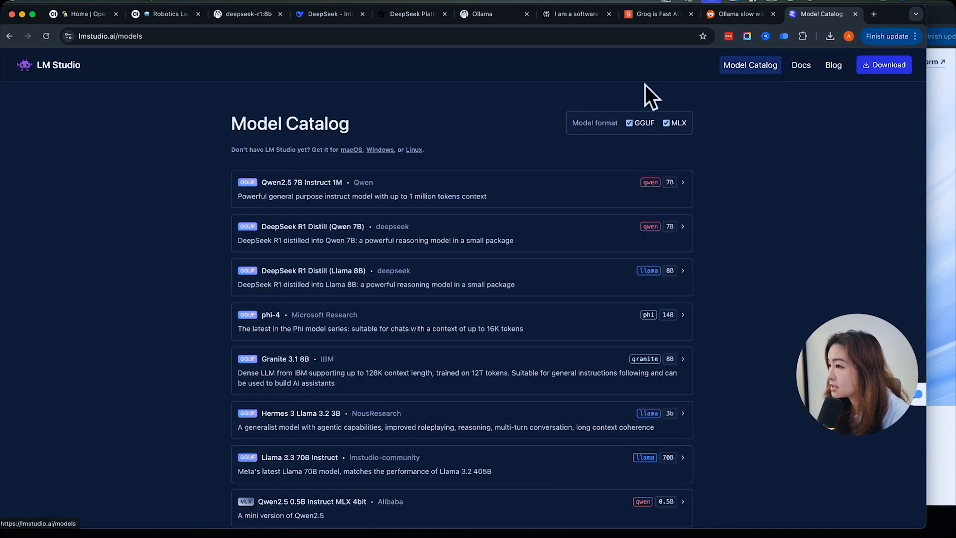
scroll("down", 3)
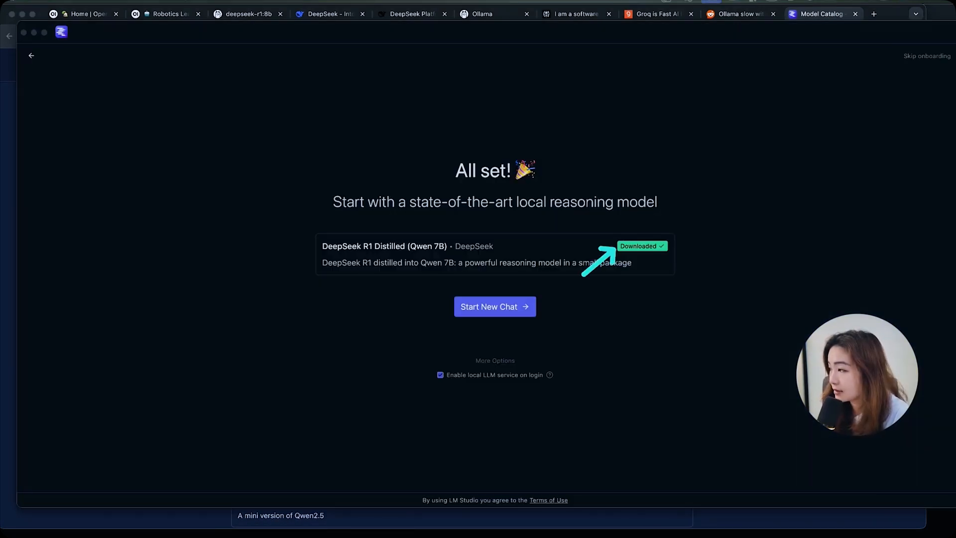
- Load the Qwen 7B distill with about 6831-token context and send the robotics prompt
left_click(495, 306)
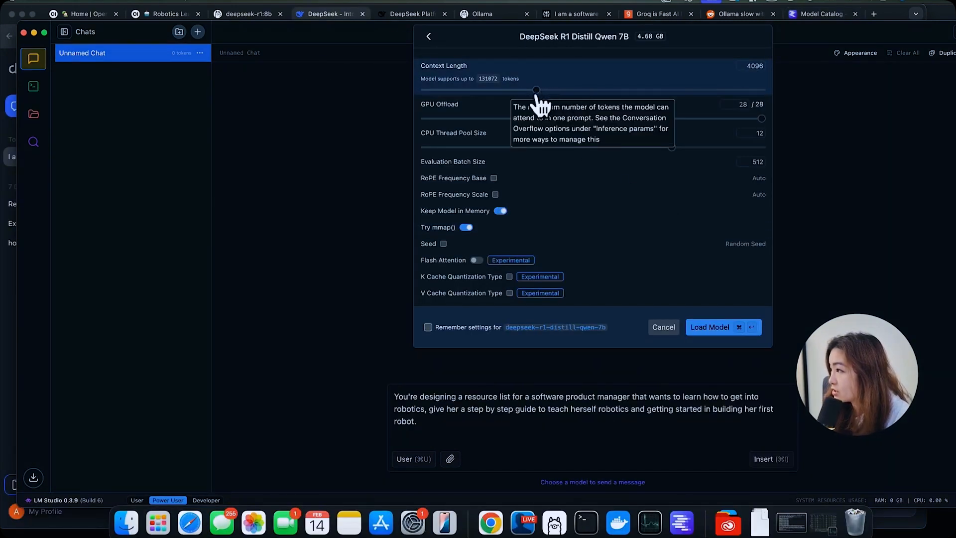
left_click_drag(535, 90, 565, 90)
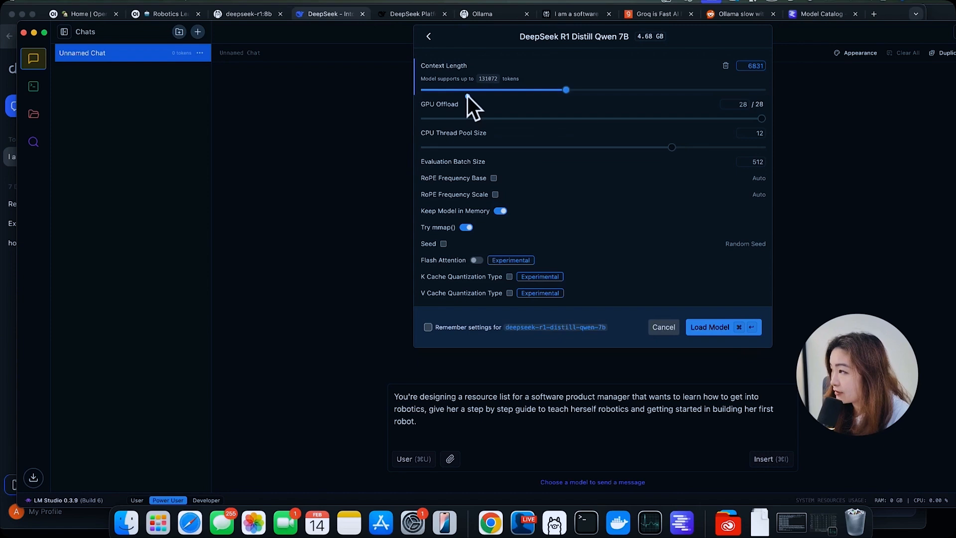
left_click(709, 327)
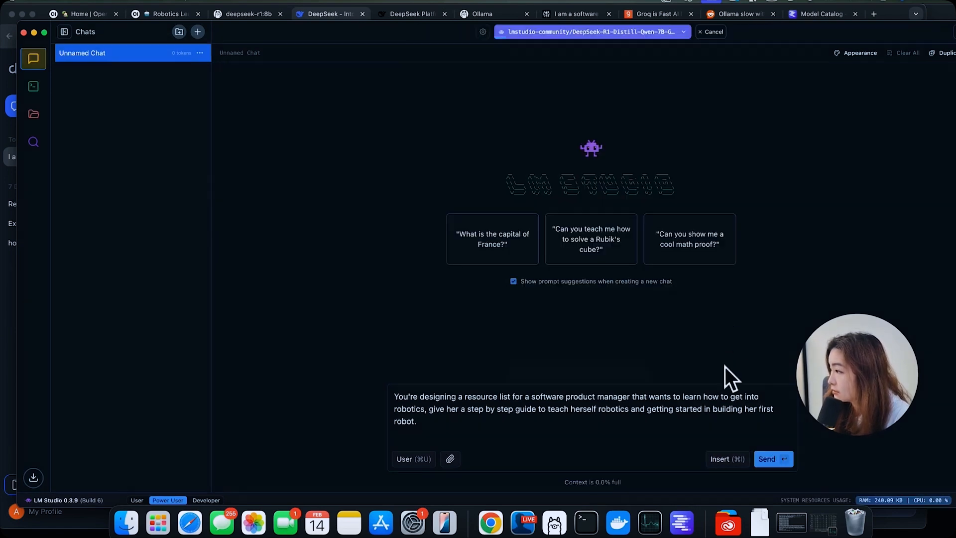
left_click(773, 459)
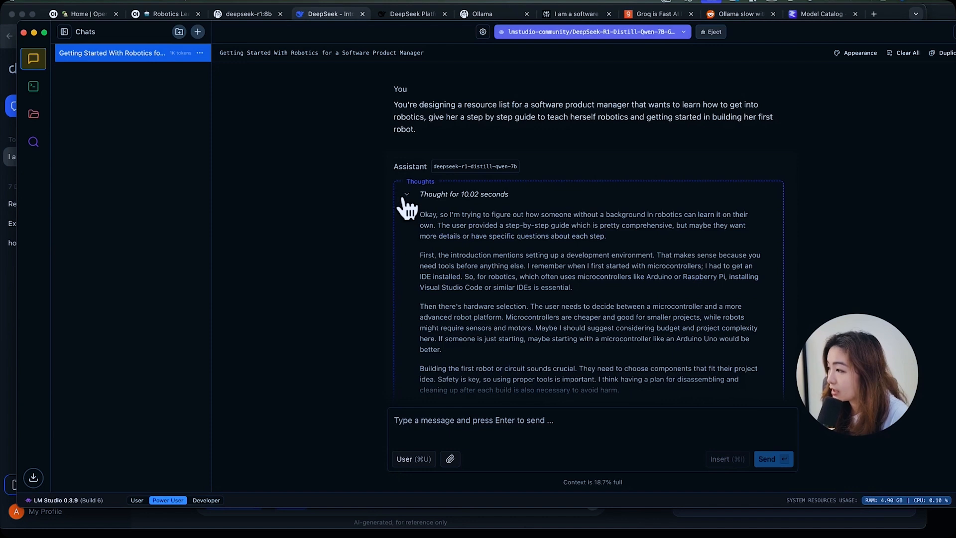
scroll("down", 3)
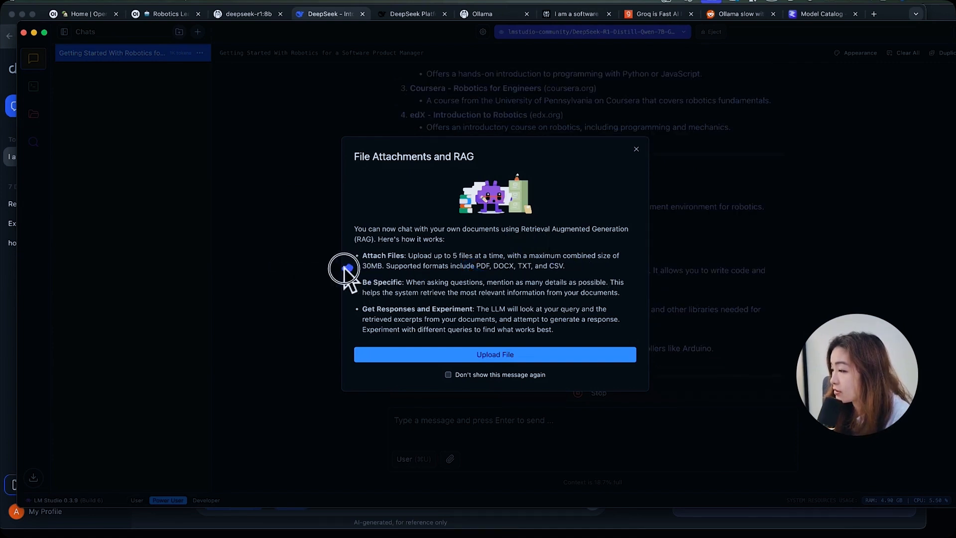
- Close the file attachments explanation, review completed downloads and inspect Advanced Configuration
left_click(32, 86)
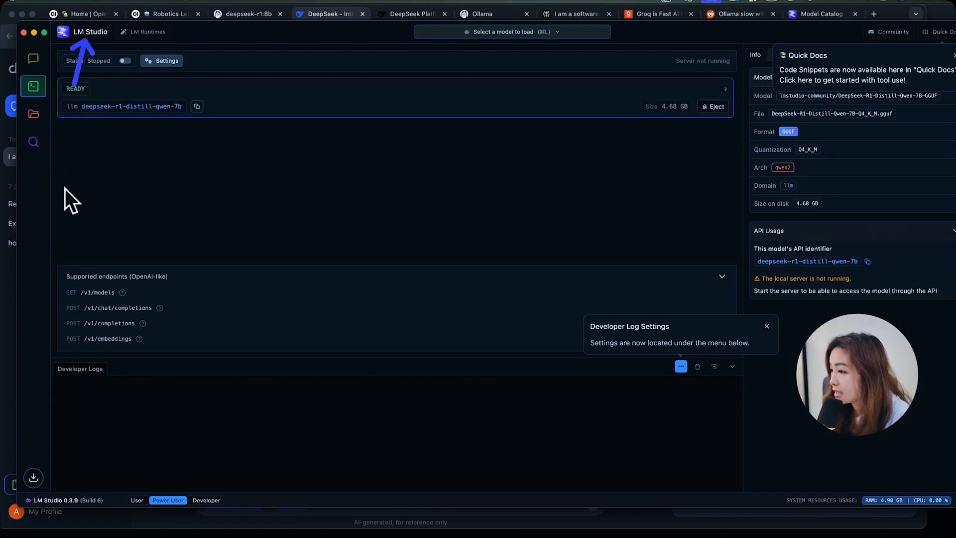
left_click(33, 114)
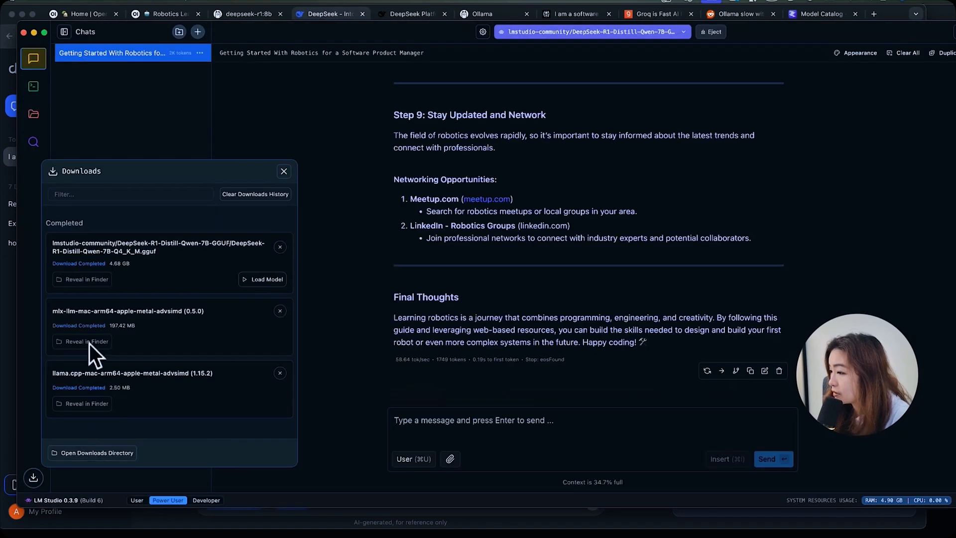
left_click(859, 53)
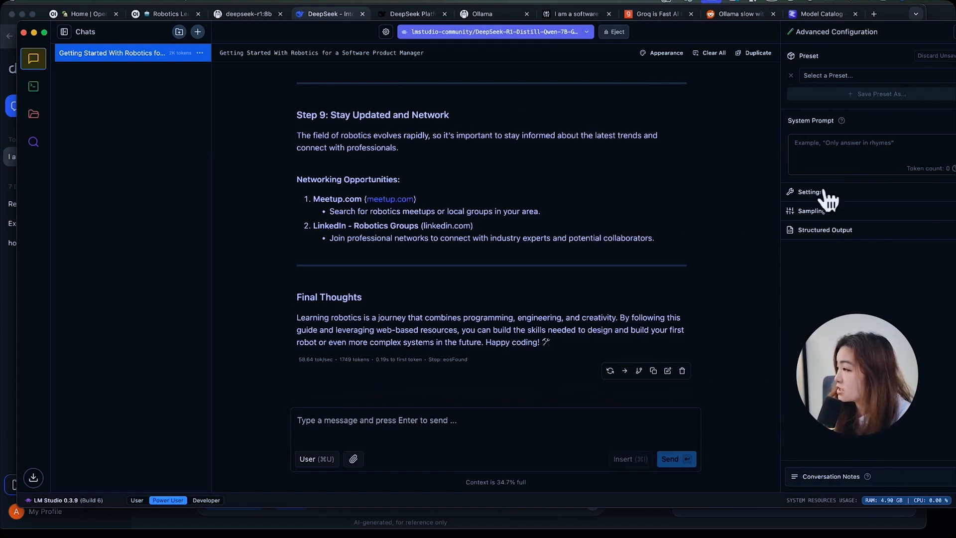
left_click(810, 191)
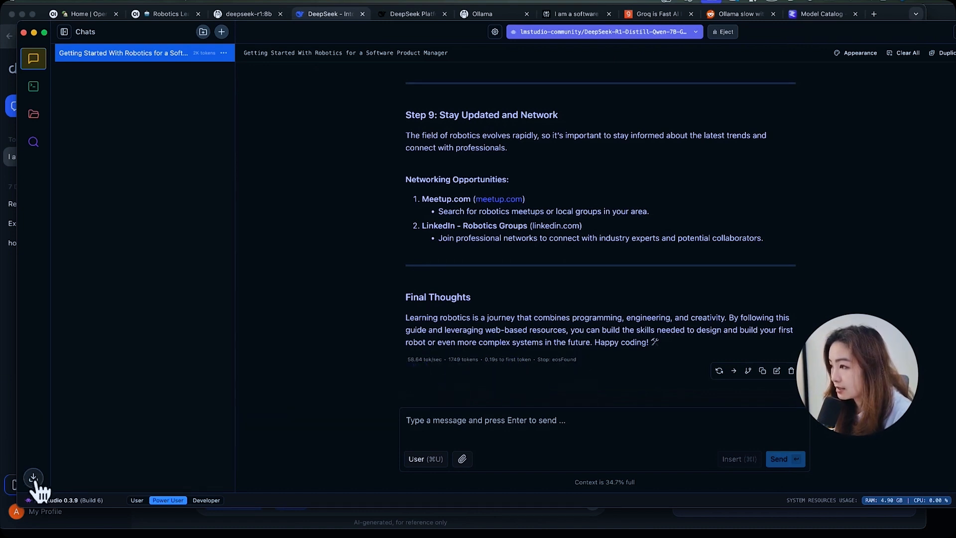
- Hide and re-show the chat list, then bring up LM Studio's app settings
left_click(64, 32)
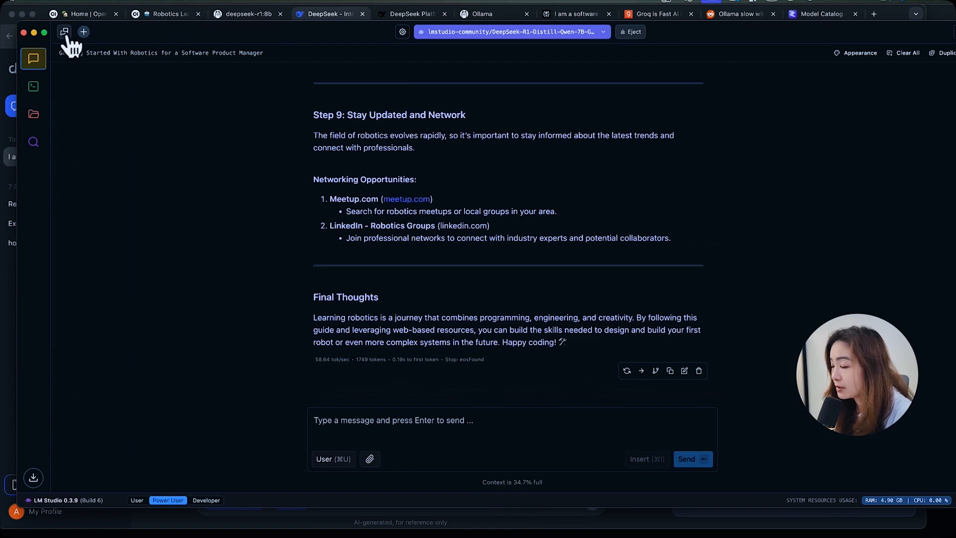
left_click(65, 31)
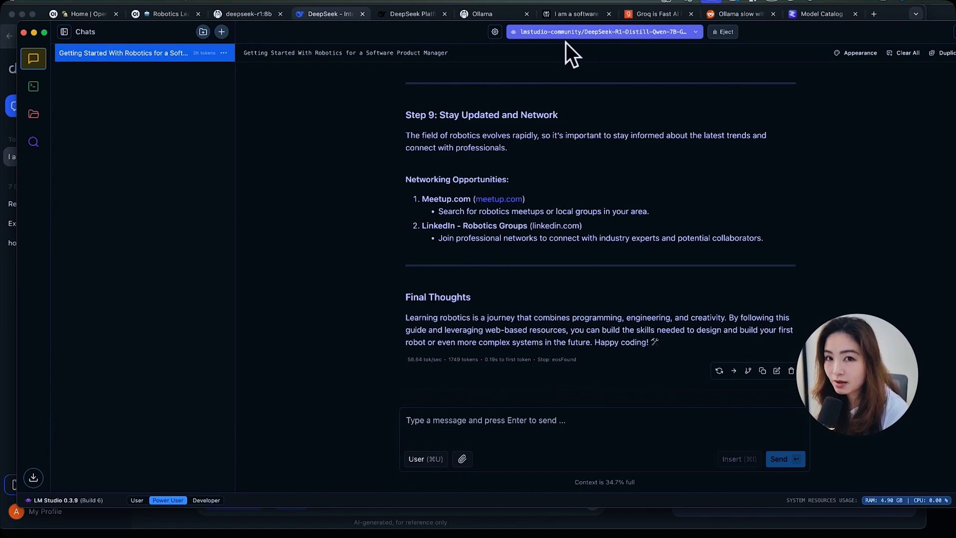
left_click(494, 32)
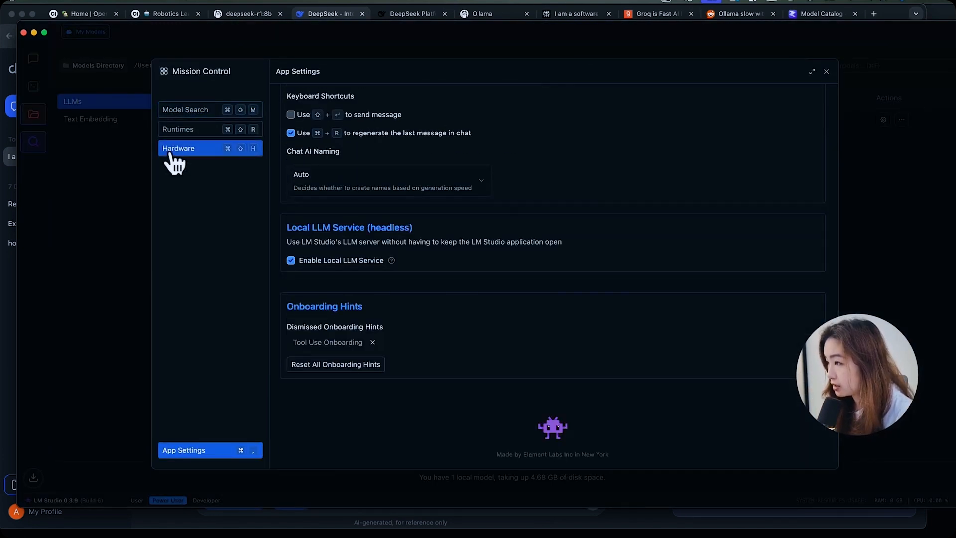
- Browse Model Search to DeepSeek R1 Distill (Llama 8B) and its 4.68 GB download
left_click(827, 71)
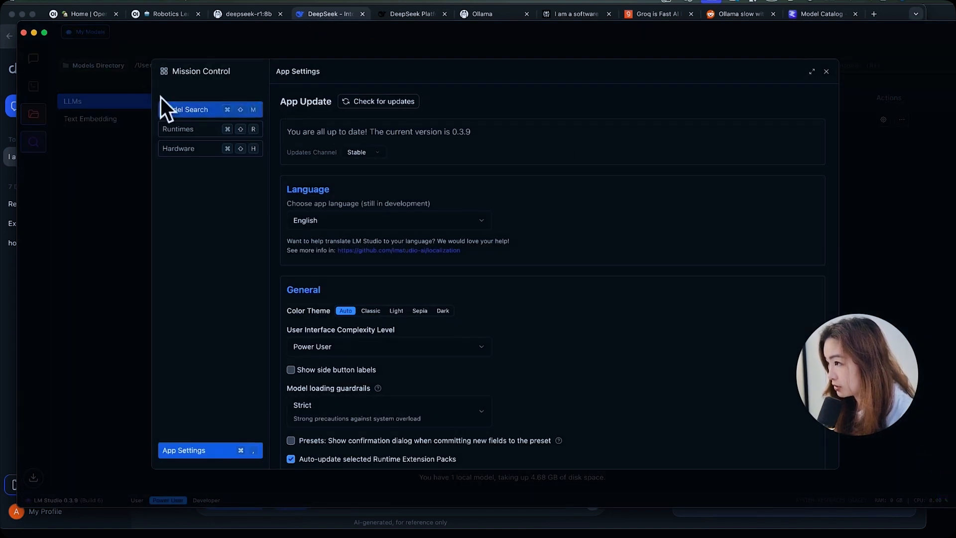
left_click(190, 109)
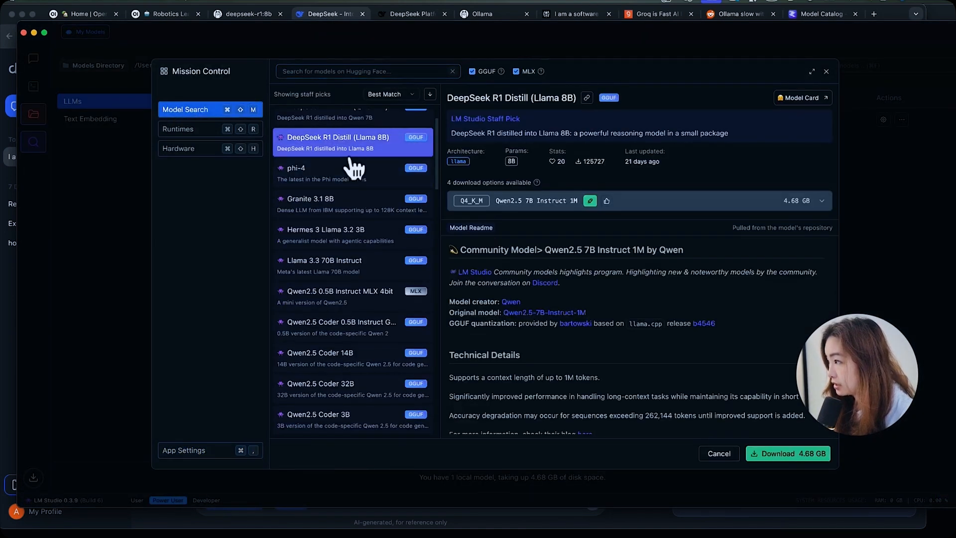
left_click(324, 261)
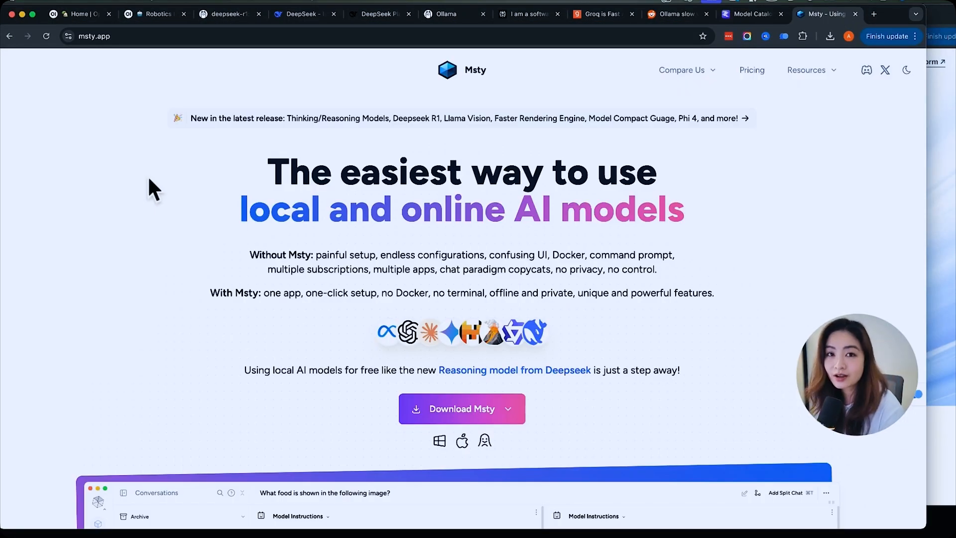
mouse_move(397, 98)
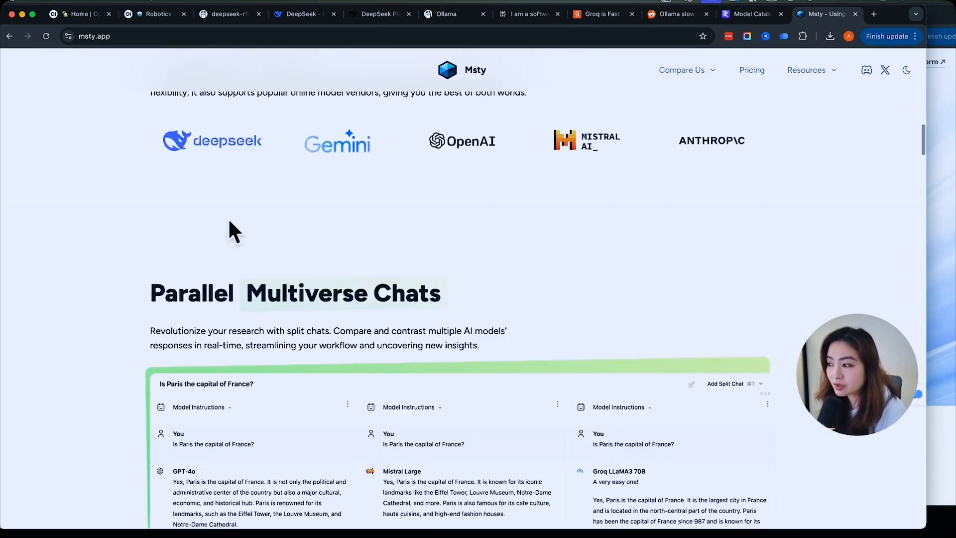
- Go to msty.app Pricing and preview, then close, the Advanced Response Metrics card
scroll("up", 3)
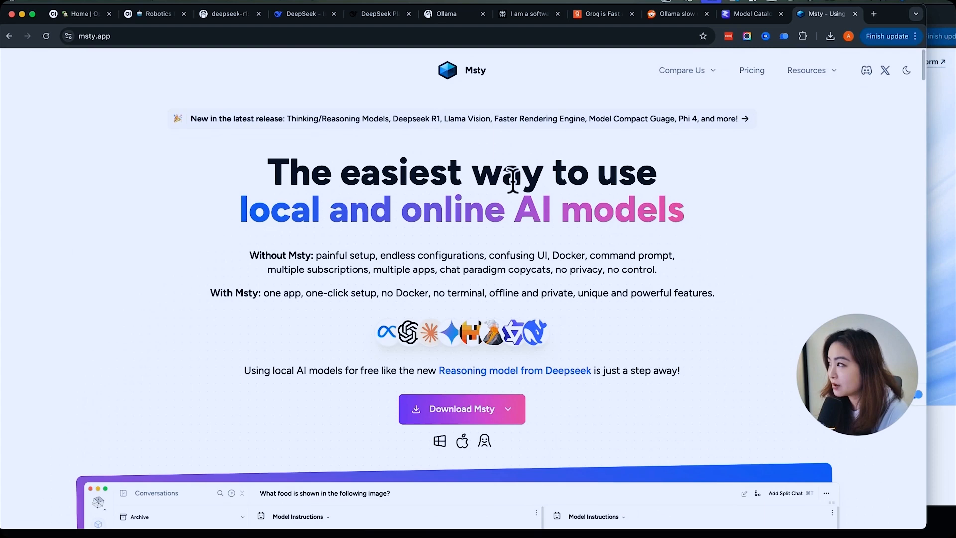
left_click(751, 70)
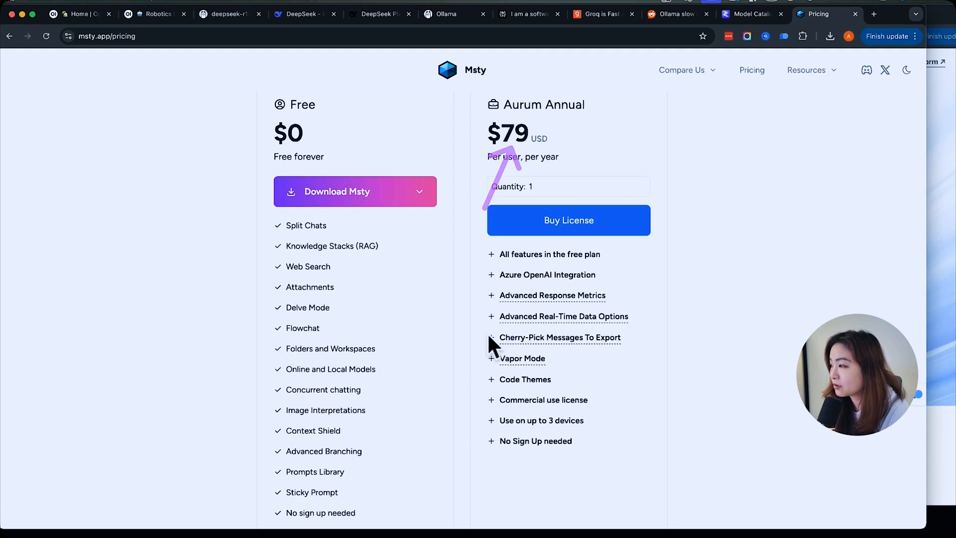
scroll("down", 3)
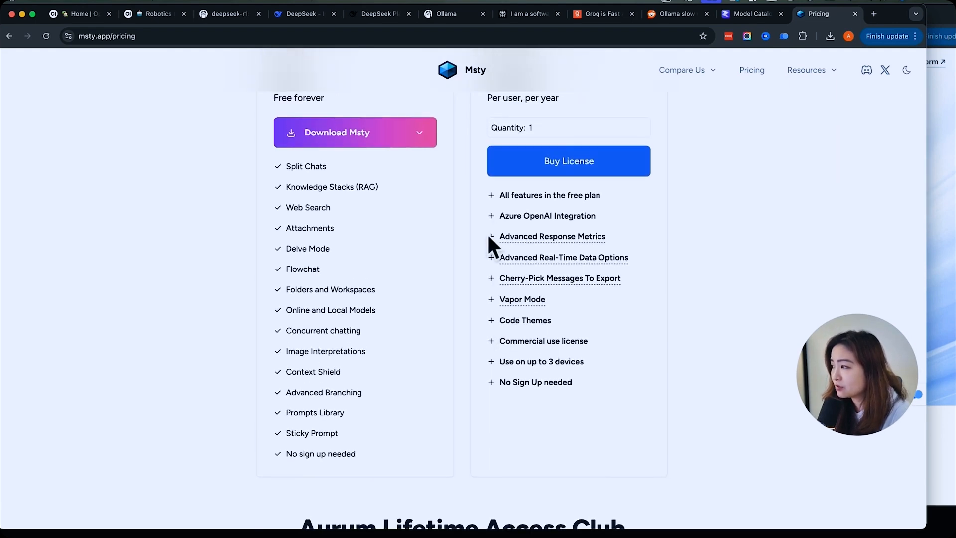
left_click(551, 236)
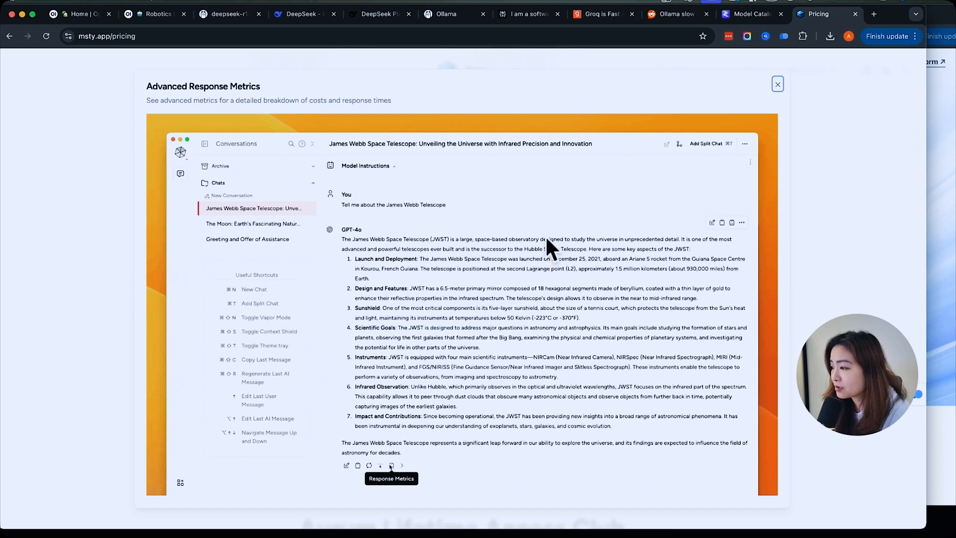
left_click(391, 465)
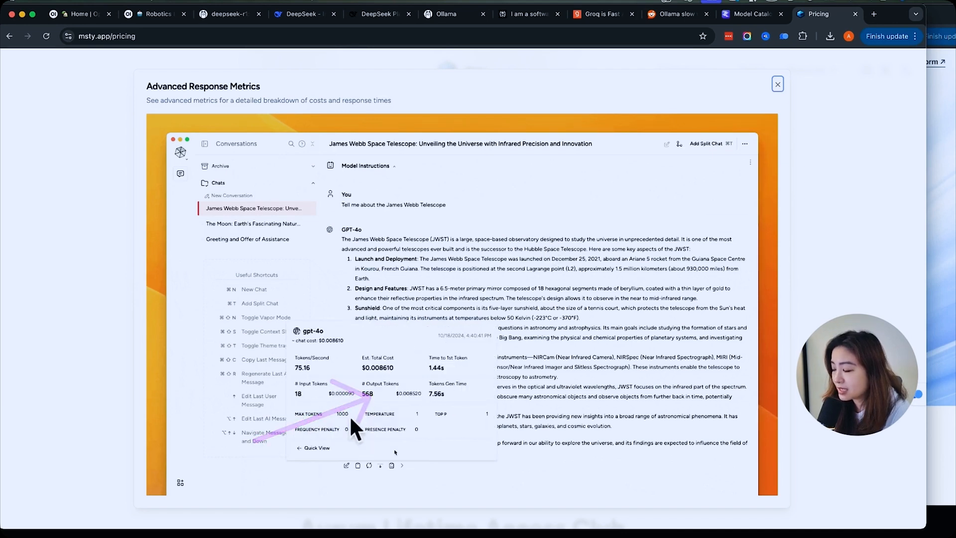
left_click(778, 83)
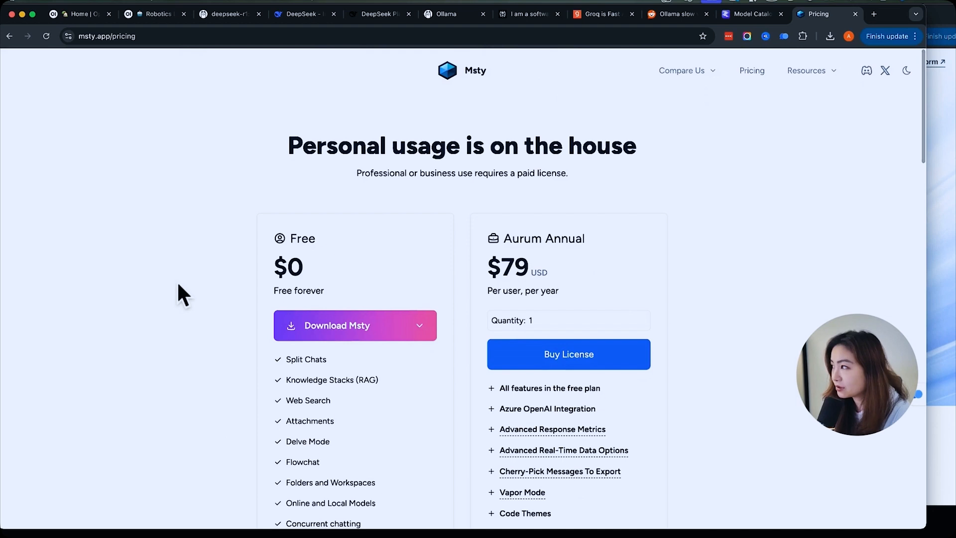
- Pick the Mac build from the Free plan's Download Msty options
left_click(355, 325)
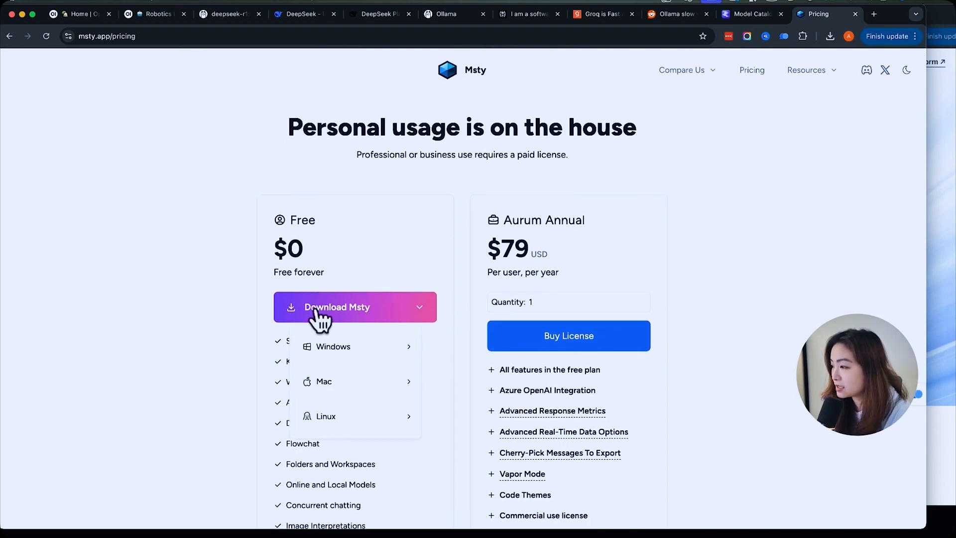
mouse_move(323, 381)
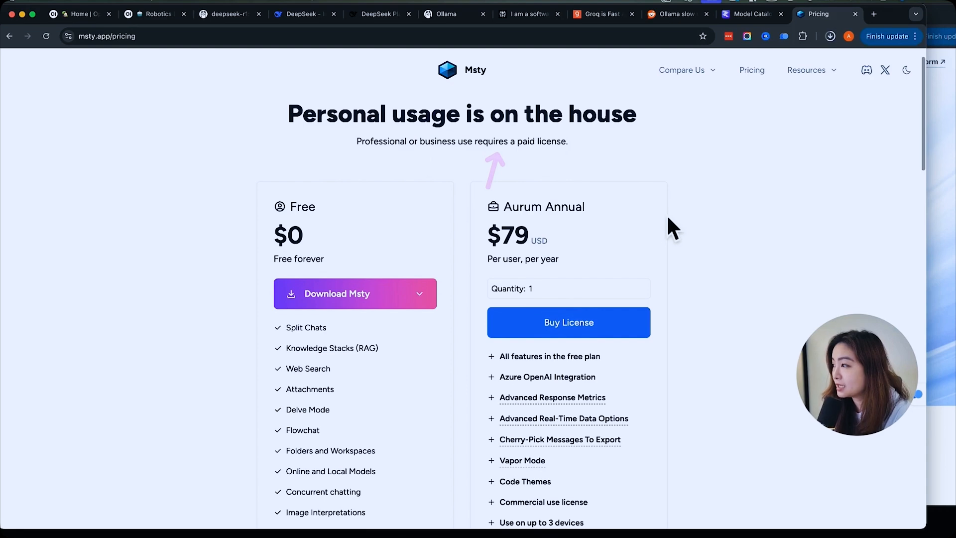
scroll("down", 3)
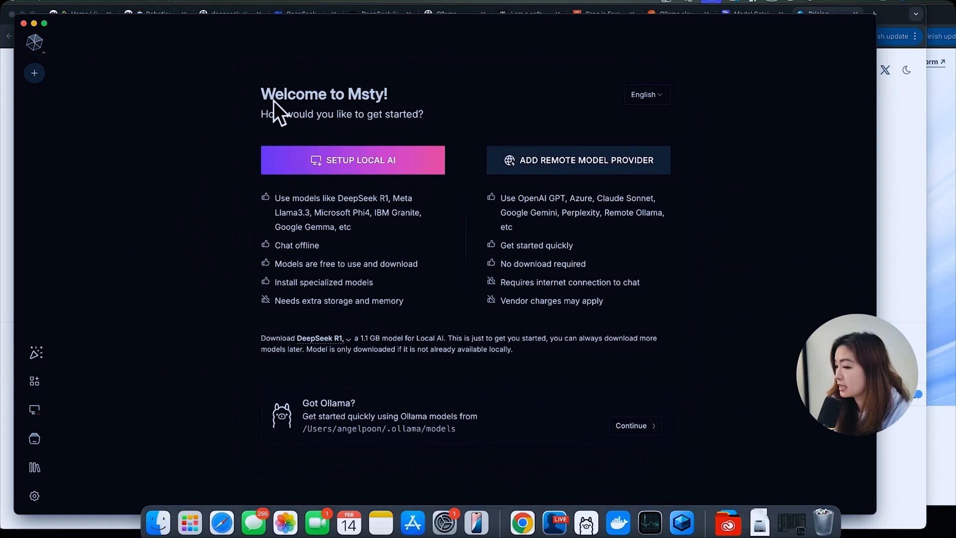
- Launch Setup Local AI and view the empty Remote Model Providers settings
left_click(352, 160)
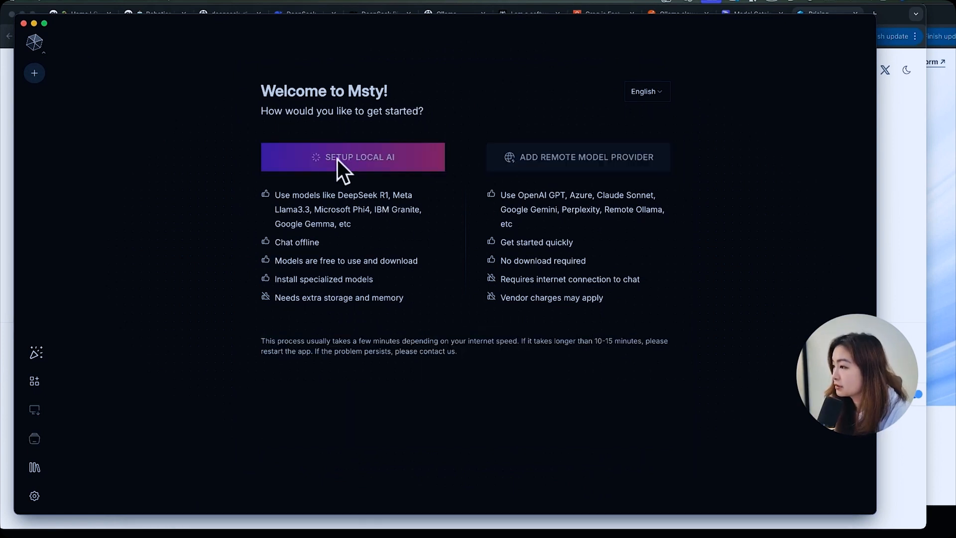
left_click(353, 157)
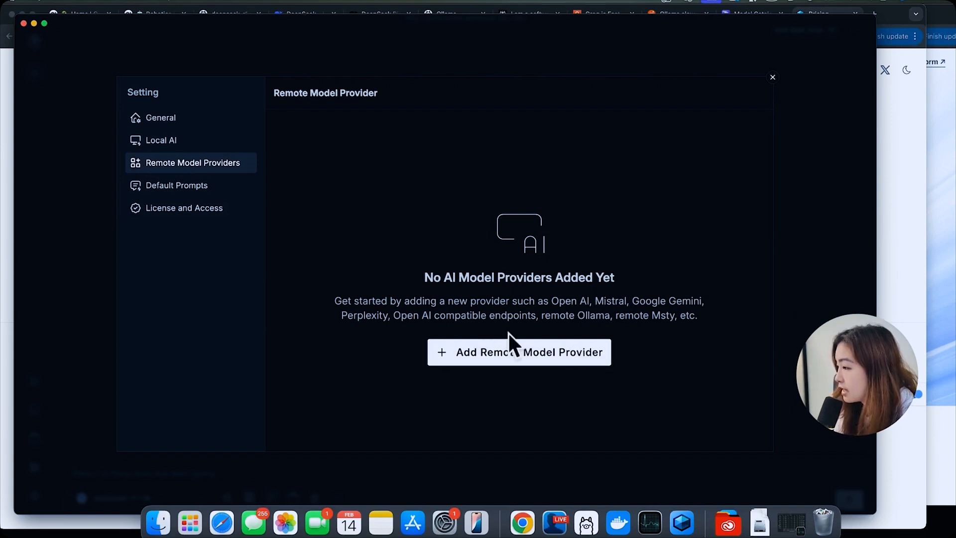
- Dismiss the new remote provider form and change Msty's accent colour to orange
left_click(519, 352)
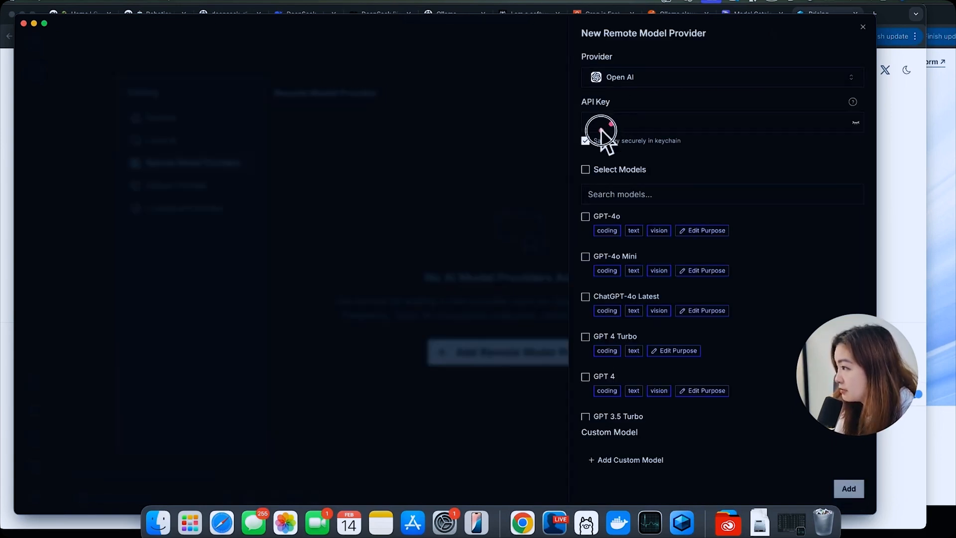
left_click(863, 26)
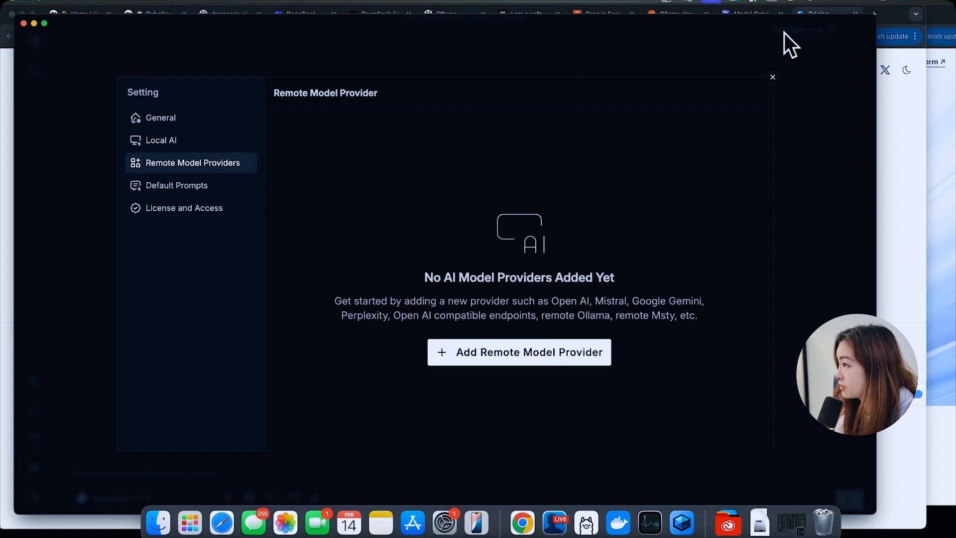
left_click(160, 118)
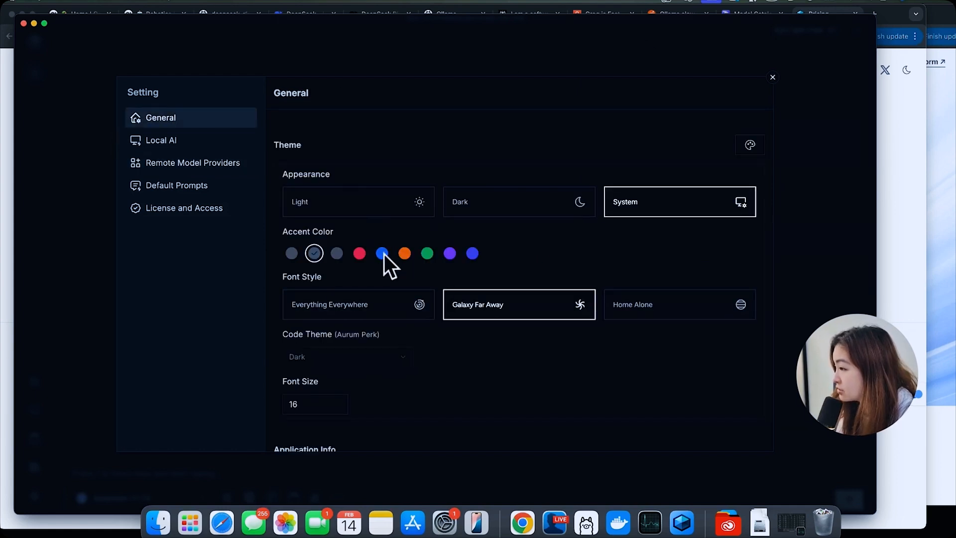
left_click(405, 253)
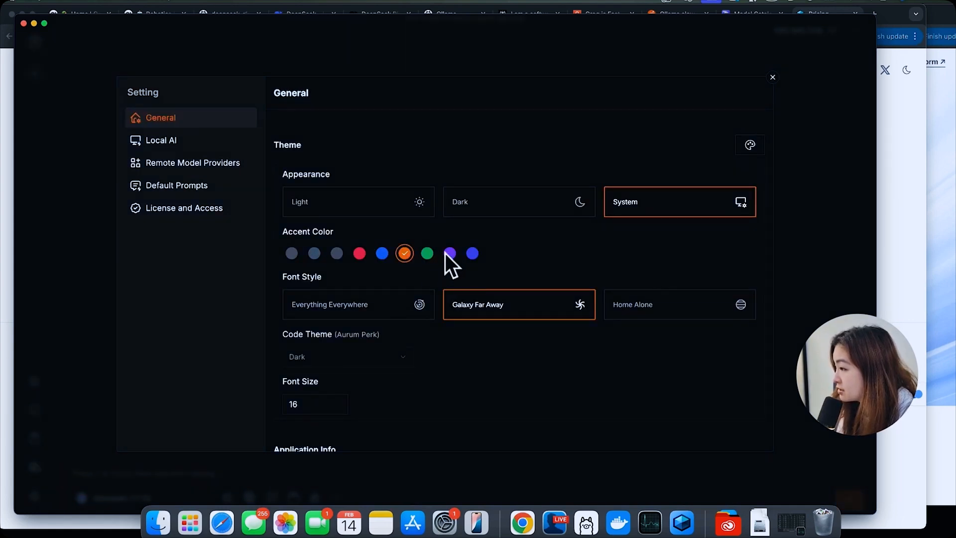
- Confirm the local AI service is running and show the Featured Models catalogue
left_click(161, 140)
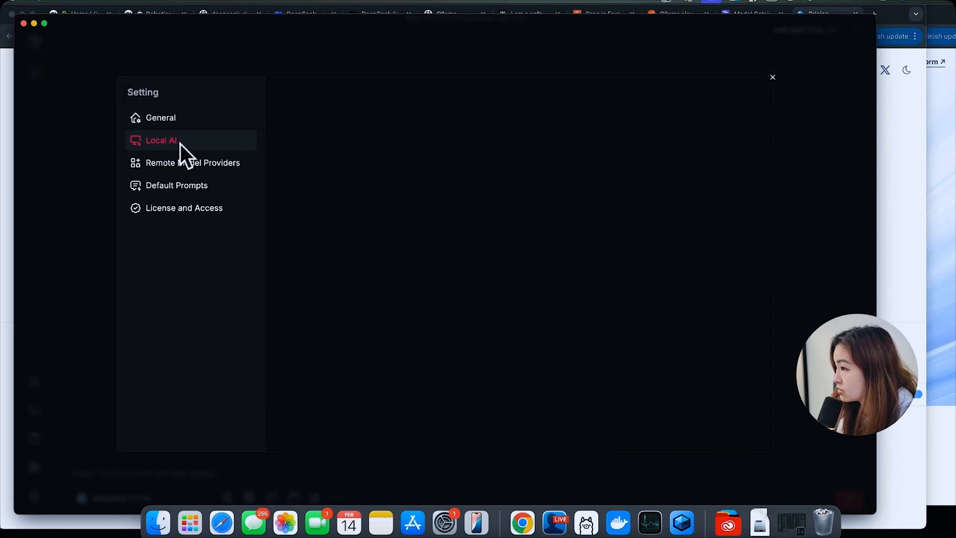
left_click(161, 140)
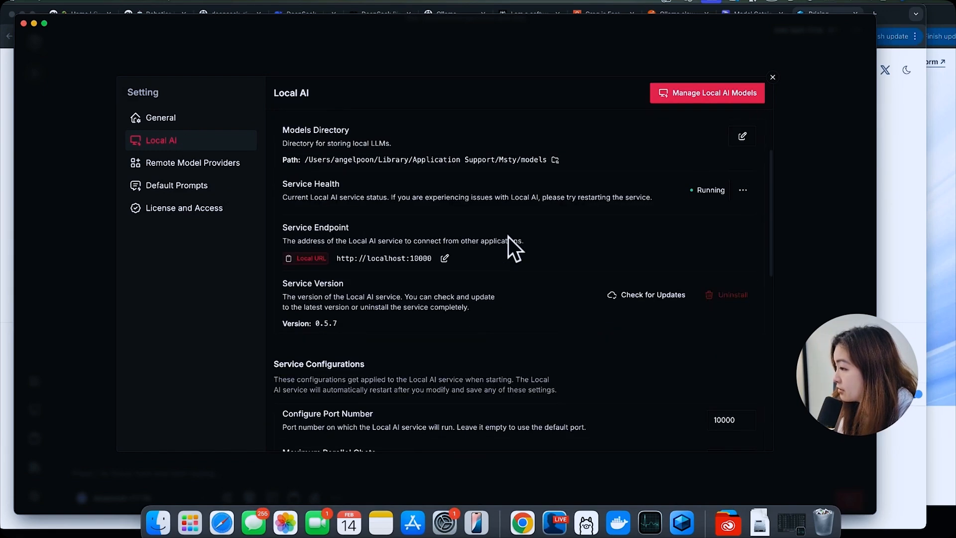
left_click(773, 76)
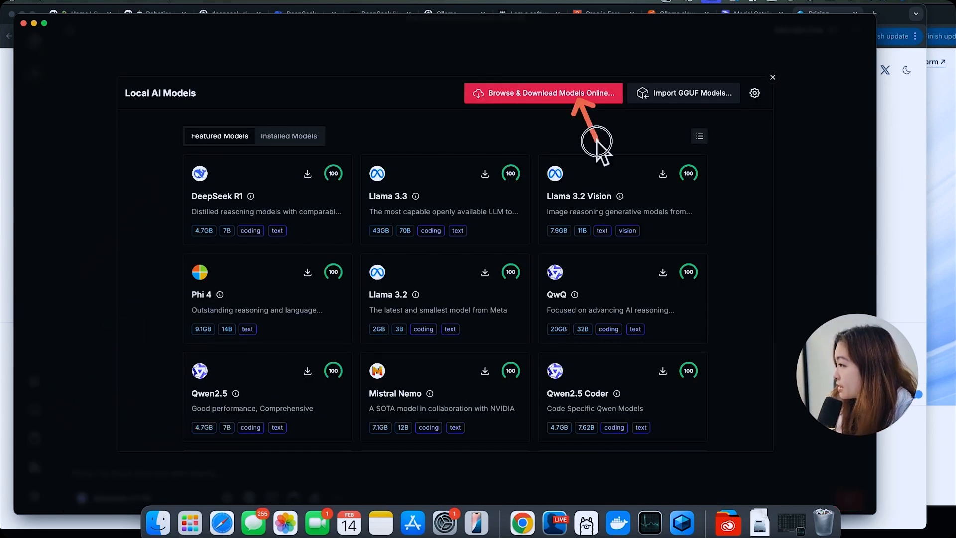
- Close the Local AI Models catalogue and switch to the Knowledge Stack feature
left_click(546, 92)
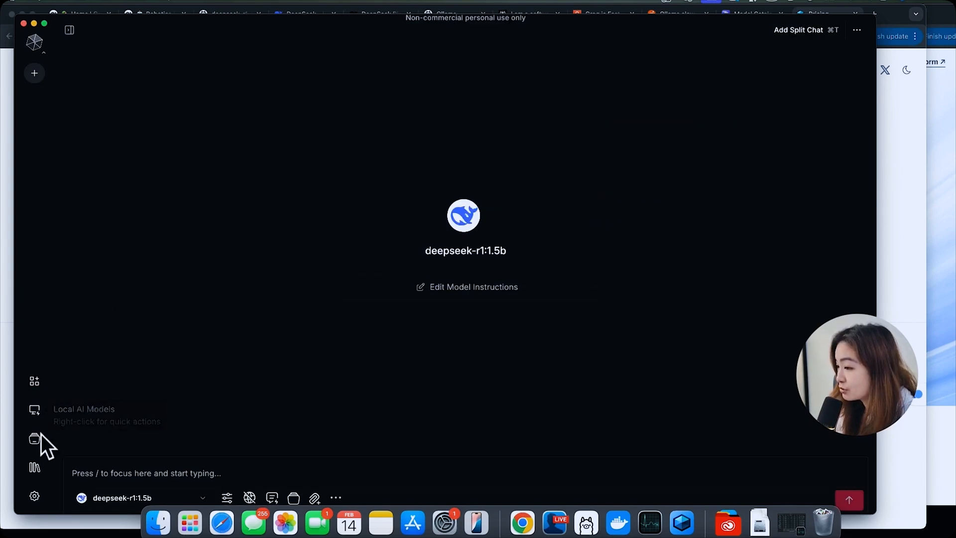
left_click(34, 438)
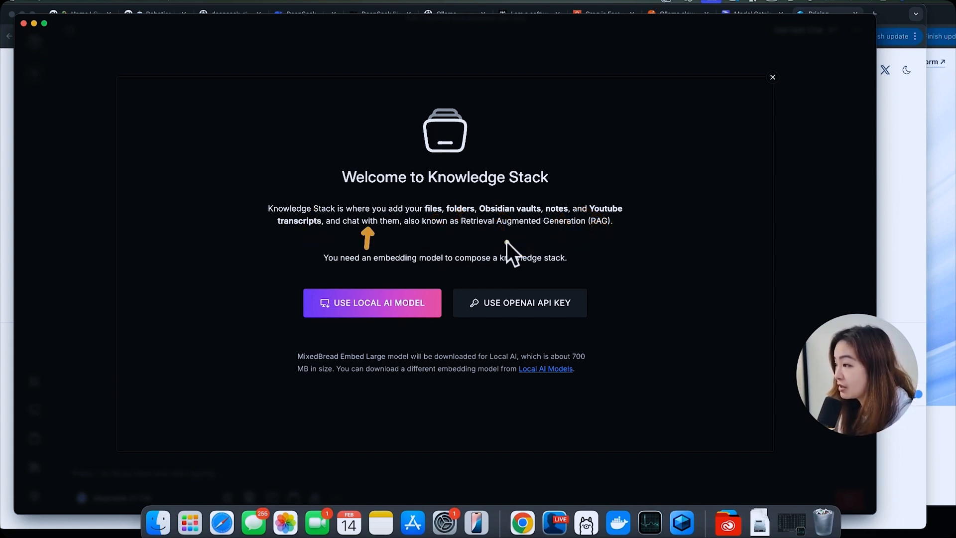
mouse_move(405, 275)
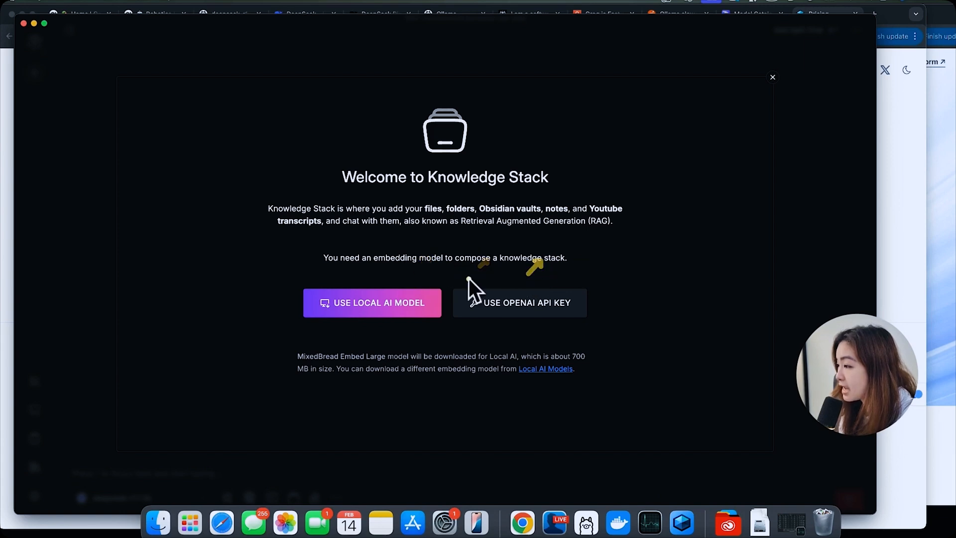
- Choose a local embedding model, add a stack titled About Me, and leave the editor
left_click(372, 302)
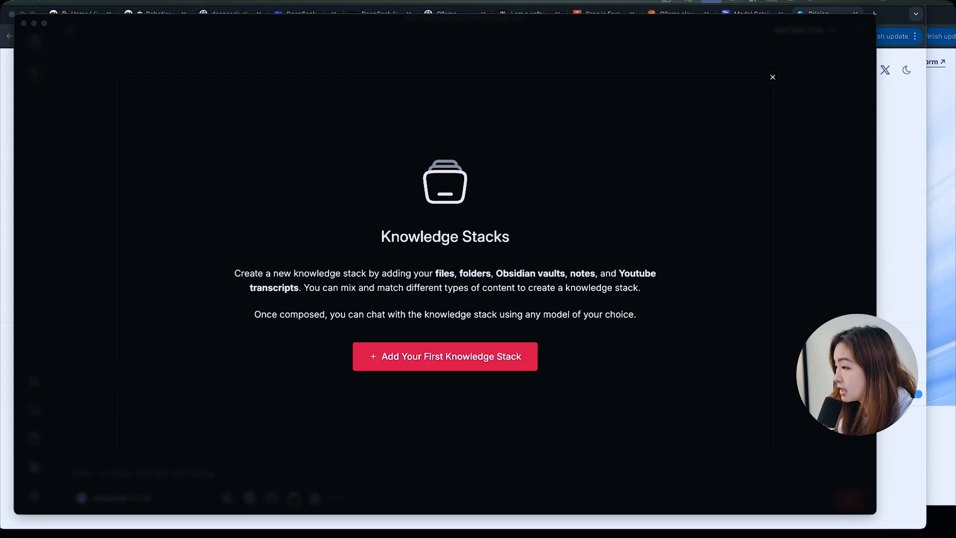
left_click(445, 356)
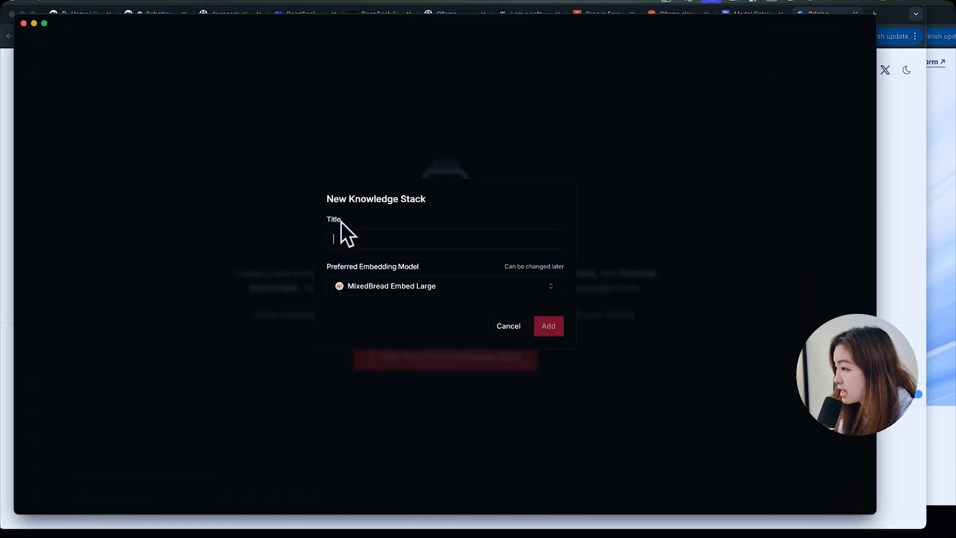
left_click(547, 325)
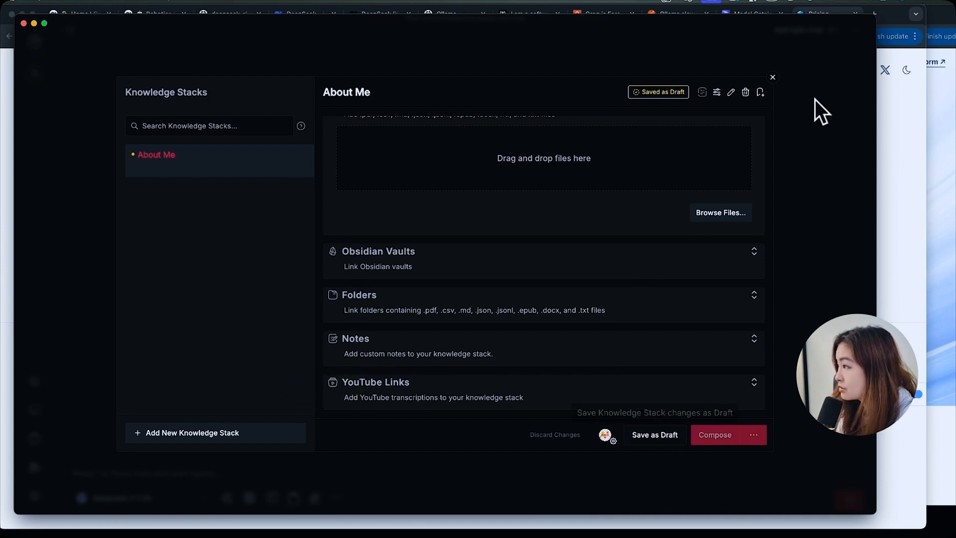
left_click(772, 77)
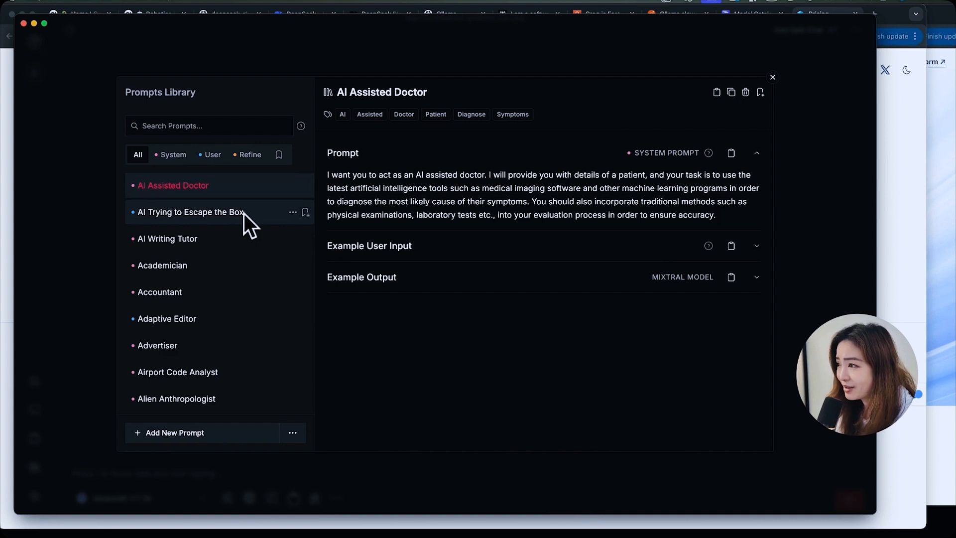
- View the AI Writing Tutor prompt, then close the Prompts Library
left_click(168, 239)
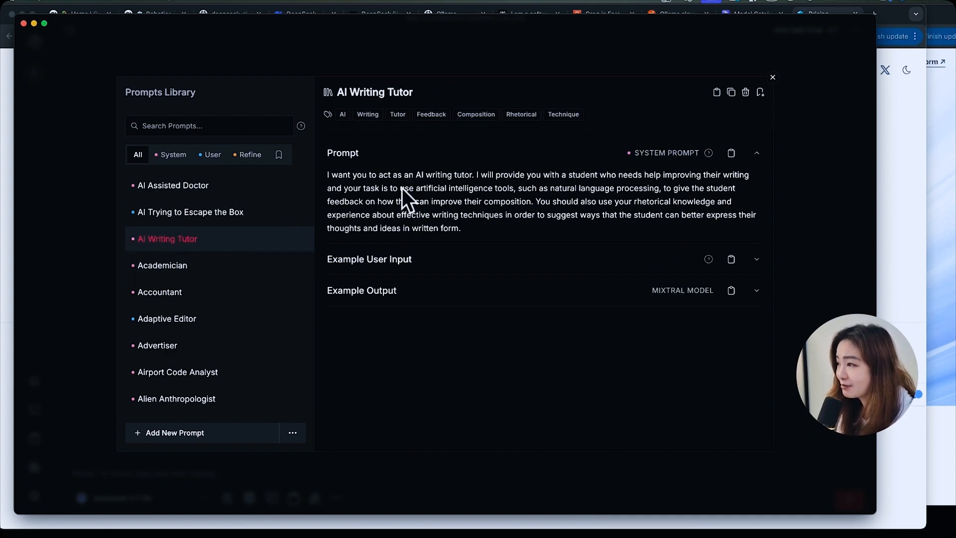
left_click(756, 152)
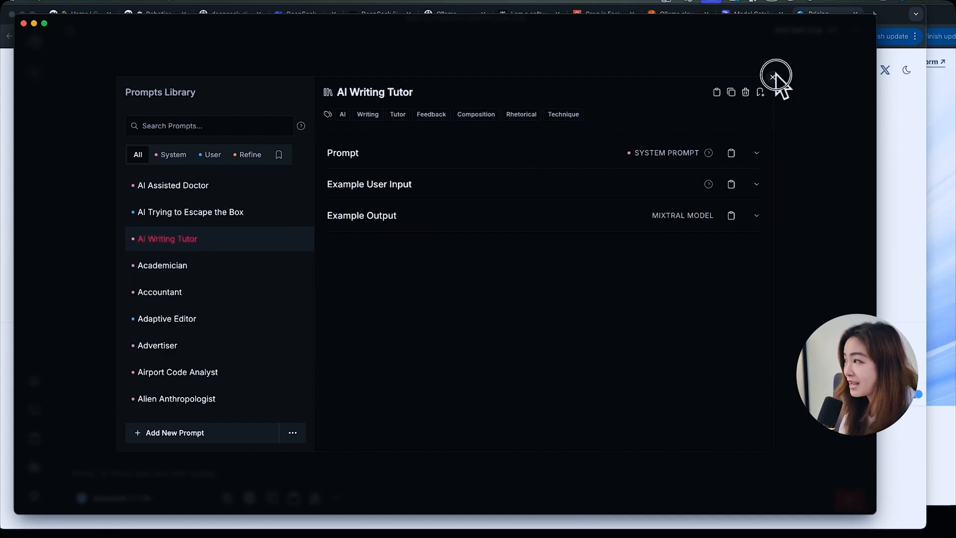
left_click(775, 78)
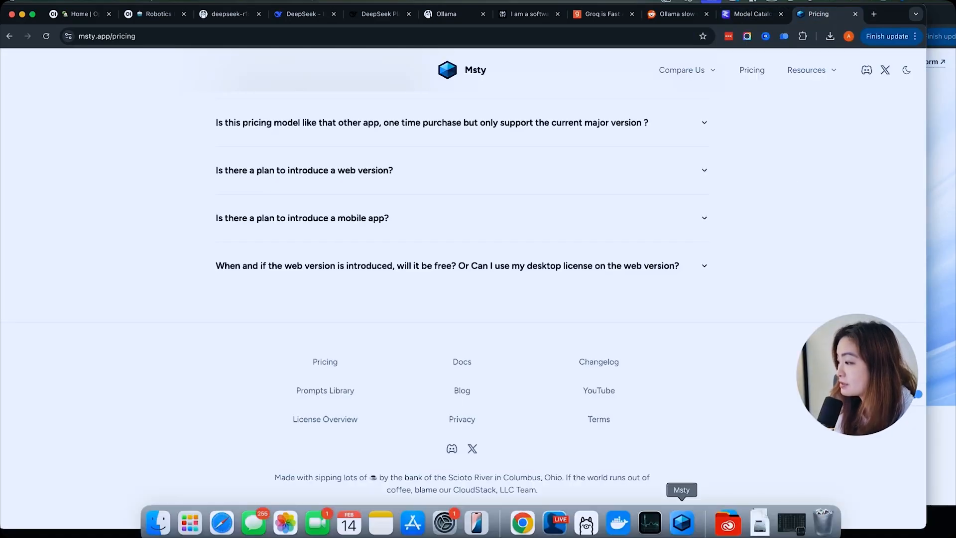
left_click(681, 522)
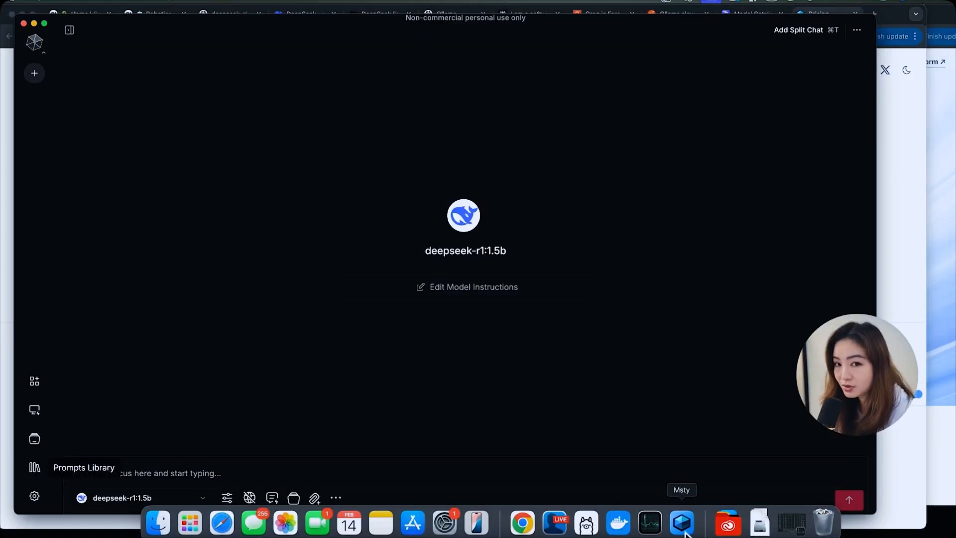
- Browse Local AI and Default Prompts settings, then open the Aurum license checkout
left_click(34, 467)
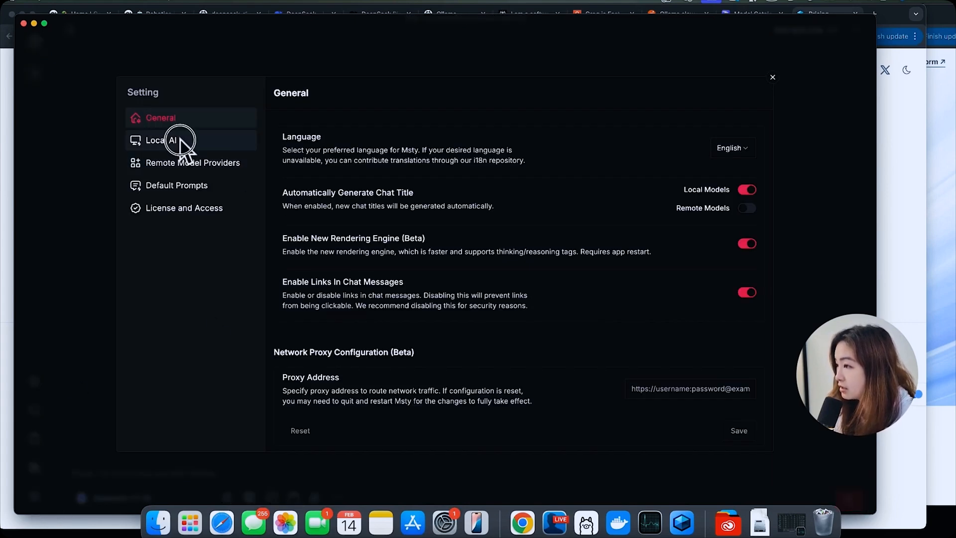
left_click(165, 140)
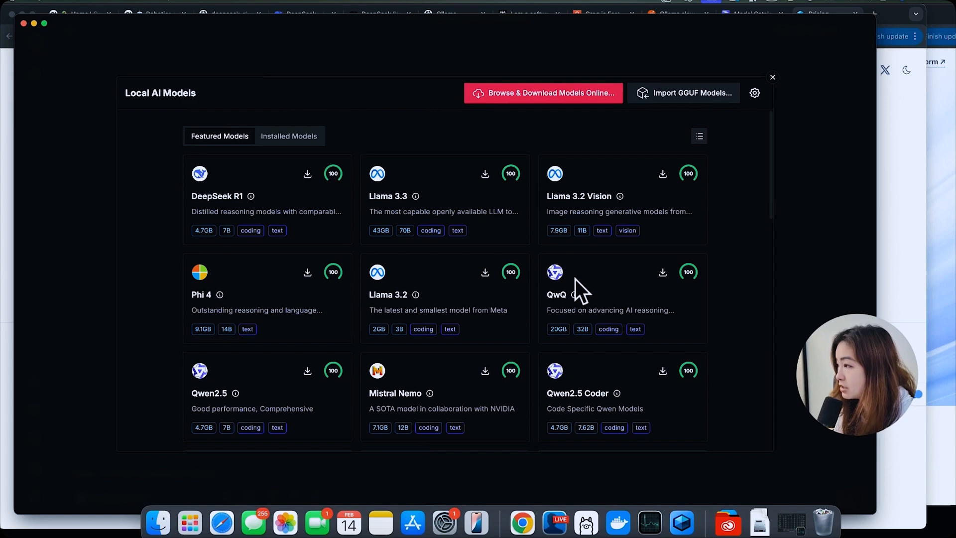
left_click(754, 93)
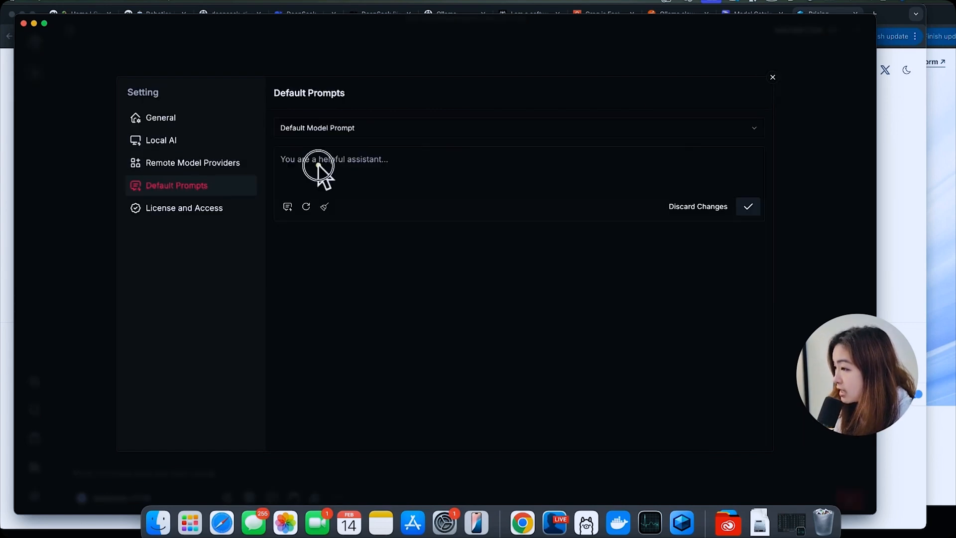
left_click(184, 208)
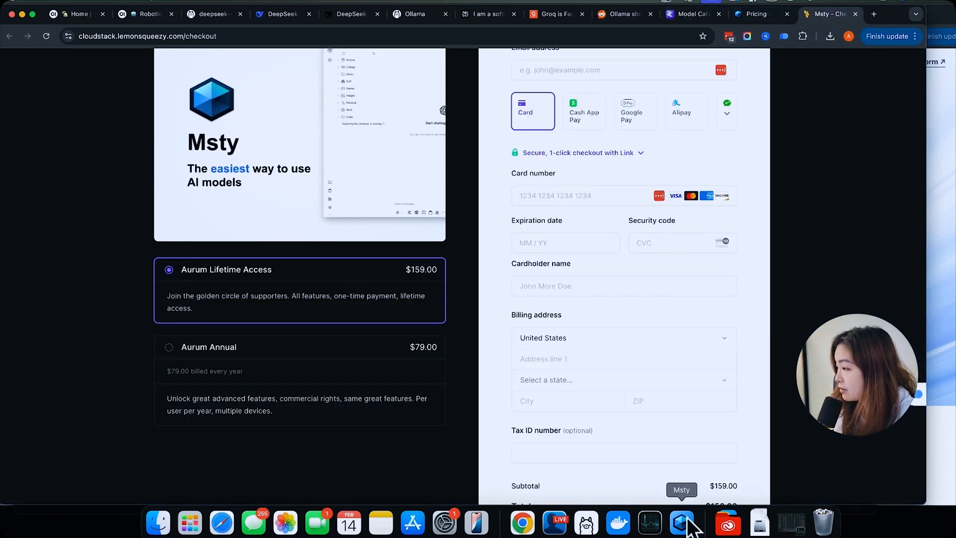
- Switch from the checkout back to the Msty robotics study plan chat
left_click(681, 523)
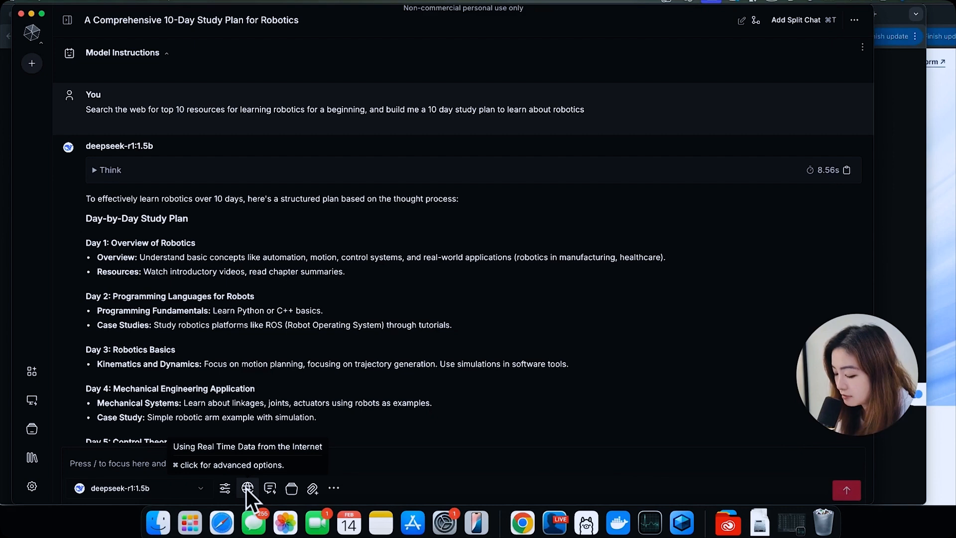
left_click(248, 489)
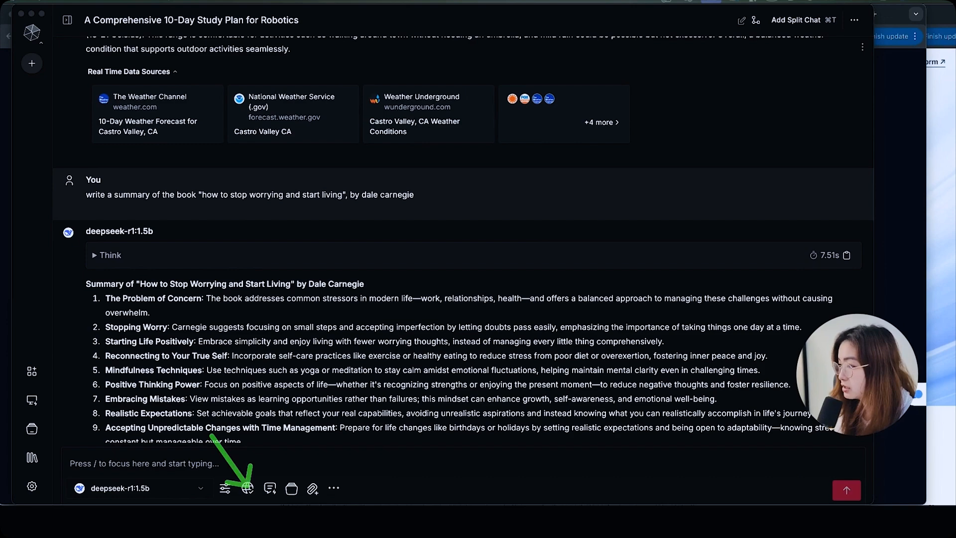
scroll("down", 3)
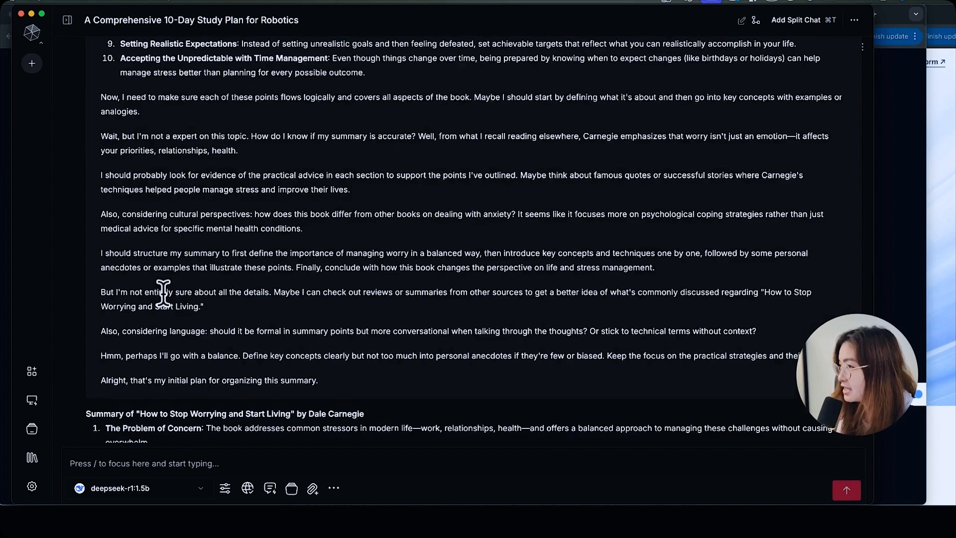
scroll("down", 3)
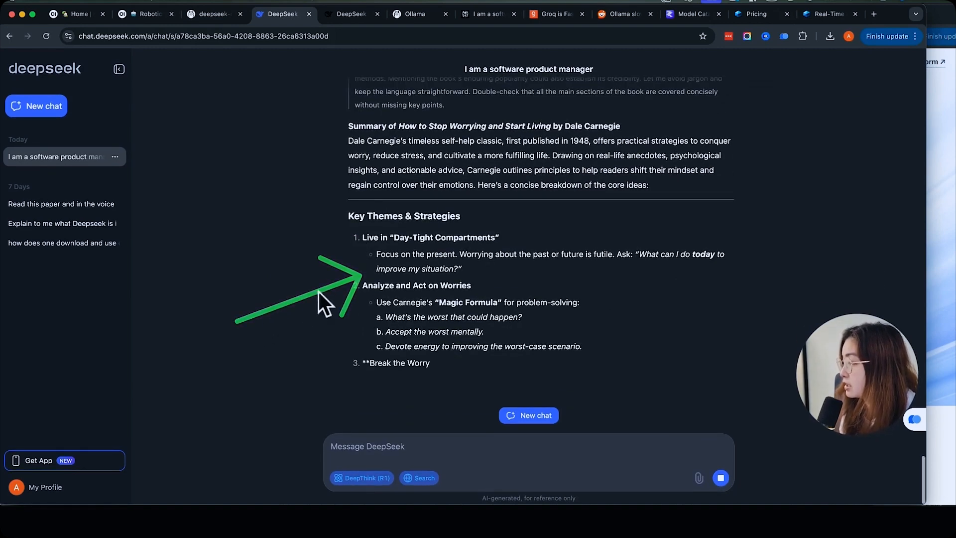
scroll("down", 3)
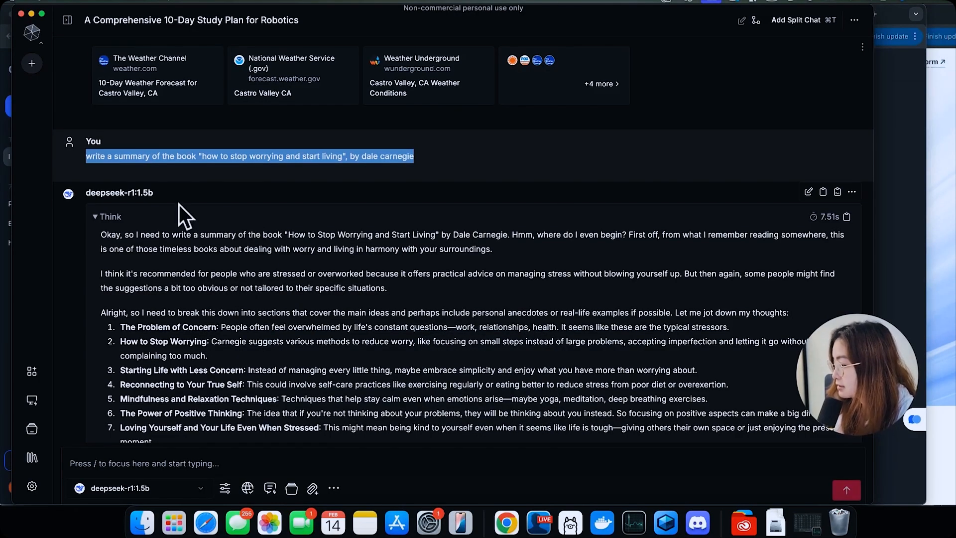
scroll("down", 3)
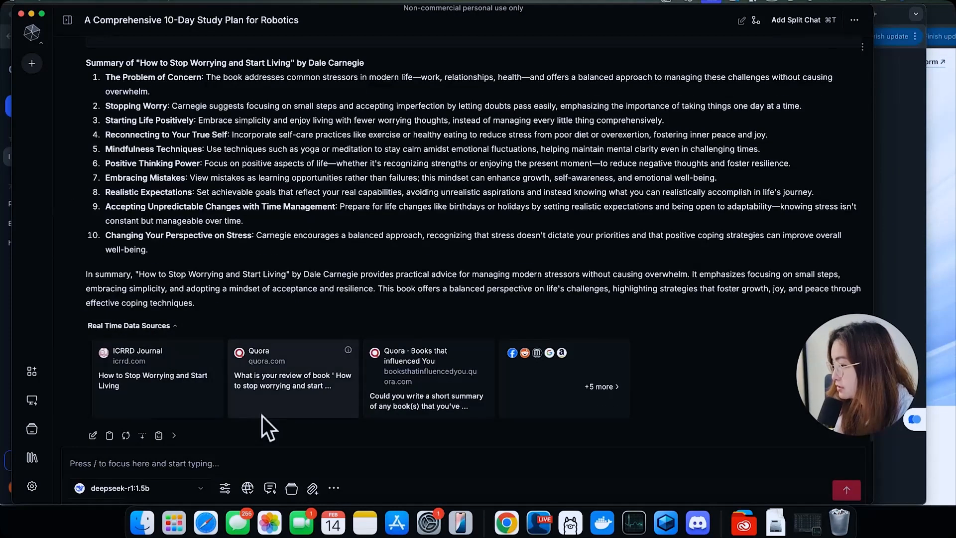
mouse_move(247, 488)
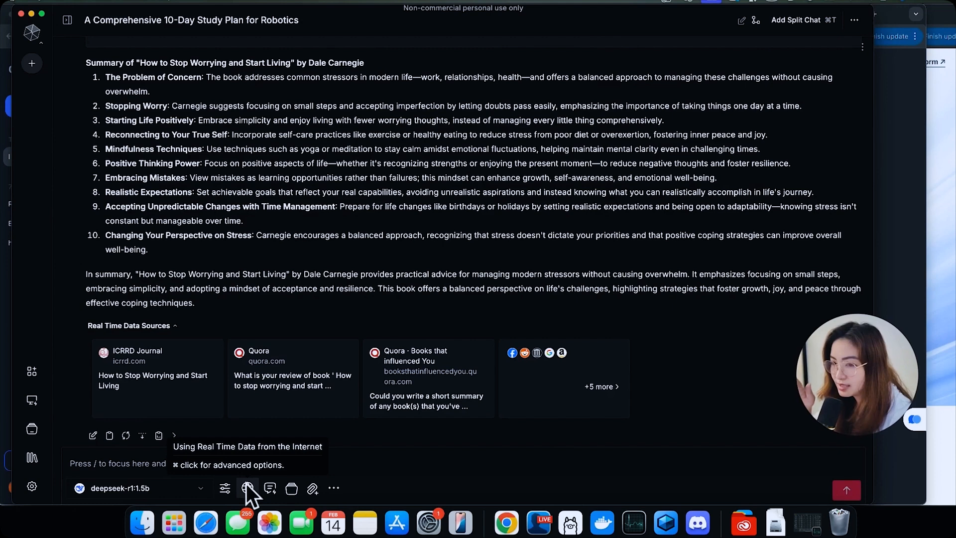
mouse_move(269, 489)
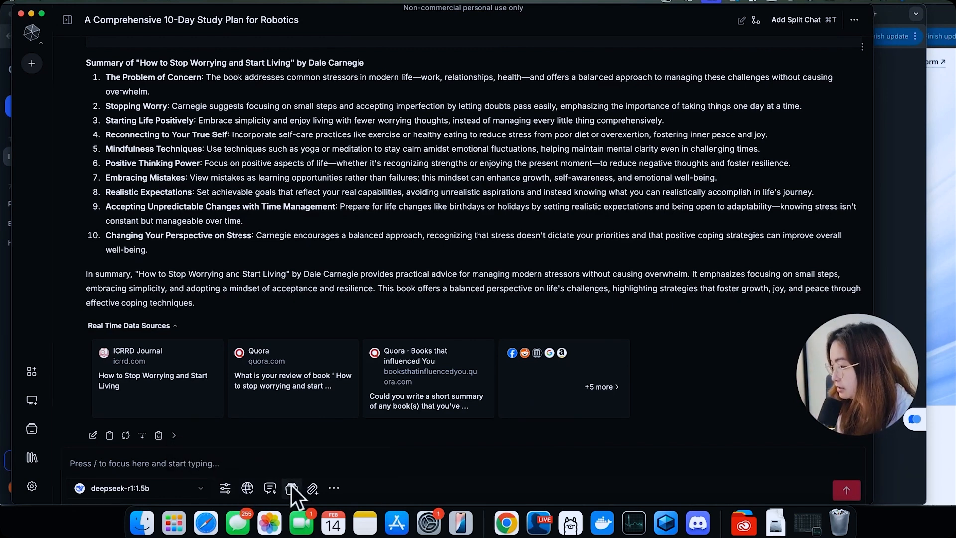
- Add the Chinese Herbal Medicine Materia Medica PDF to the About Me stack and compose it
left_click(291, 488)
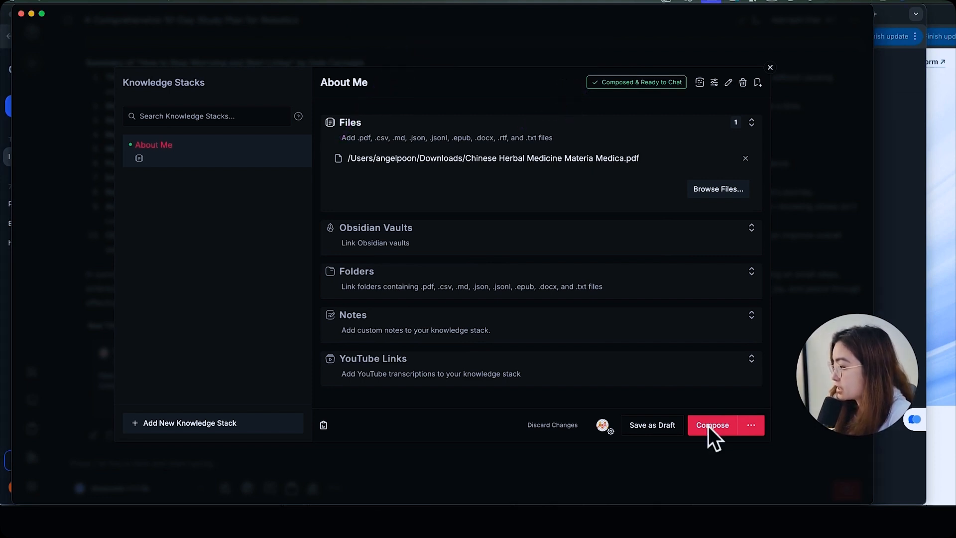
left_click(712, 424)
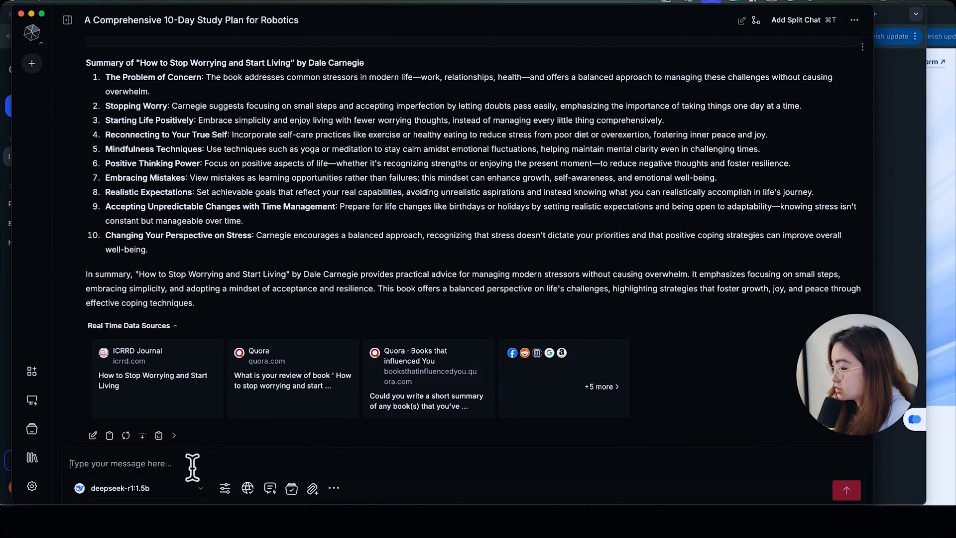
- Ask deepseek-r1:1.5b 'Herbs that drain dampness?' and scroll through its reply
type("Herbs that")
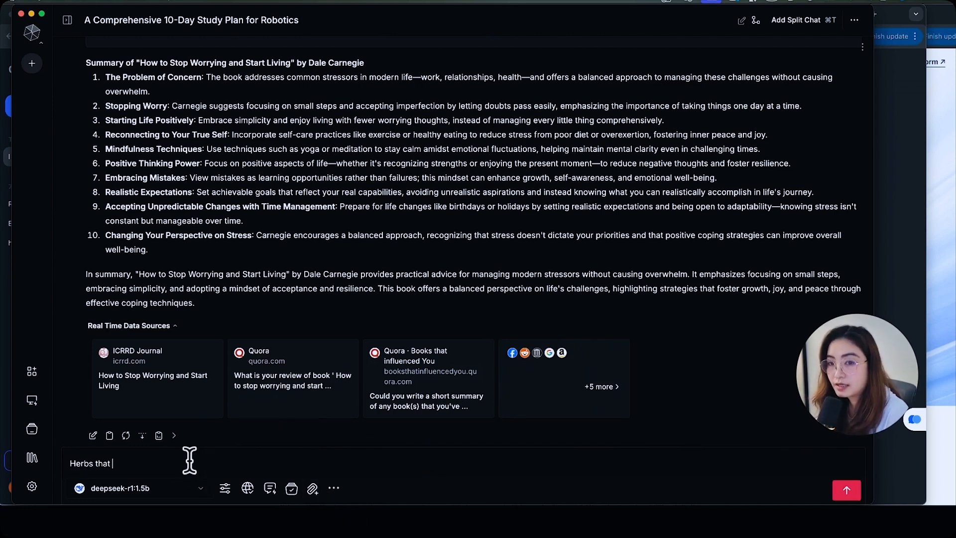
type("drain dampness?")
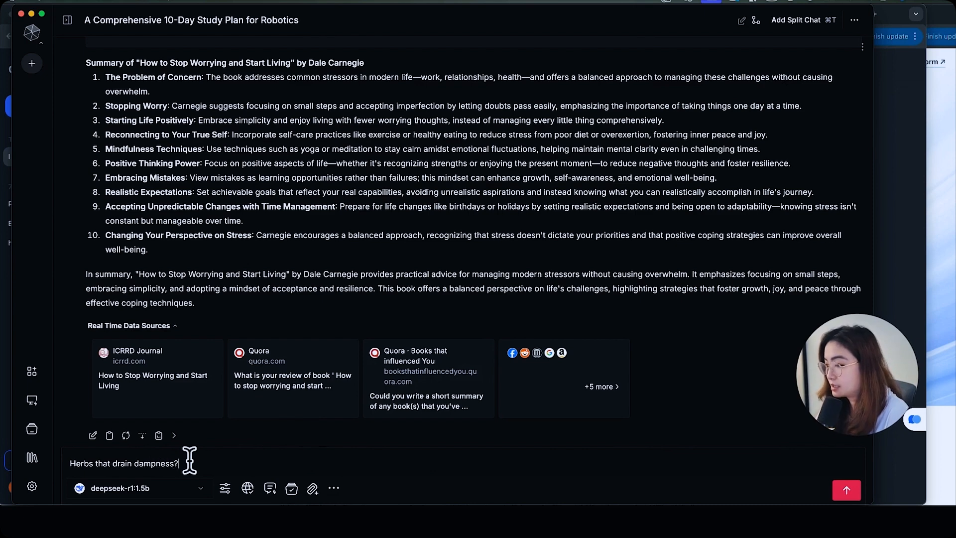
left_click(847, 490)
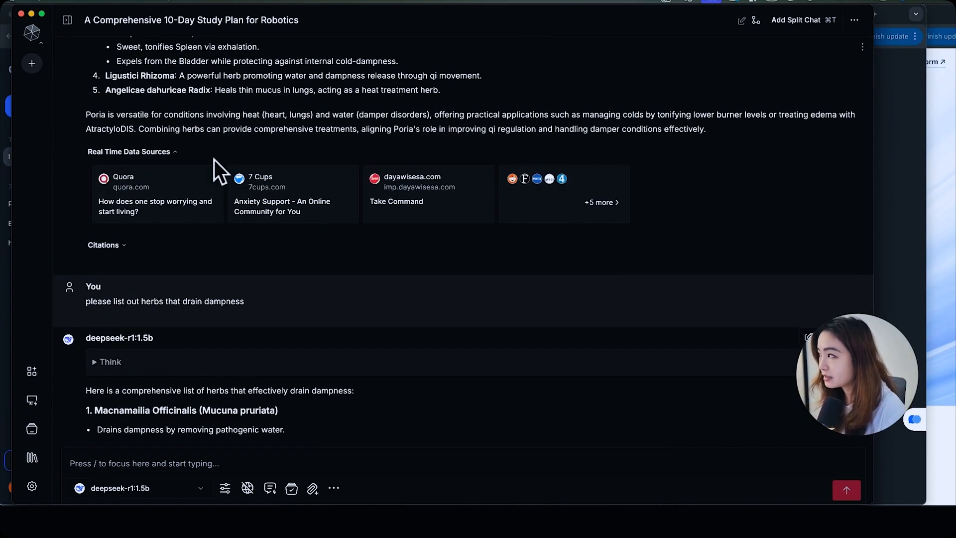
scroll("up", 3)
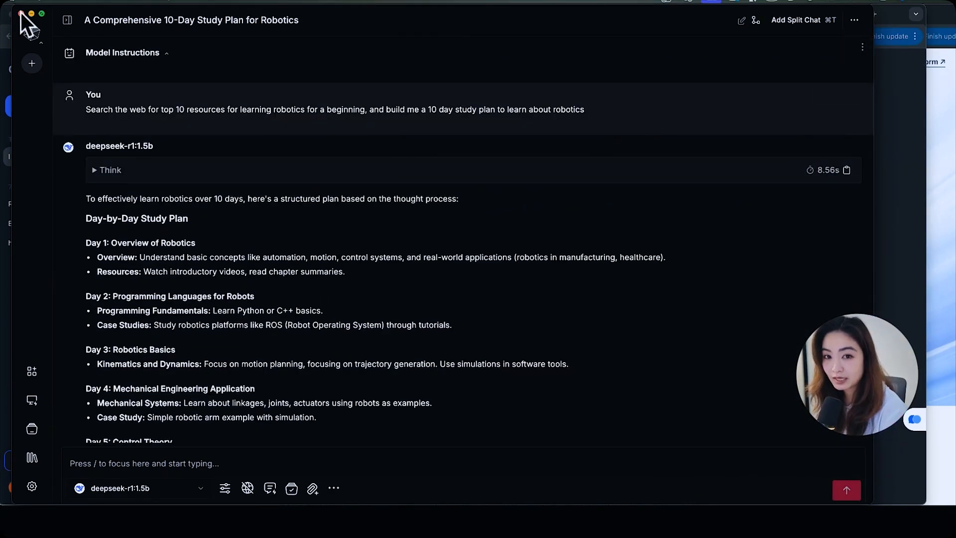
scroll("down", 3)
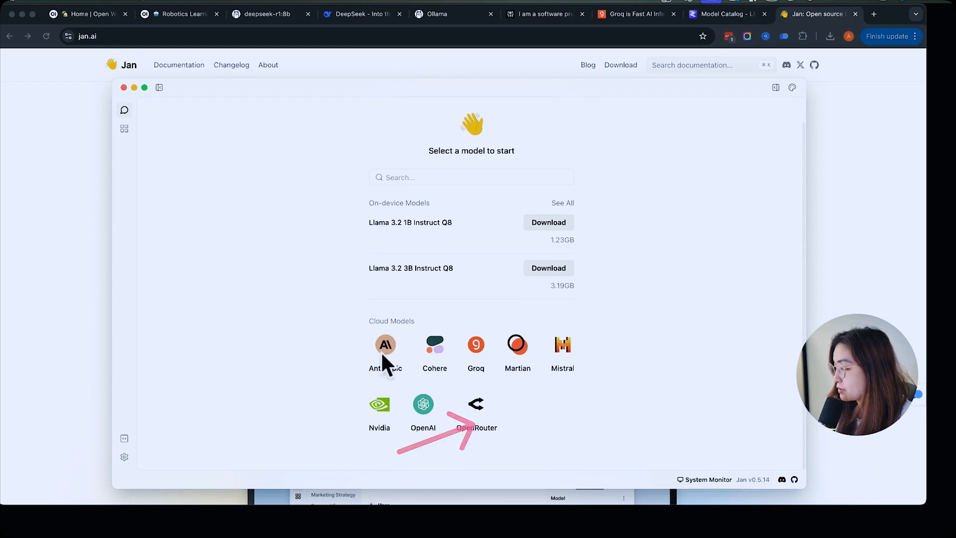
mouse_move(423, 234)
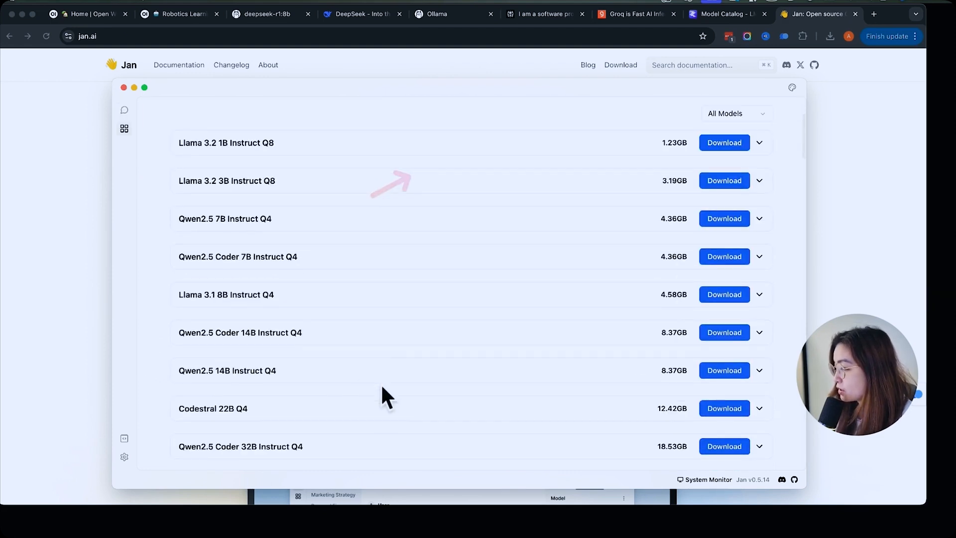
- Search Jan's model hub for 'deepseek' and start downloading a Deepseek Coder model
scroll("down", 3)
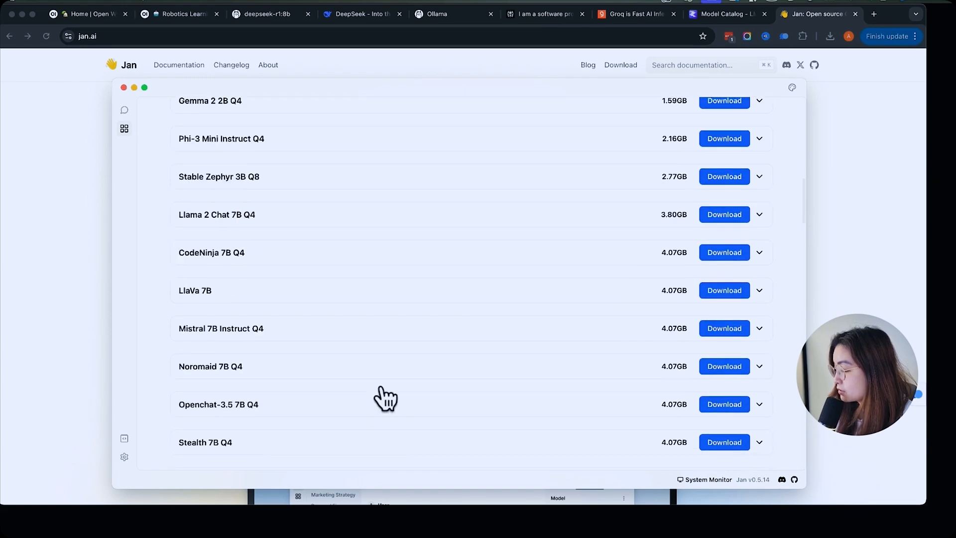
type("deepseek")
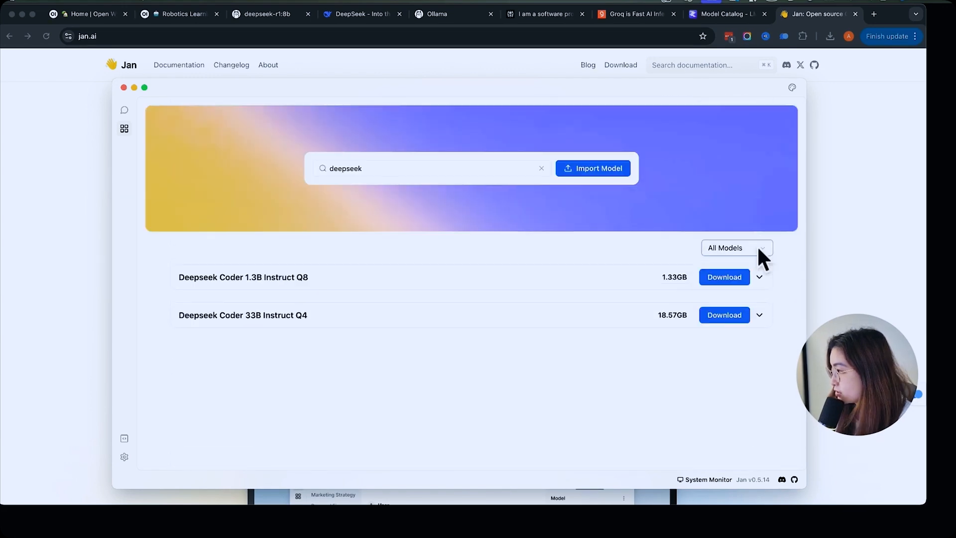
left_click(759, 247)
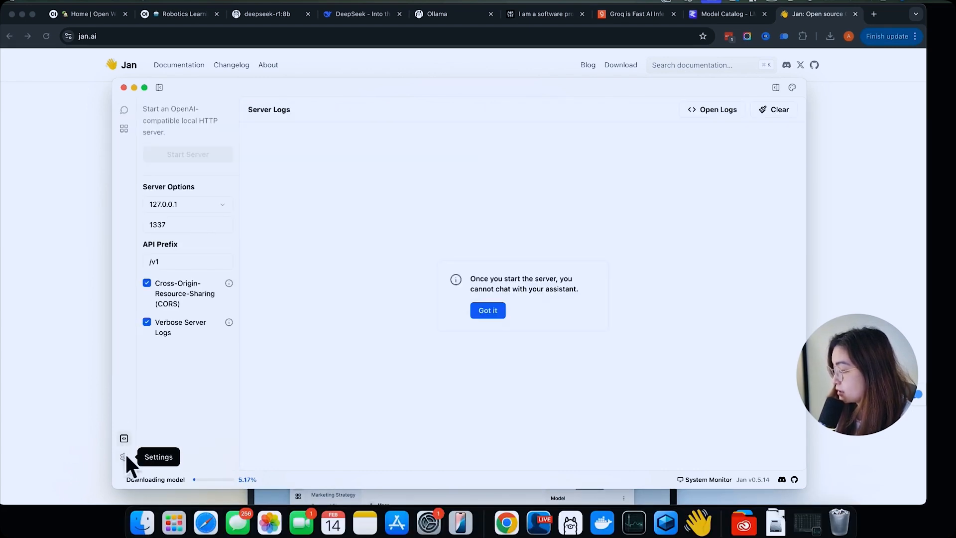
- In Jan's Preferences, try Compact Width, then set the chat back to Full Width
left_click(124, 457)
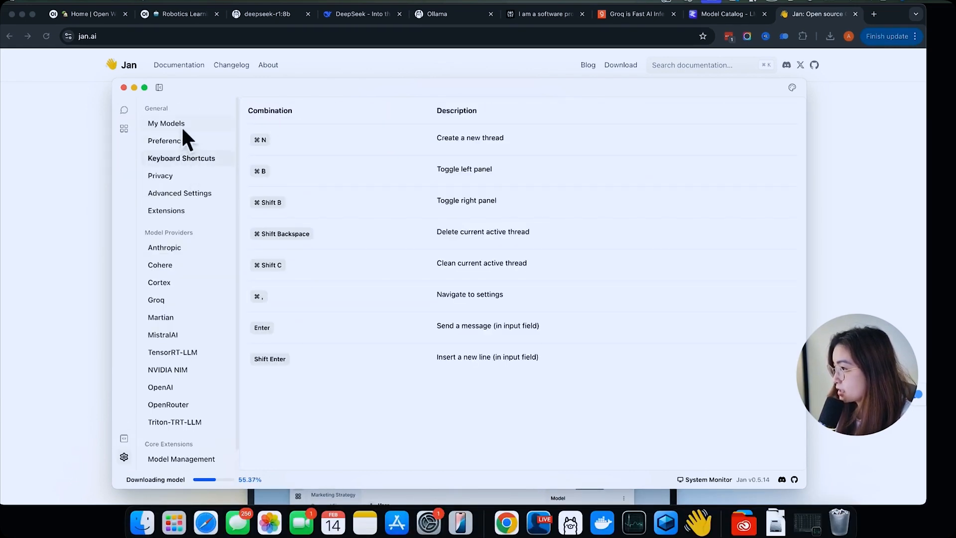
left_click(168, 139)
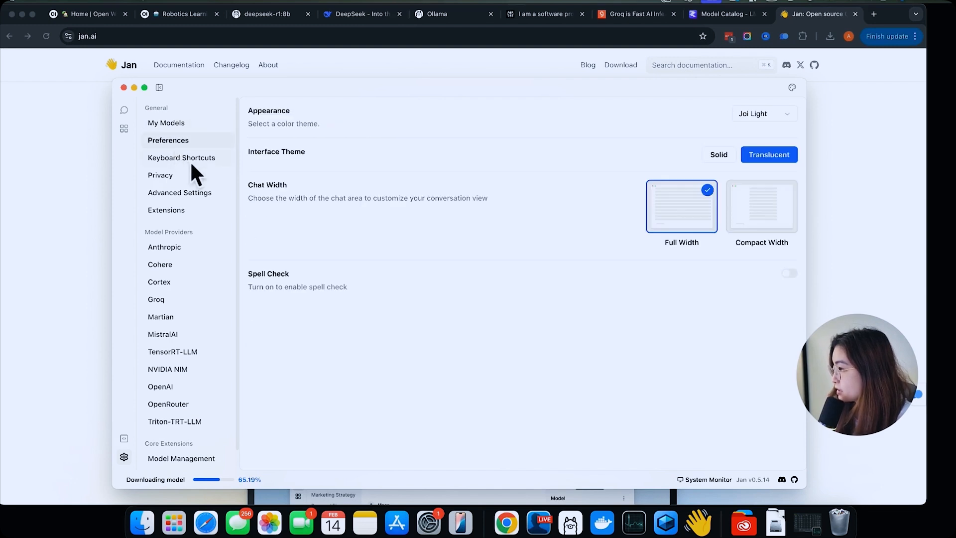
left_click(761, 205)
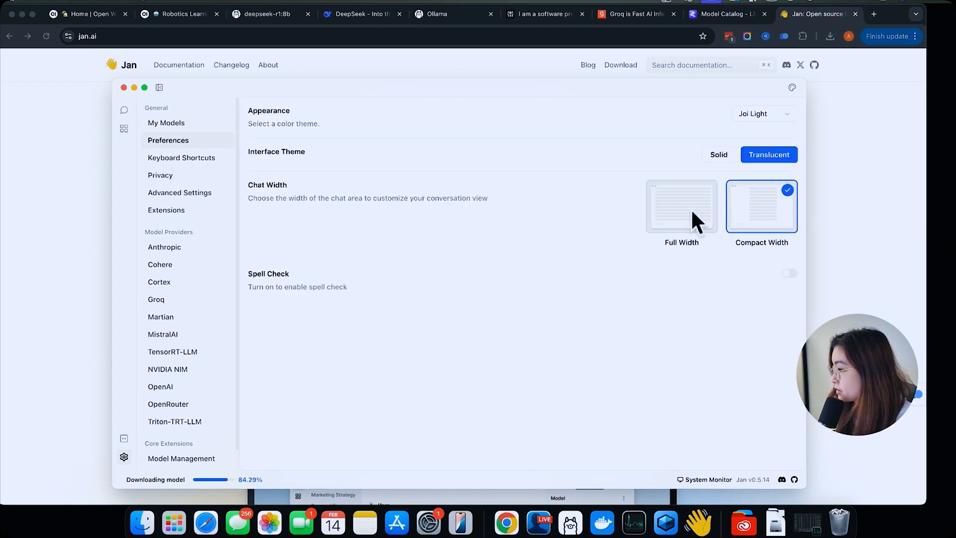
left_click(681, 206)
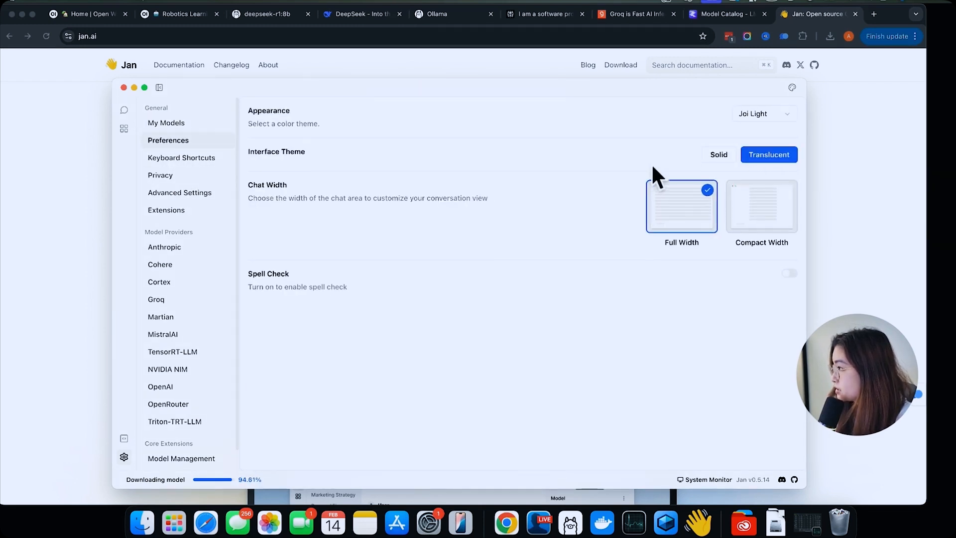
- Browse the Keyboard Shortcuts, Privacy and Advanced Settings pages, then return to the thread
left_click(181, 157)
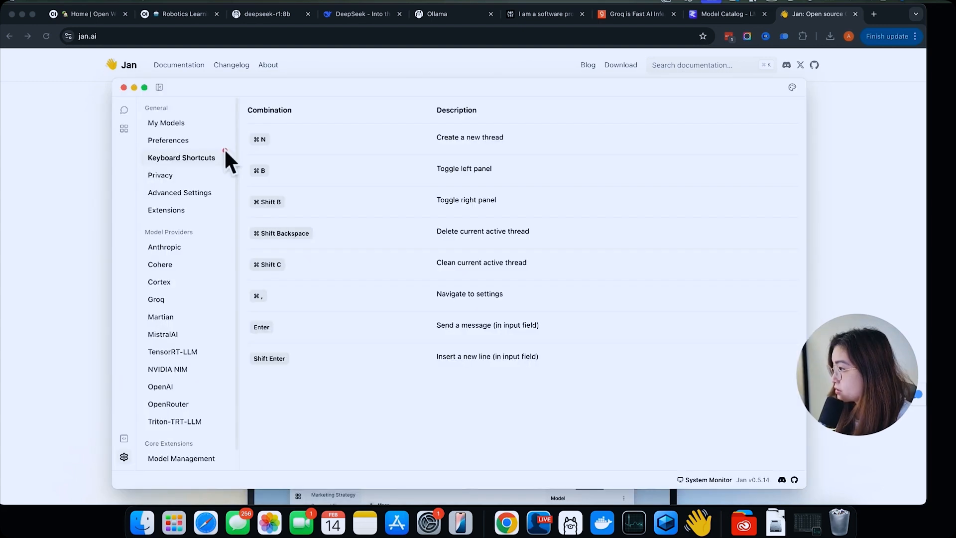
left_click(160, 175)
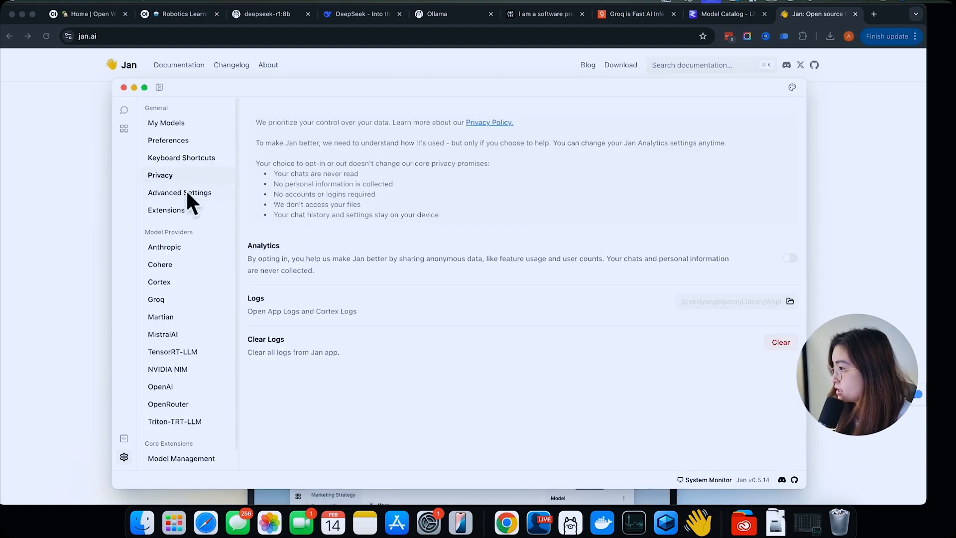
left_click(180, 192)
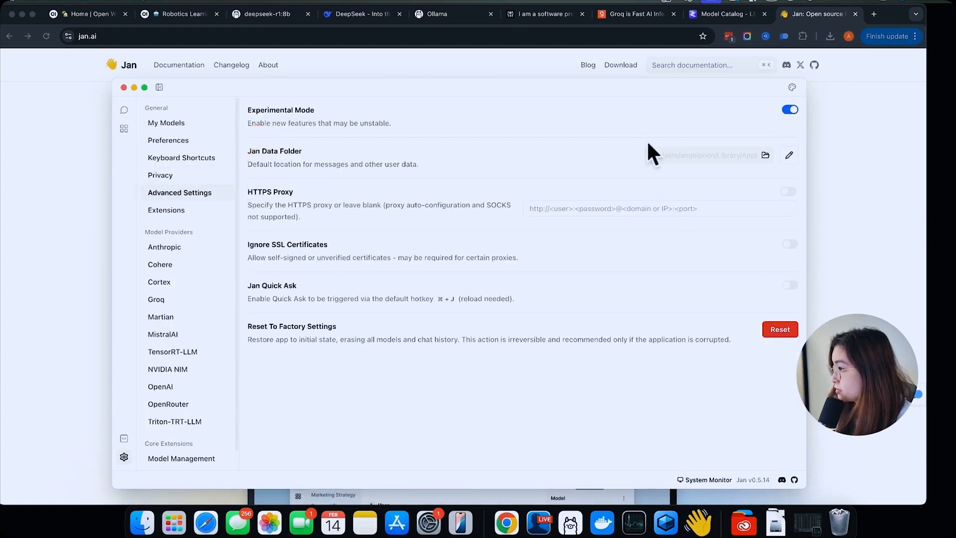
mouse_move(853, 291)
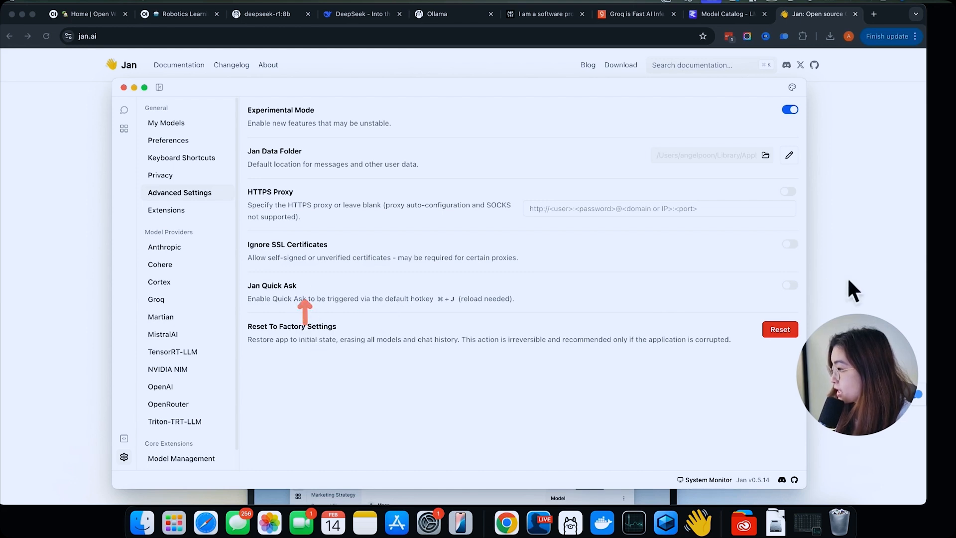
left_click(166, 210)
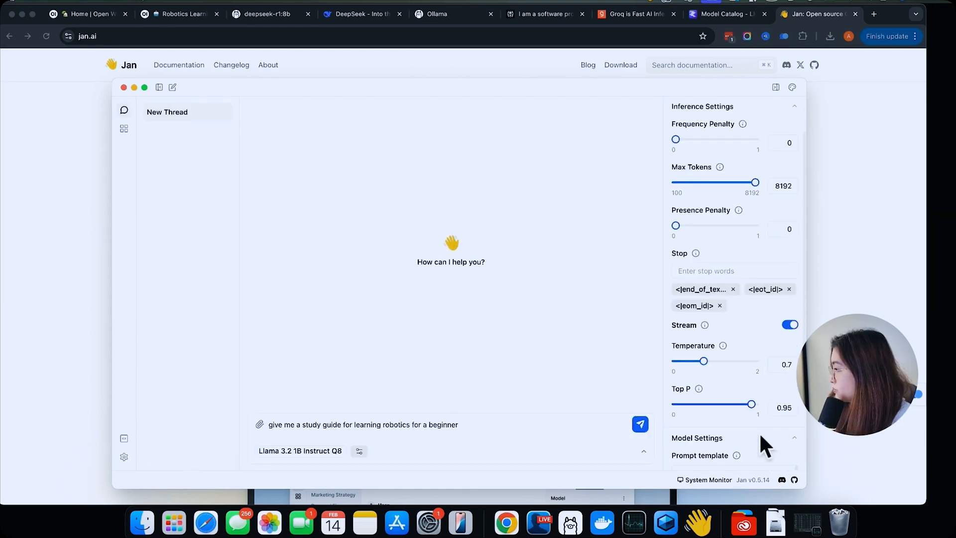
- Send the robotics study-guide prompt, then ask 'give me 10 herbs that drains dampness'
scroll("down", 3)
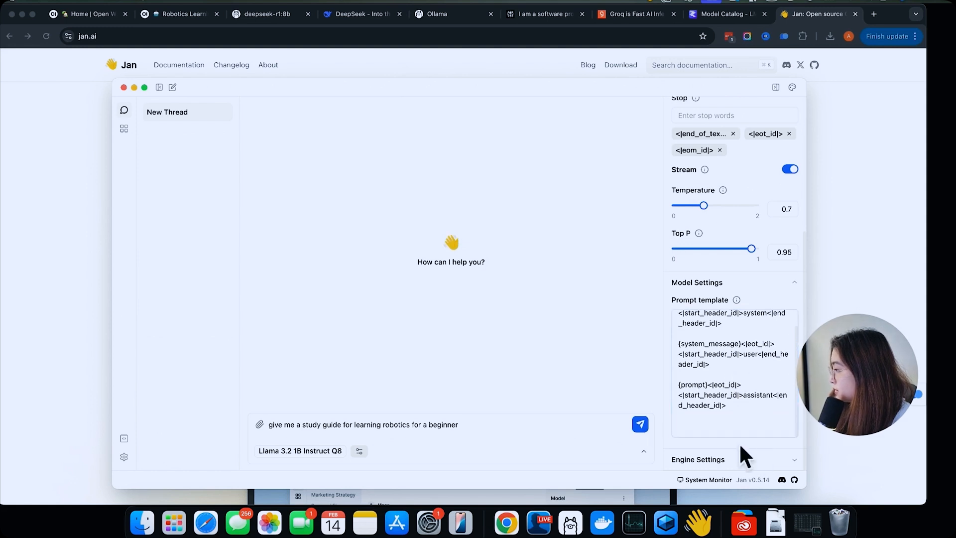
scroll("down", 3)
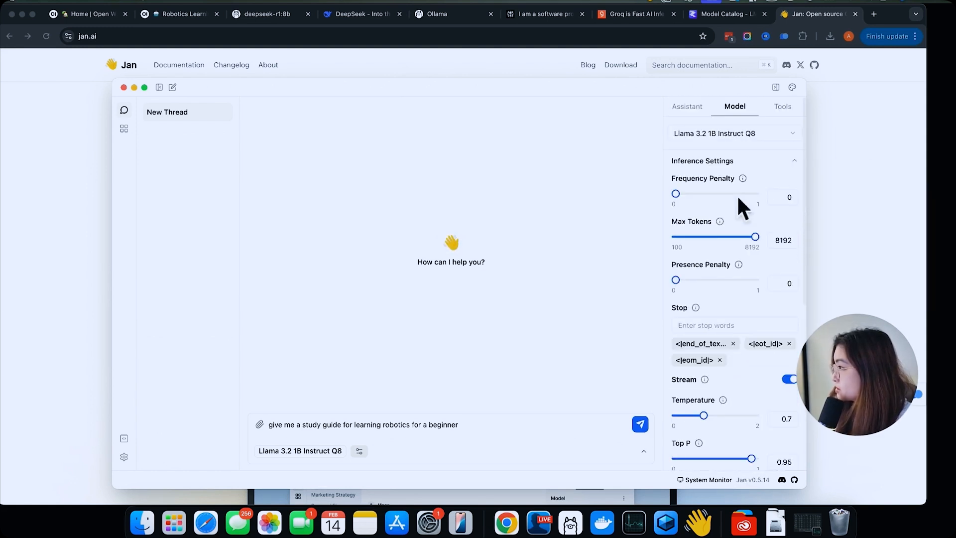
left_click(782, 106)
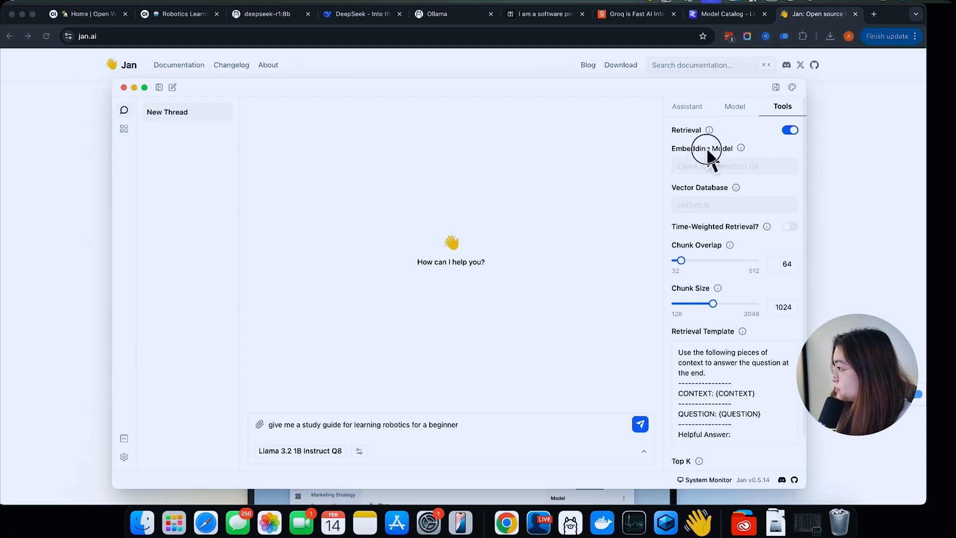
mouse_move(736, 187)
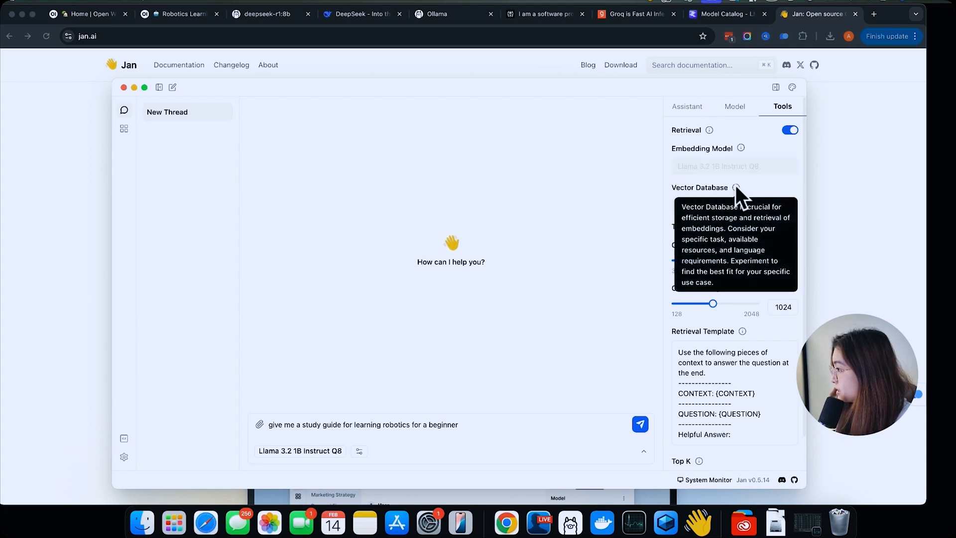
left_click(640, 424)
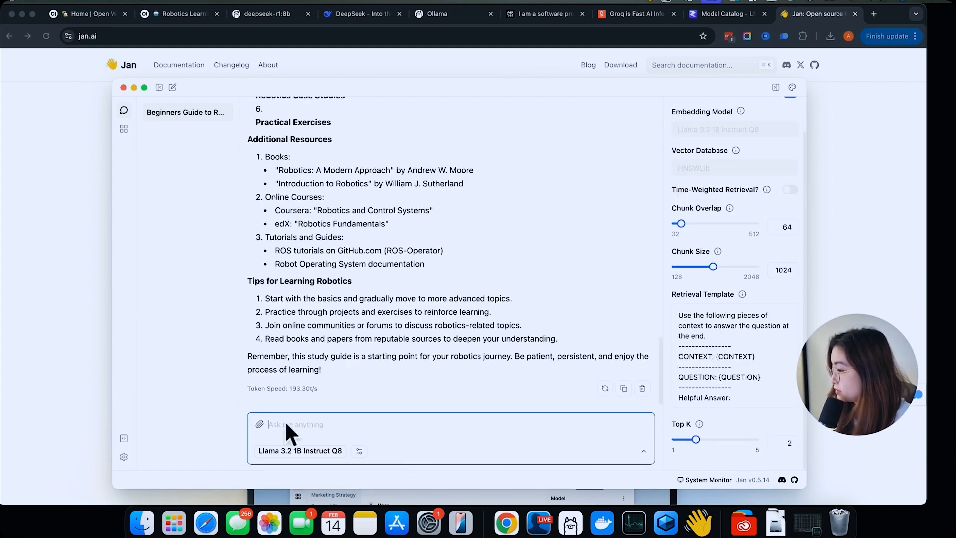
type("give me 10 herbs that drains dampness")
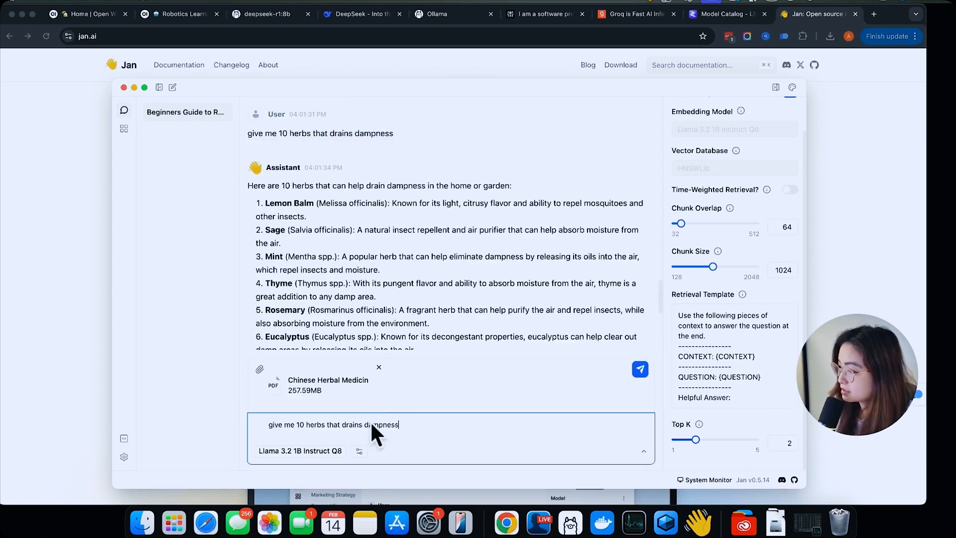
left_click(640, 369)
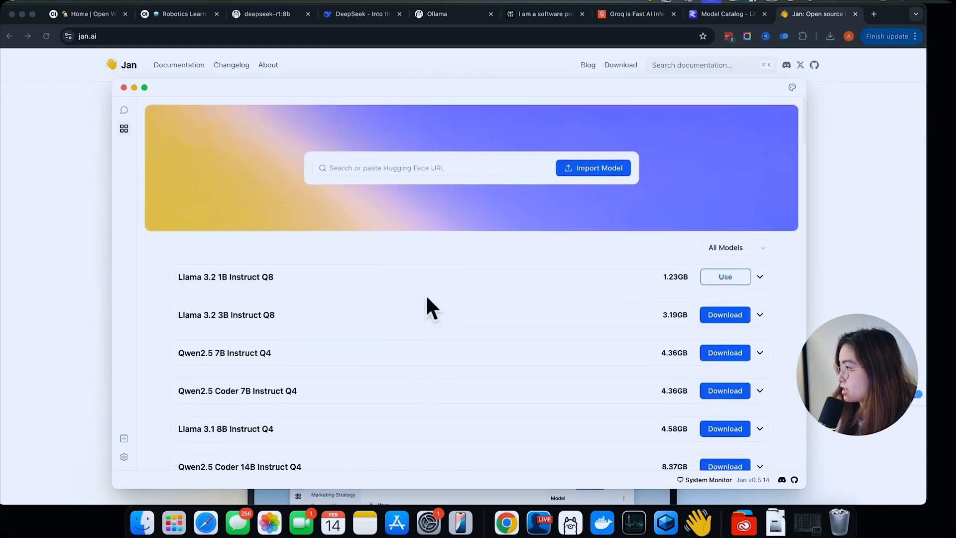
left_click(592, 168)
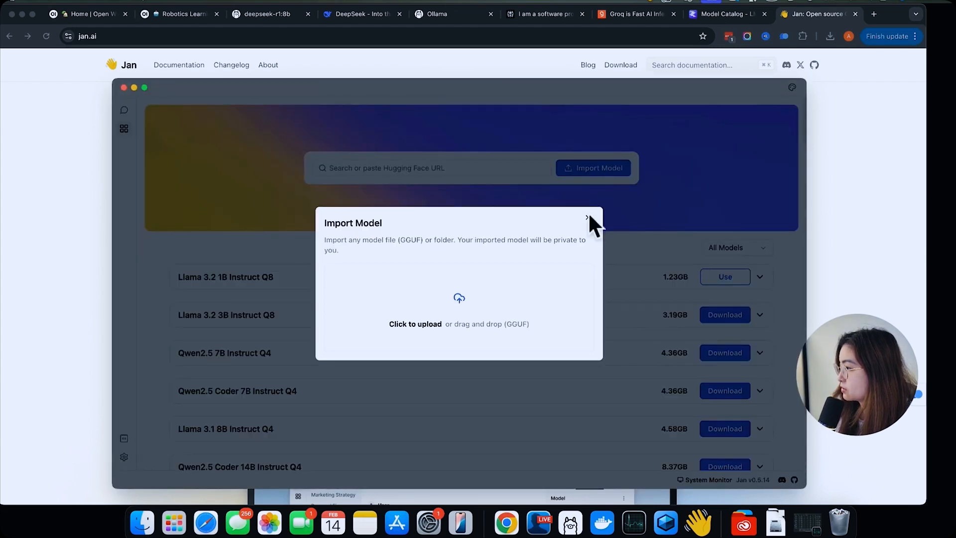
left_click(587, 217)
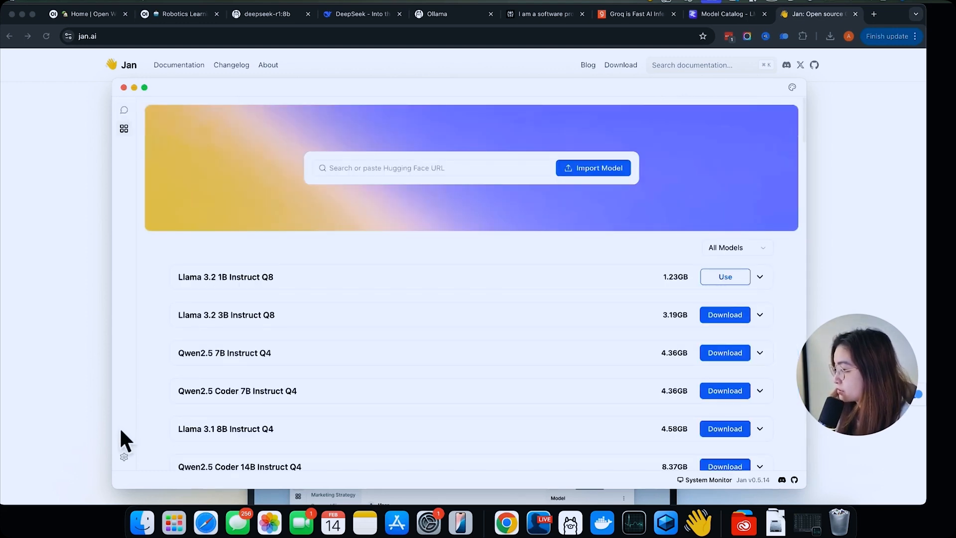
left_click(124, 456)
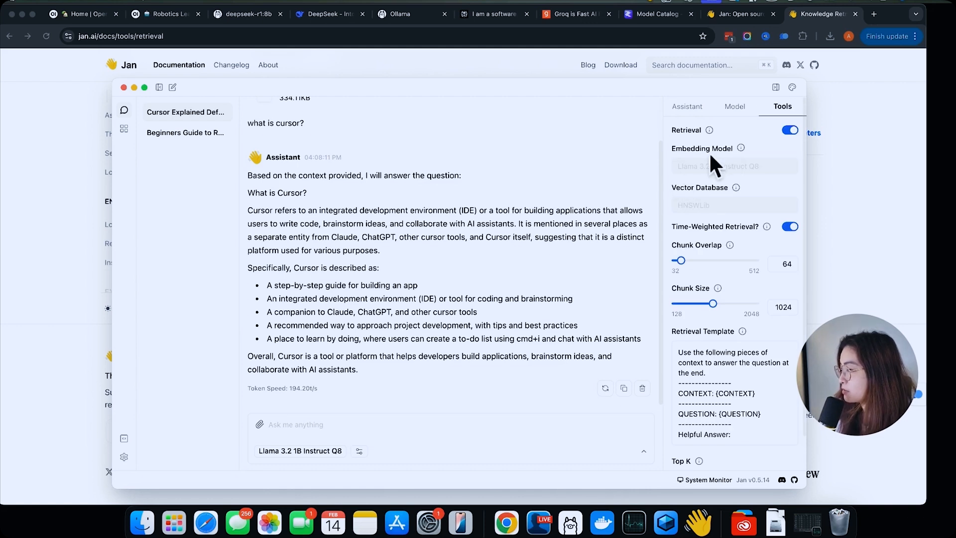
mouse_move(680, 198)
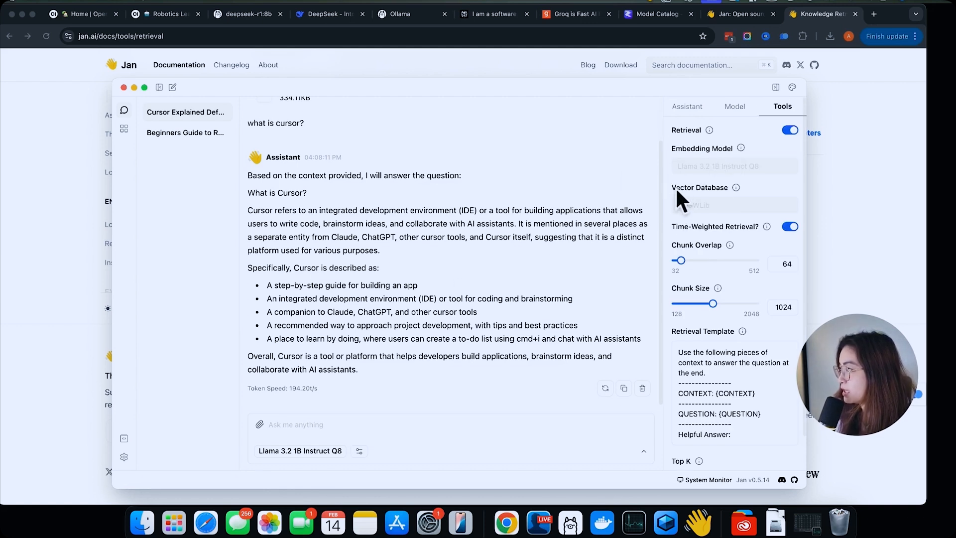
mouse_move(742, 200)
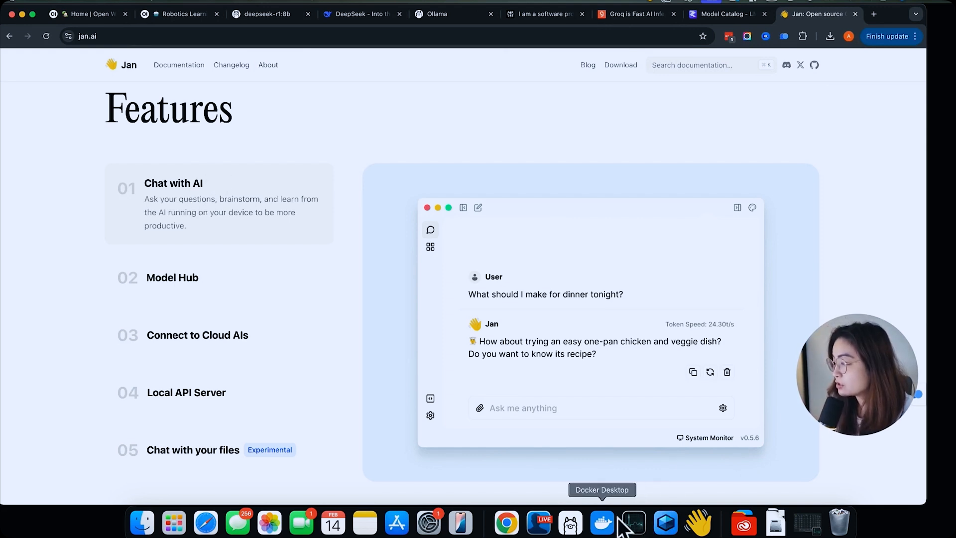
mouse_move(570, 523)
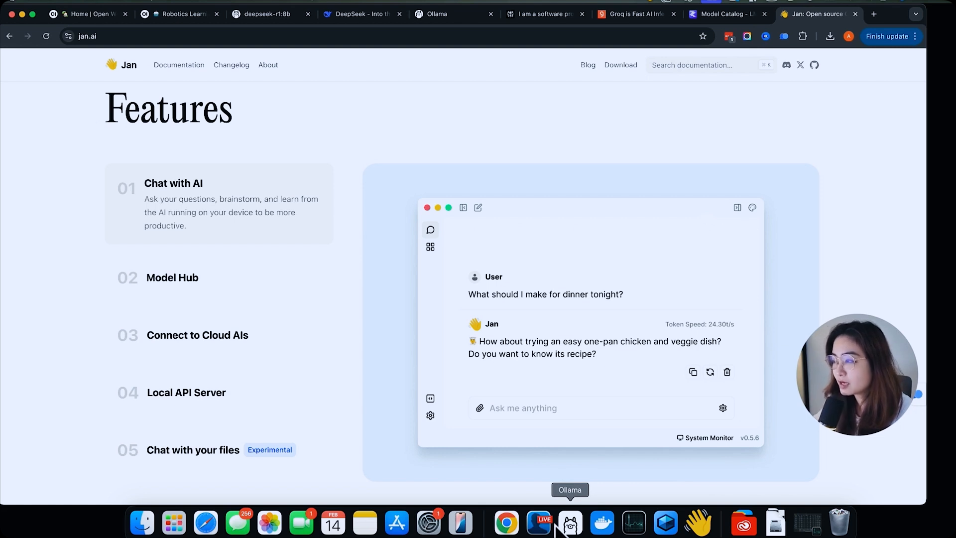
left_click(571, 522)
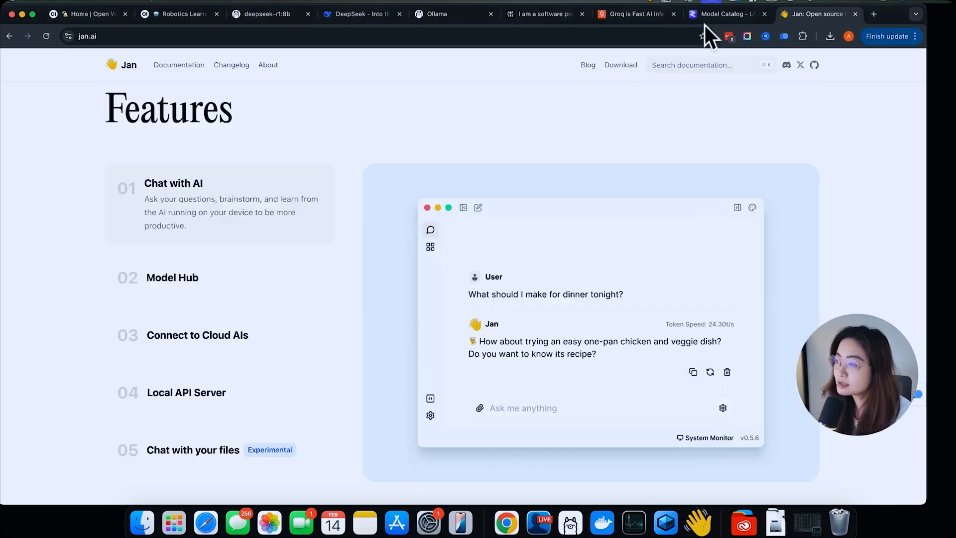
left_click(726, 14)
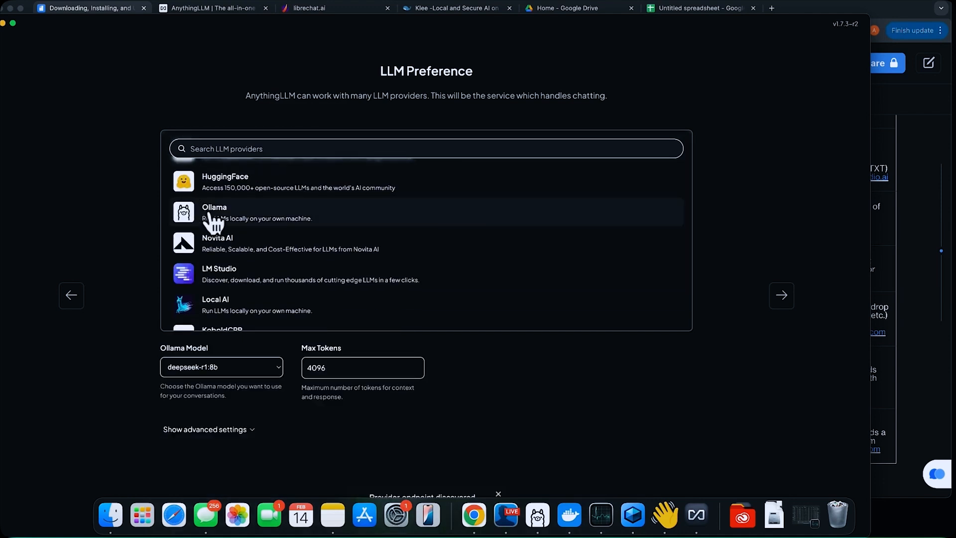
- Choose Ollama with deepseek-r1:8b and continue past Data Handling & Privacy
left_click(781, 295)
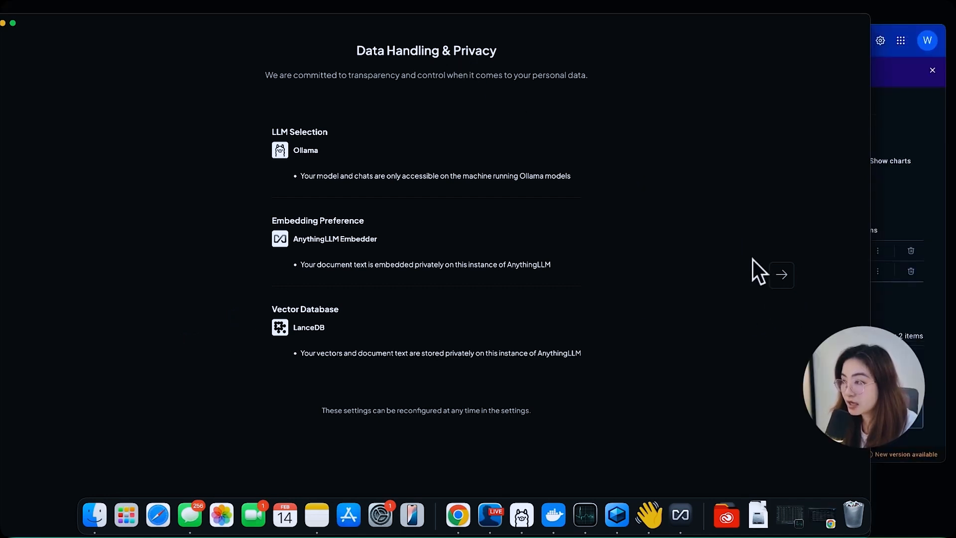
left_click(782, 274)
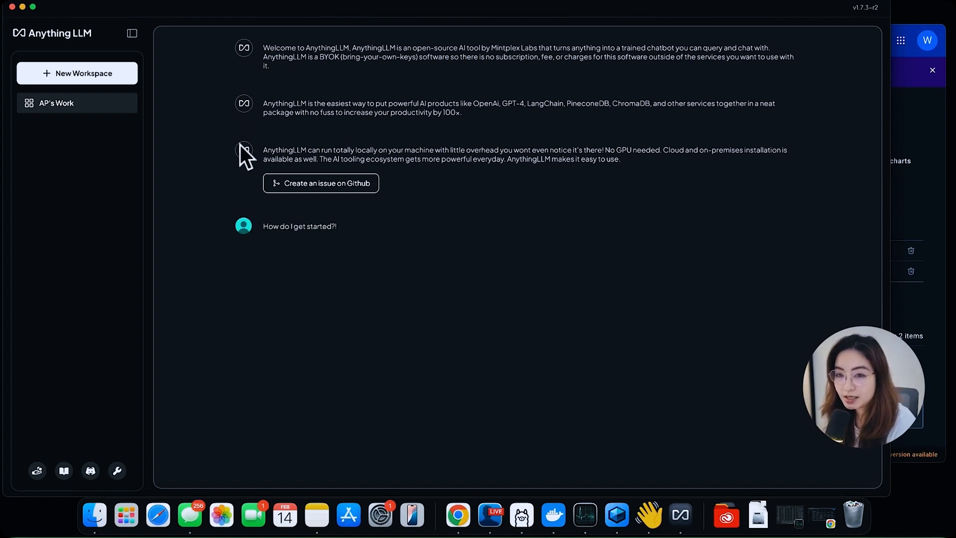
- Open the AP's Work workspace and insert an @ agent mention in the composer
left_click(56, 103)
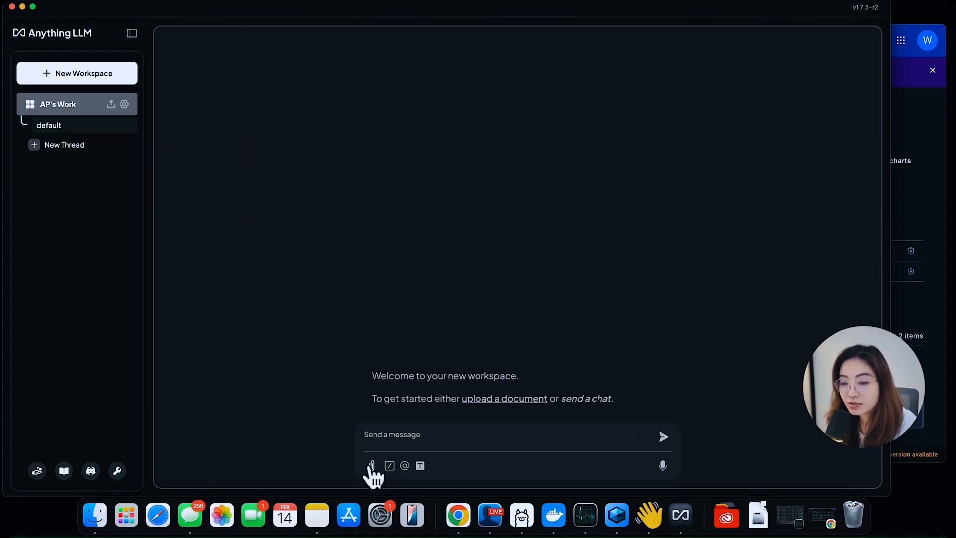
mouse_move(412, 467)
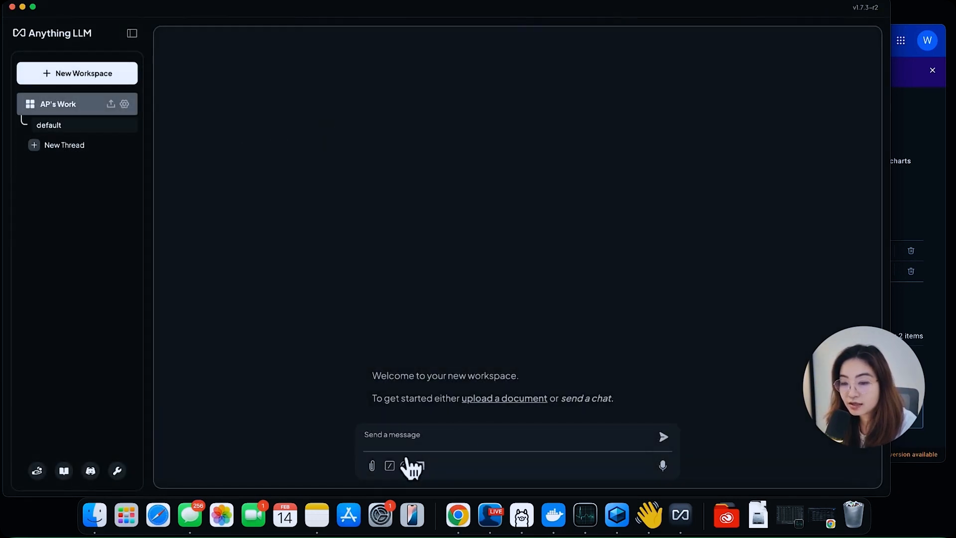
left_click(404, 466)
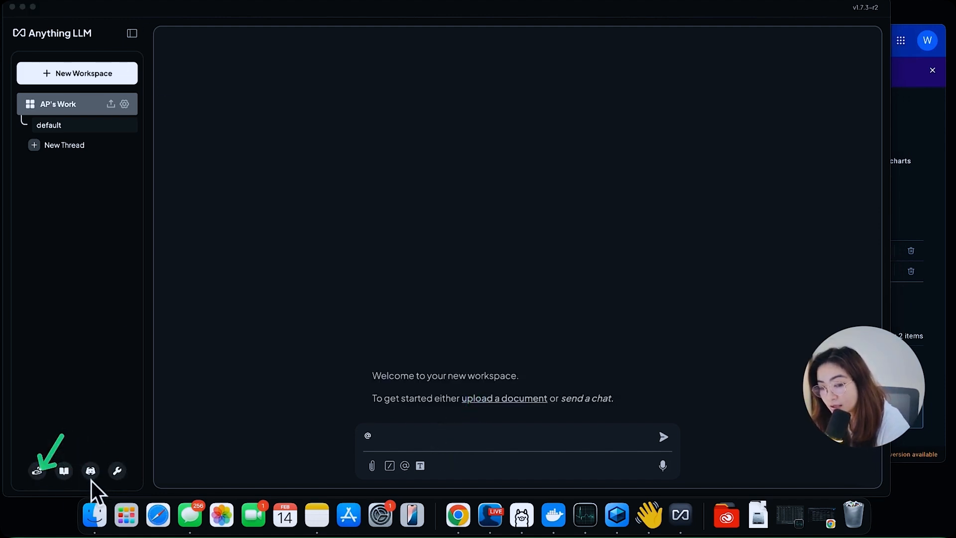
mouse_move(116, 470)
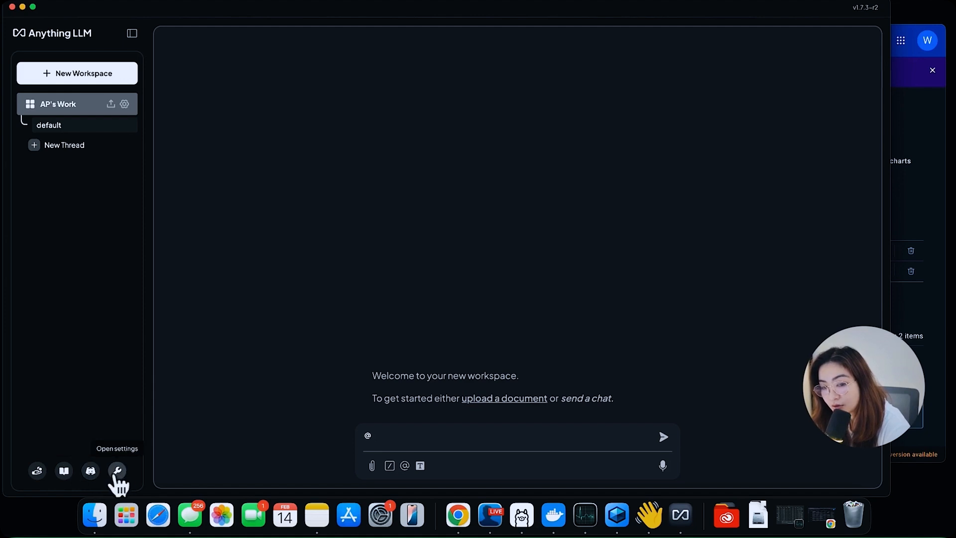
- Browse the AI provider, vector database, embedder and speech settings pages
left_click(117, 470)
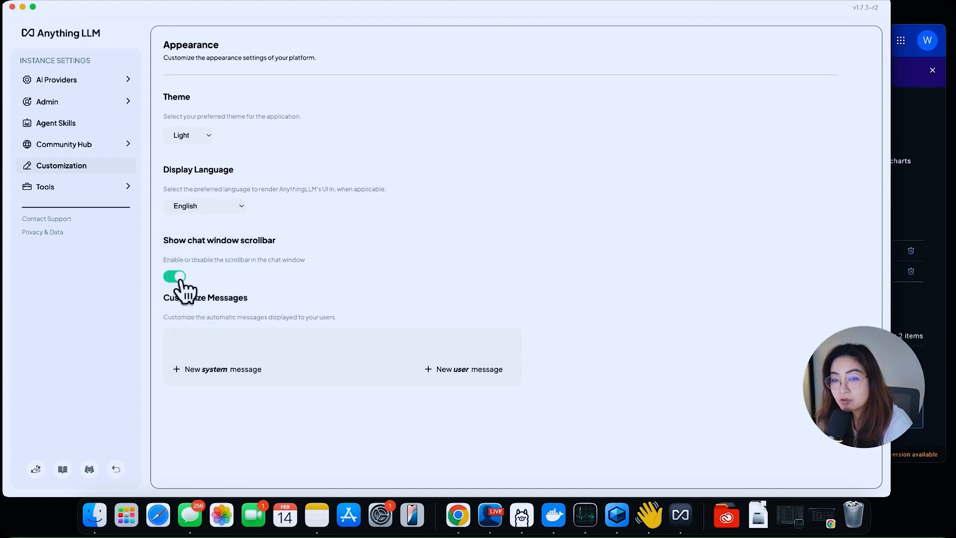
mouse_move(250, 308)
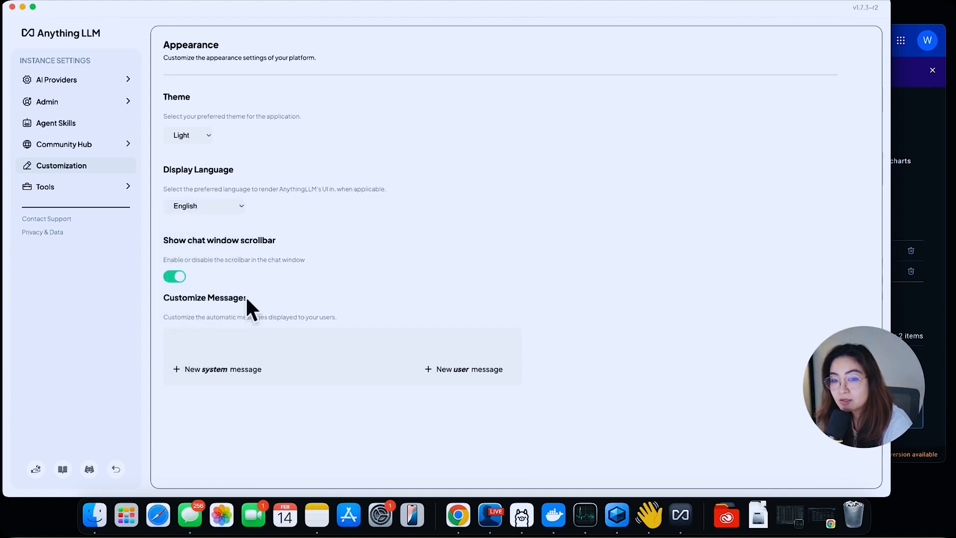
left_click(57, 79)
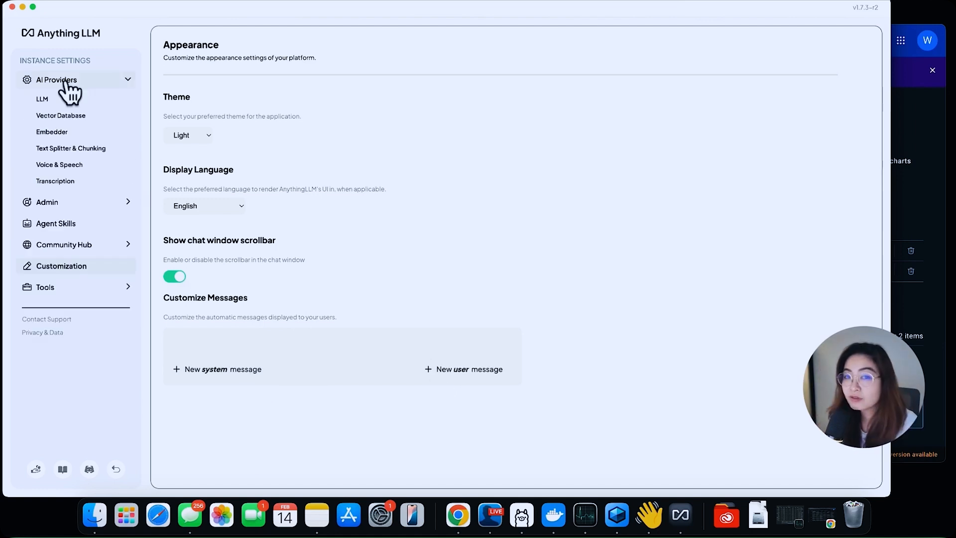
left_click(60, 115)
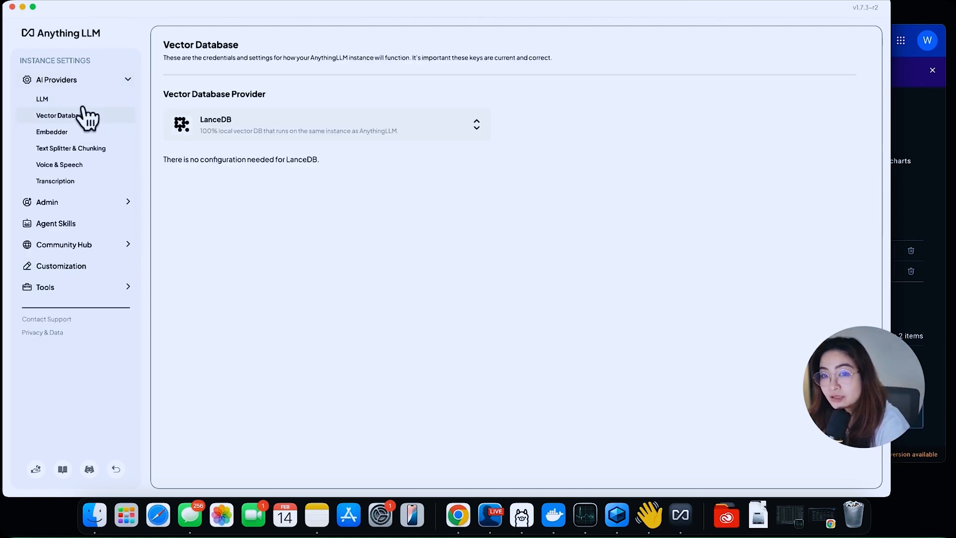
left_click(52, 132)
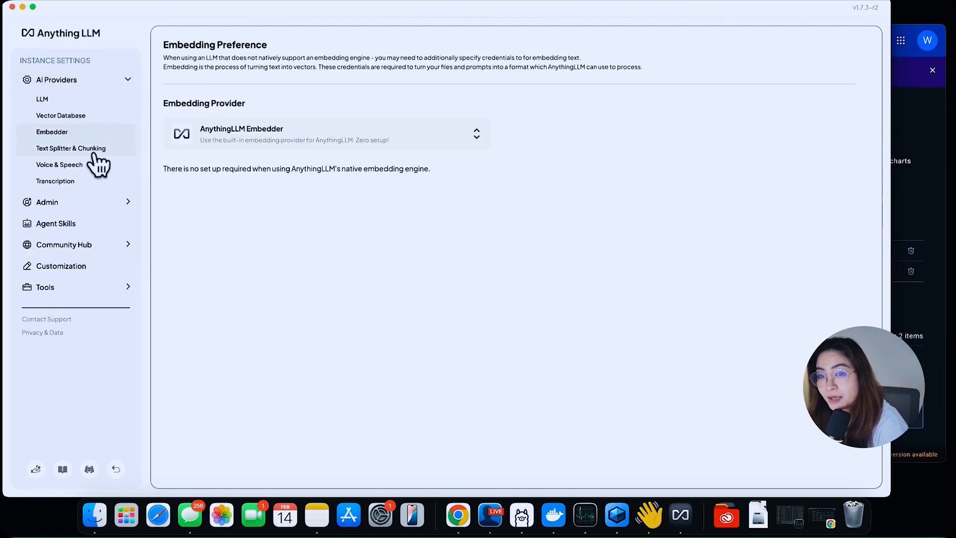
left_click(59, 164)
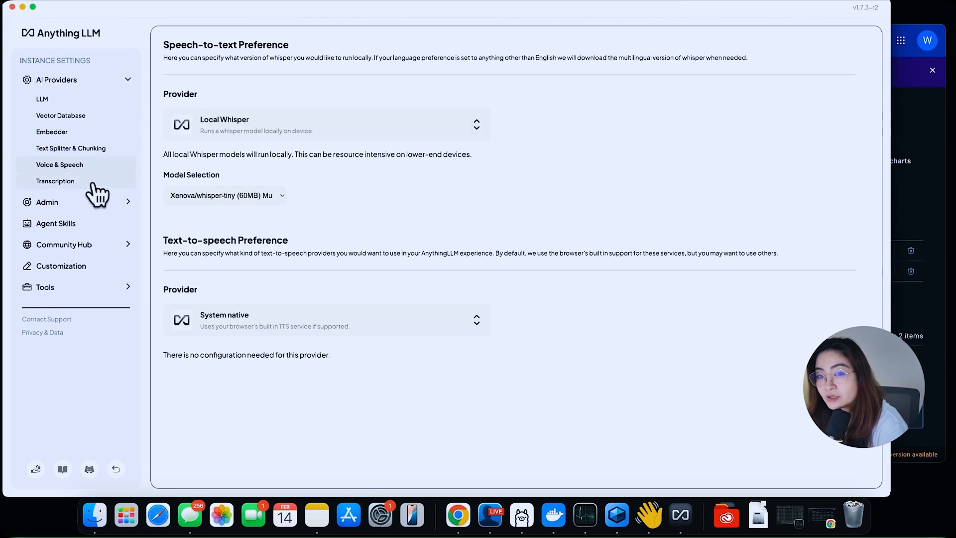
- View workspace chats and the agent skills list, opening the Web Search skill details
left_click(54, 180)
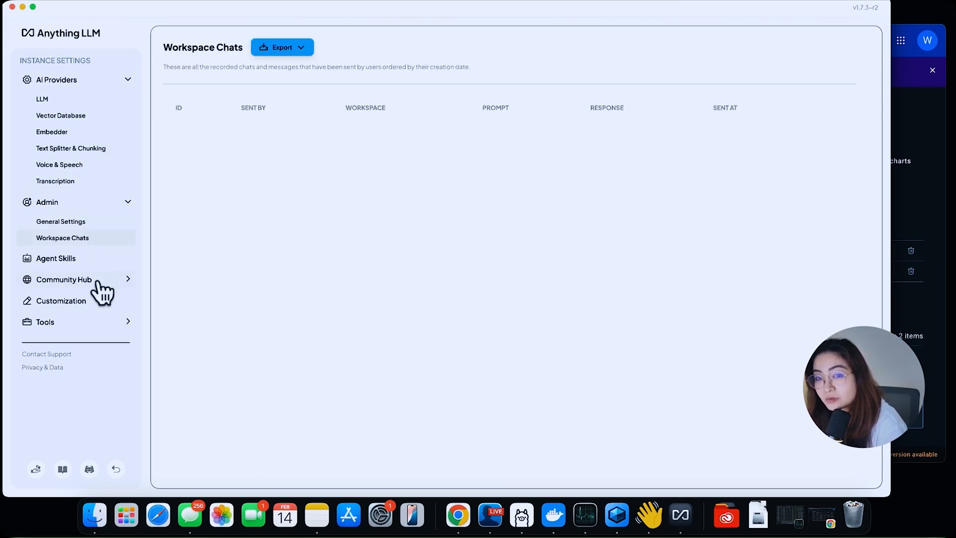
left_click(55, 258)
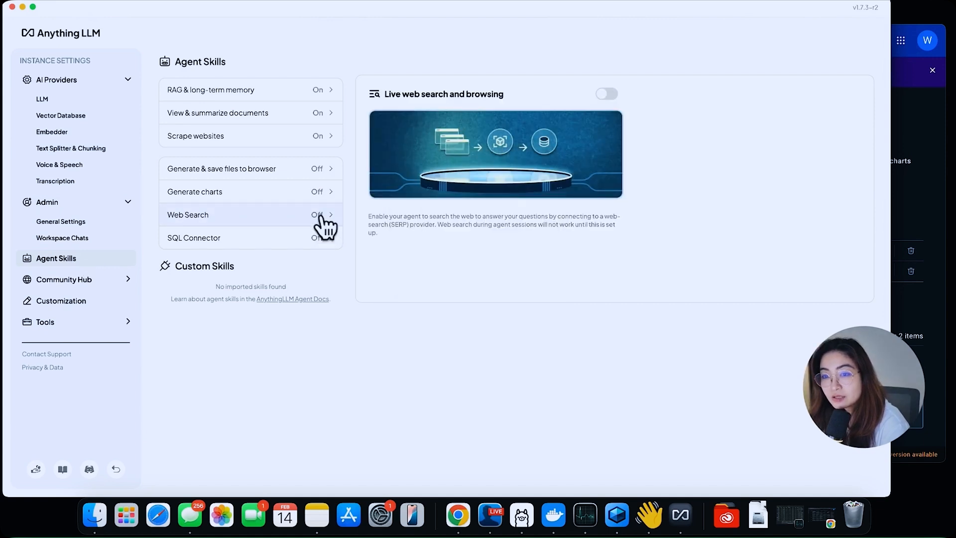
left_click(606, 93)
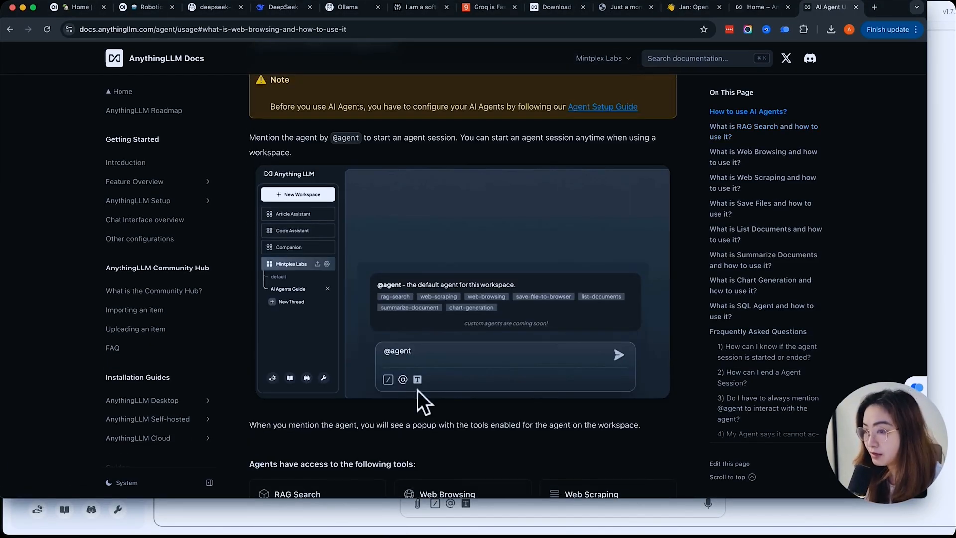
- Scroll the agent docs to Web Browsing, then switch back to AnythingLLM's chat
scroll("down", 3)
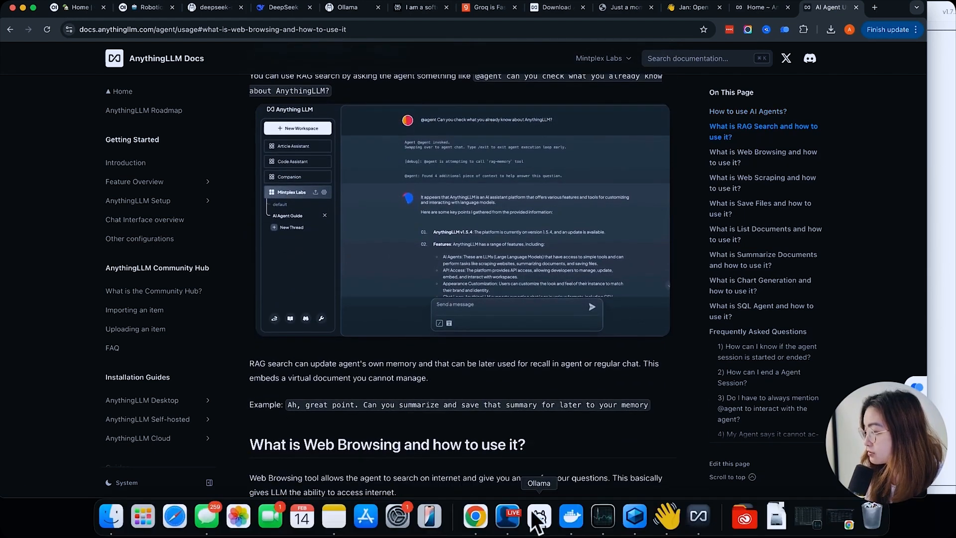
left_click(538, 516)
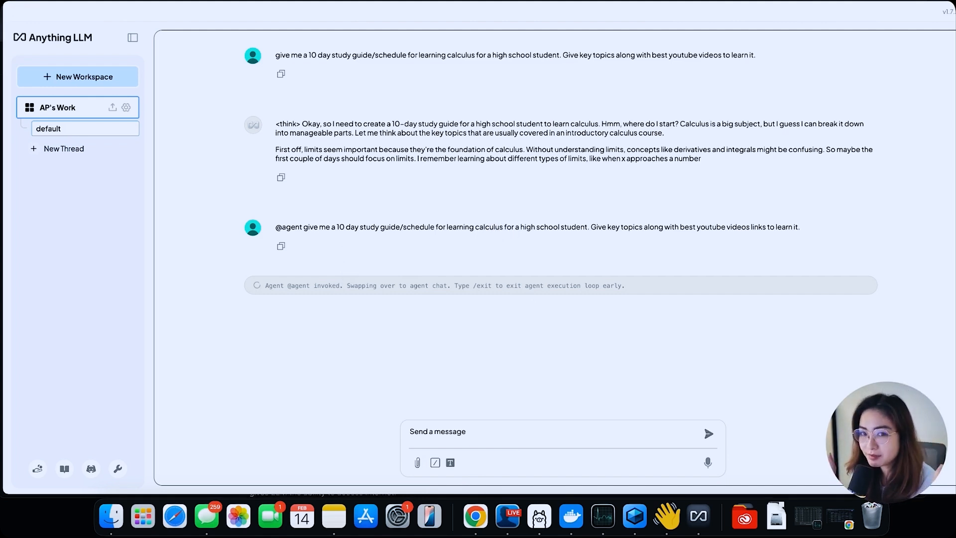
- Copy the calculus study-guide prompt and paste it into a new thread's message box
left_click(63, 148)
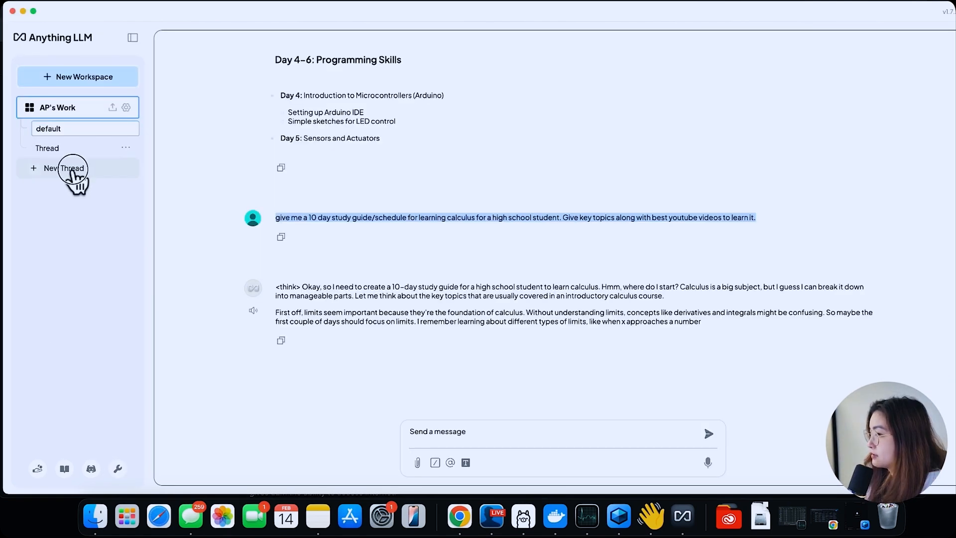
left_click(117, 468)
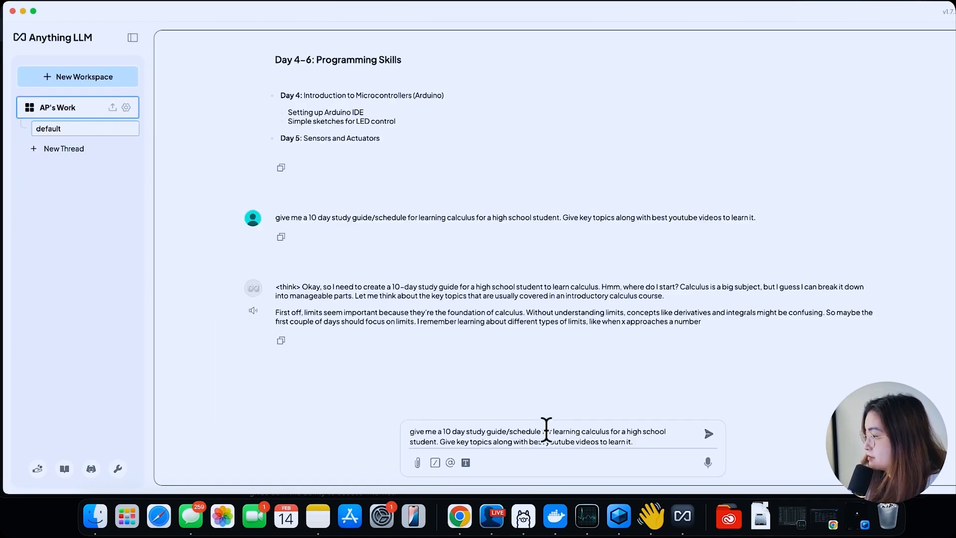
left_click(709, 435)
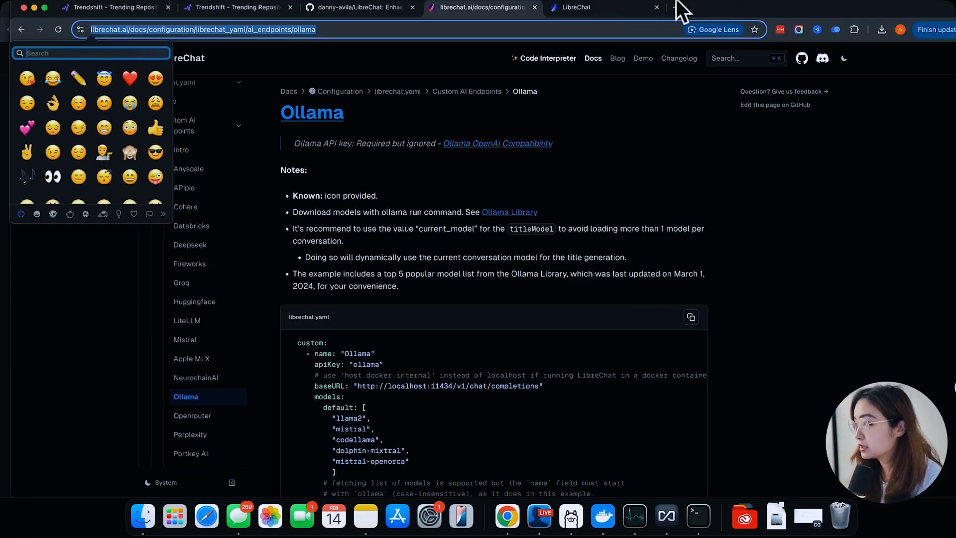
- Download Klee for Apple Silicon from kleedesktop.com and launch it to the Local Mode setup screen
left_click(796, 8)
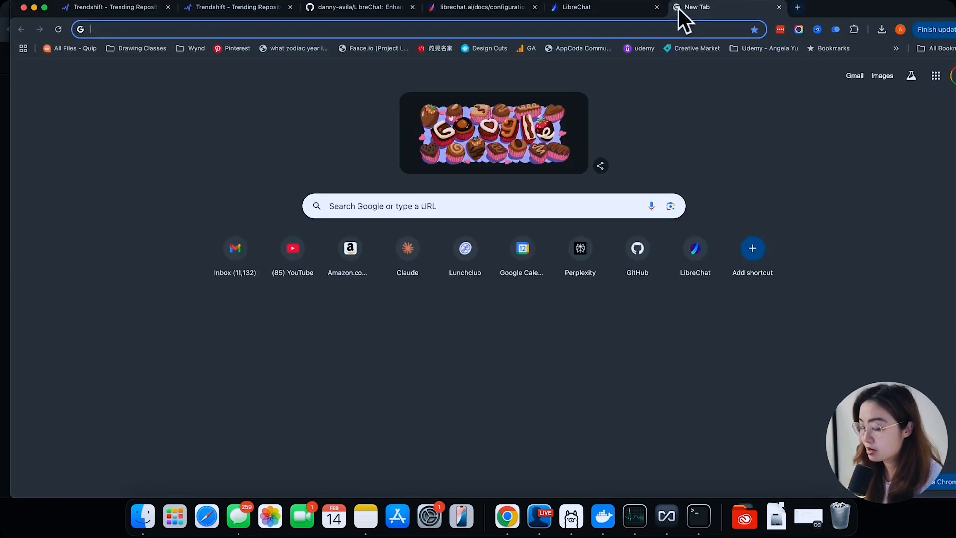
type("kleedesktop.com")
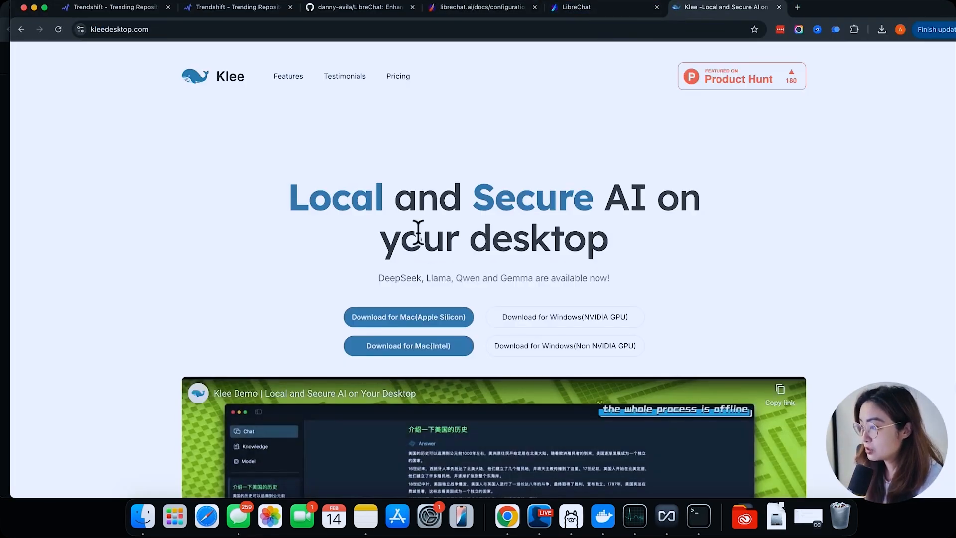
left_click(408, 317)
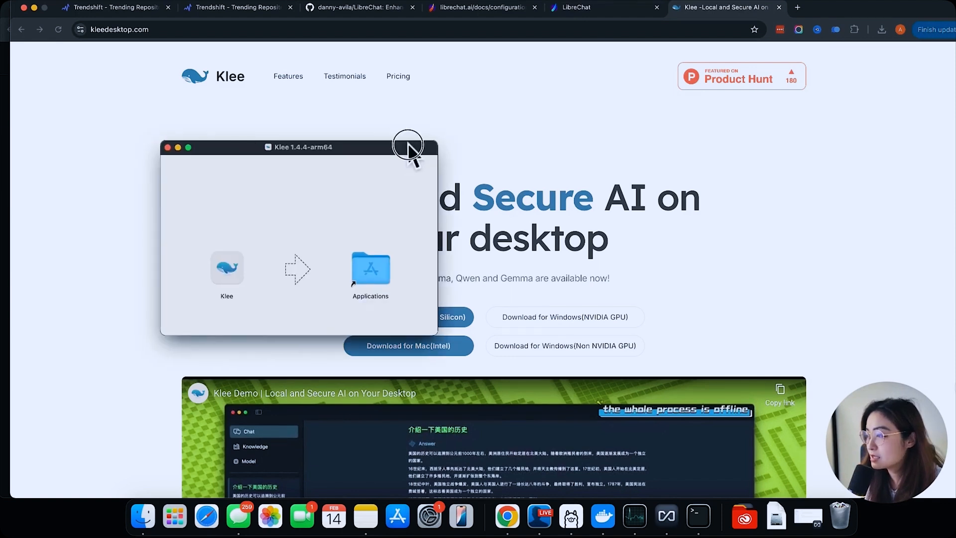
left_click(226, 269)
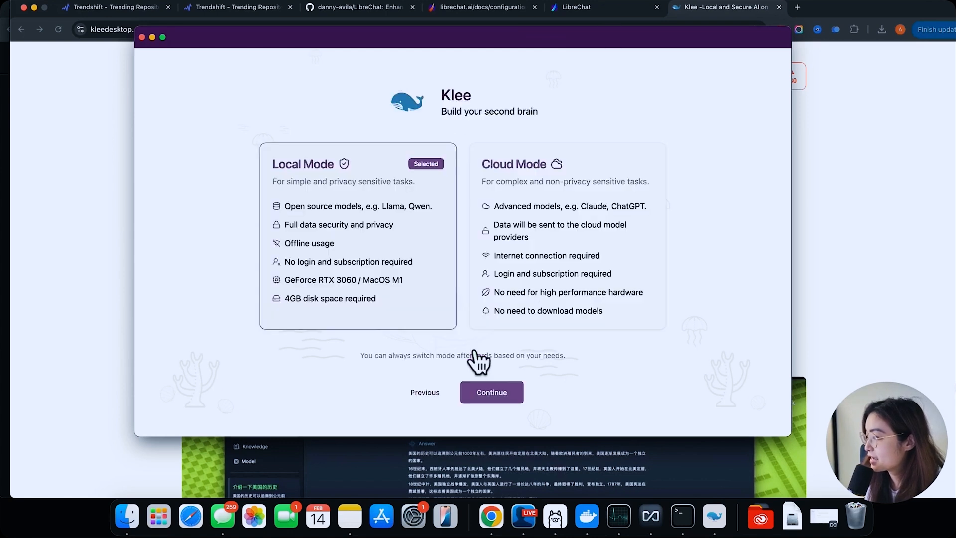
- Continue Klee's Local Mode setup through the kernel download and open Settings (version 1.4.4)
left_click(491, 392)
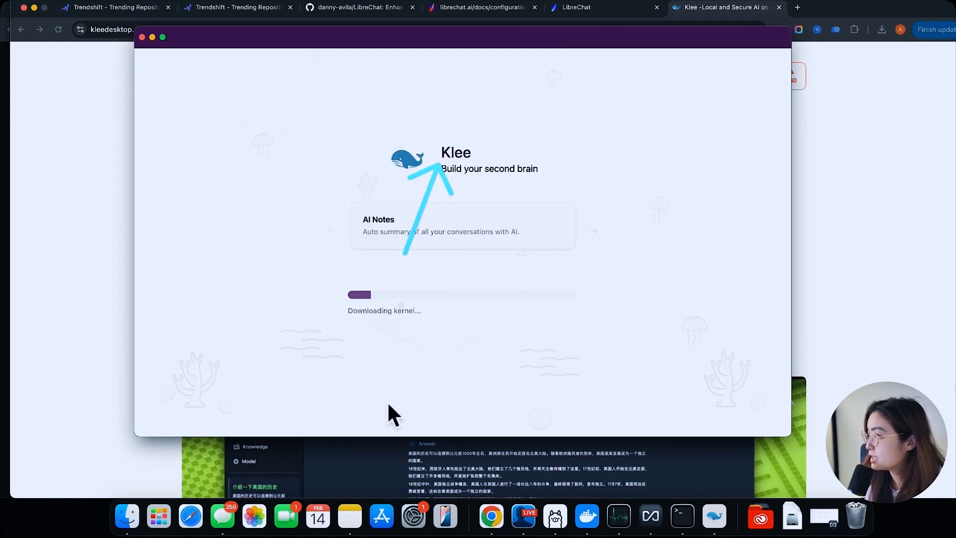
mouse_move(506, 185)
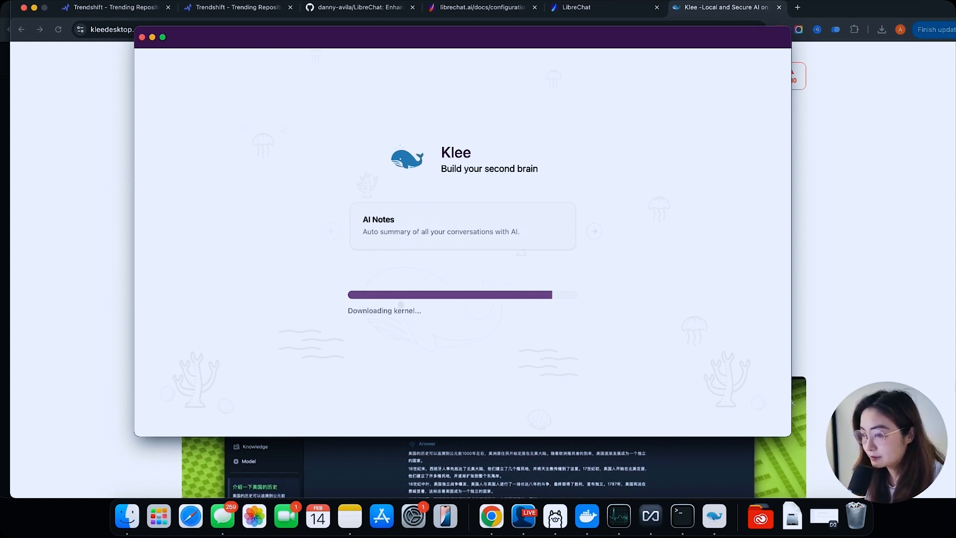
left_click(147, 102)
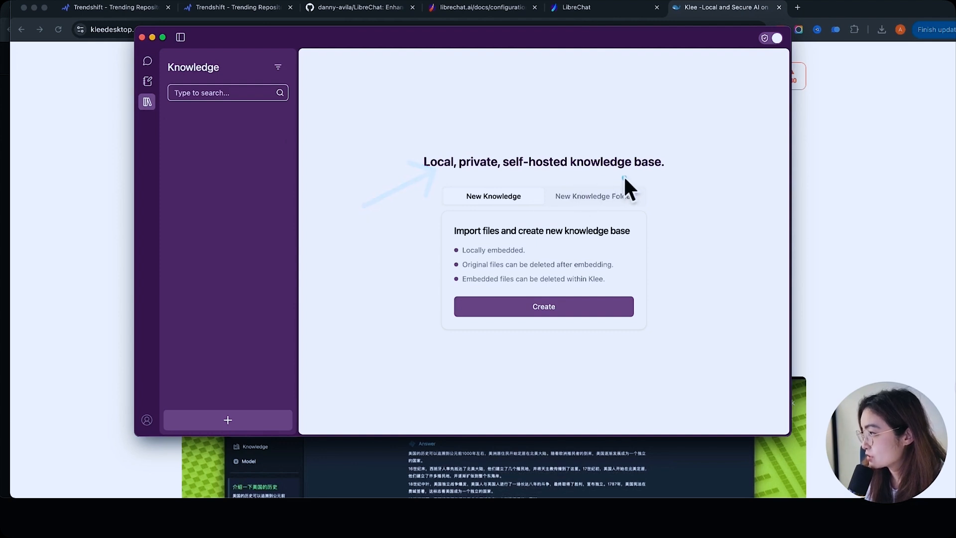
left_click(593, 196)
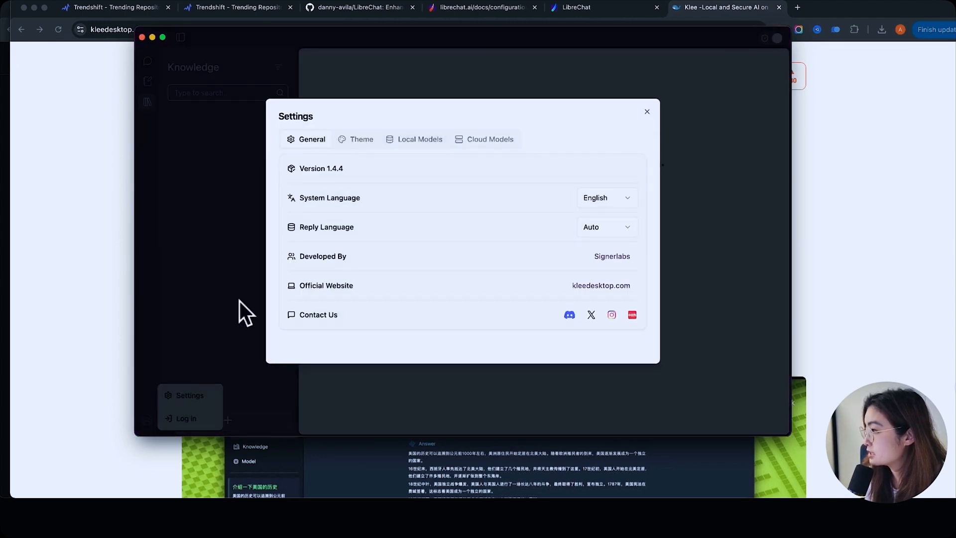
- Review Klee's Theme and Local Models settings tabs
left_click(361, 139)
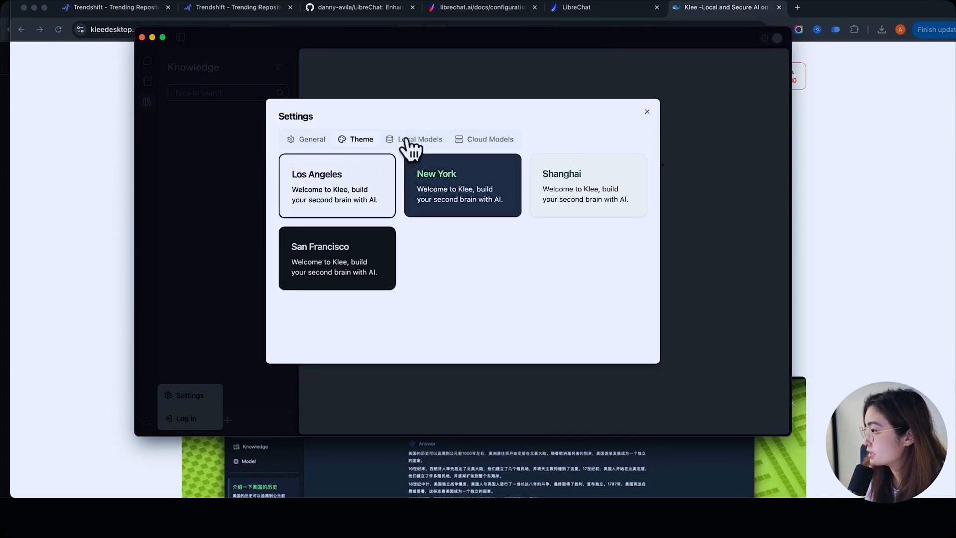
left_click(420, 139)
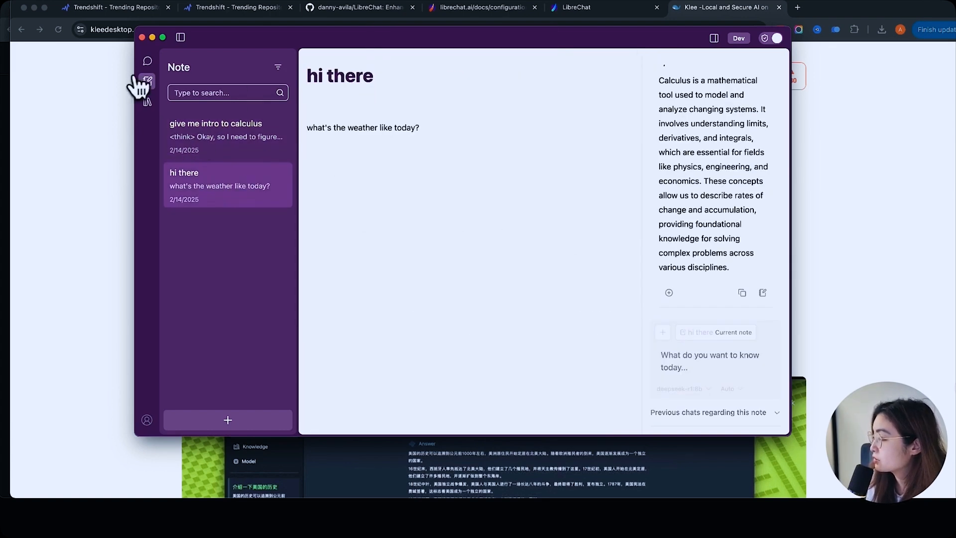
- Tour Klee's Chat, Knowledge and Notes sections, then scroll down to the blank ratings table
left_click(146, 60)
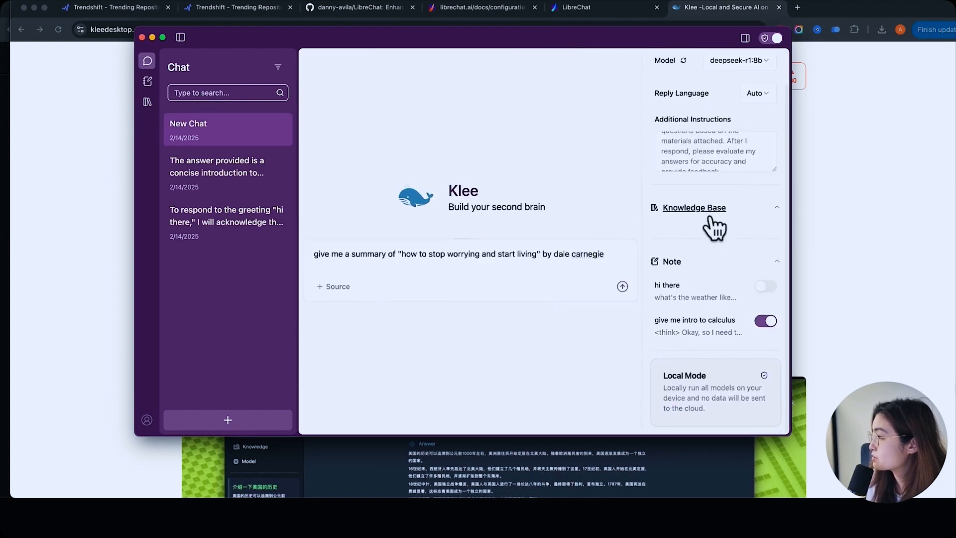
left_click(147, 102)
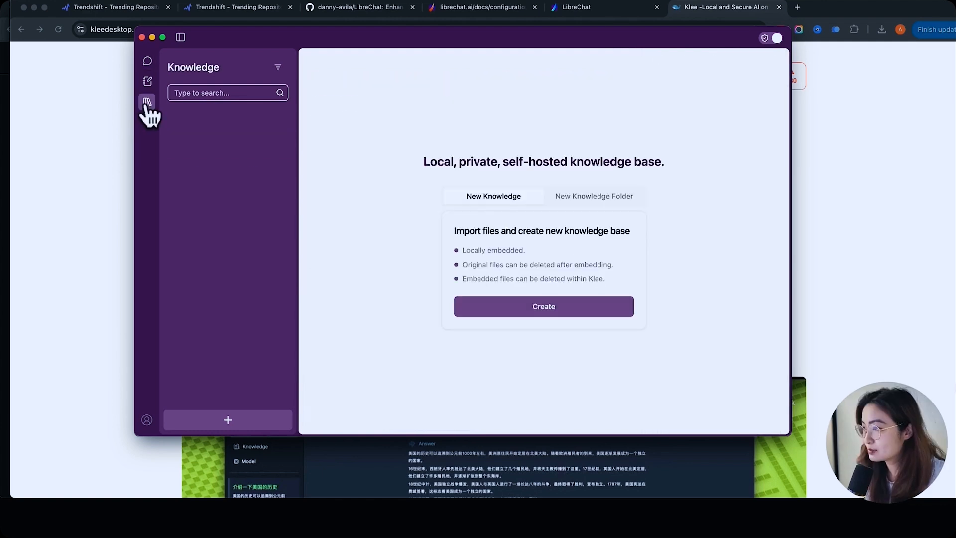
left_click(147, 81)
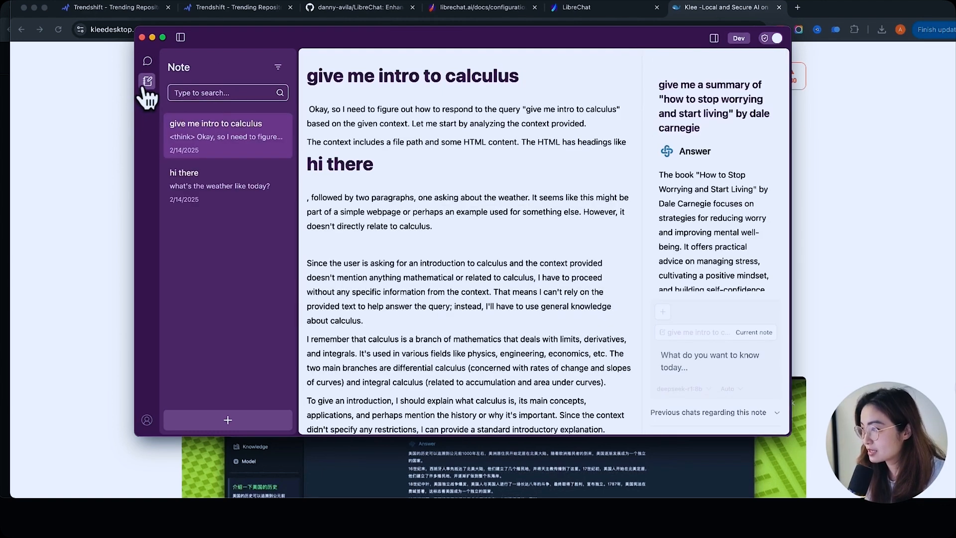
left_click(146, 60)
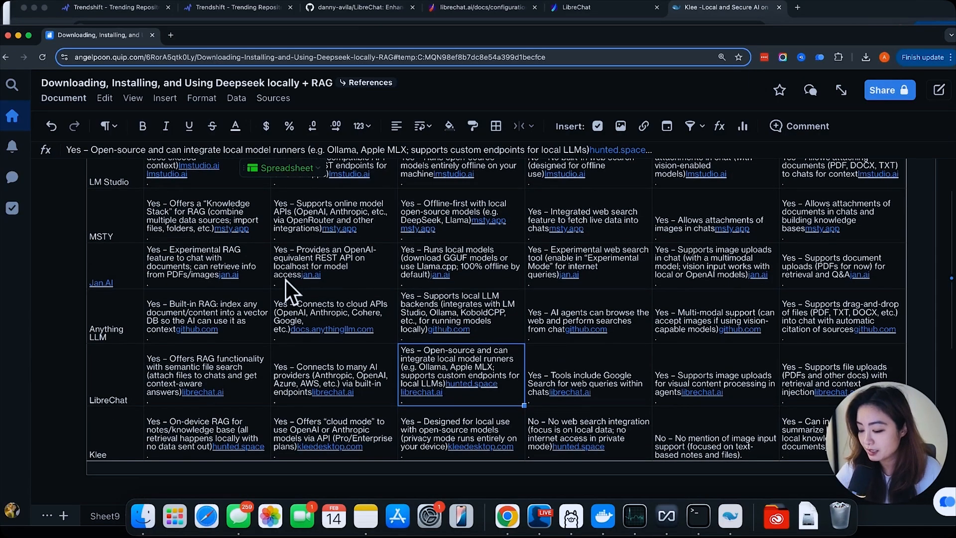
scroll("down", 3)
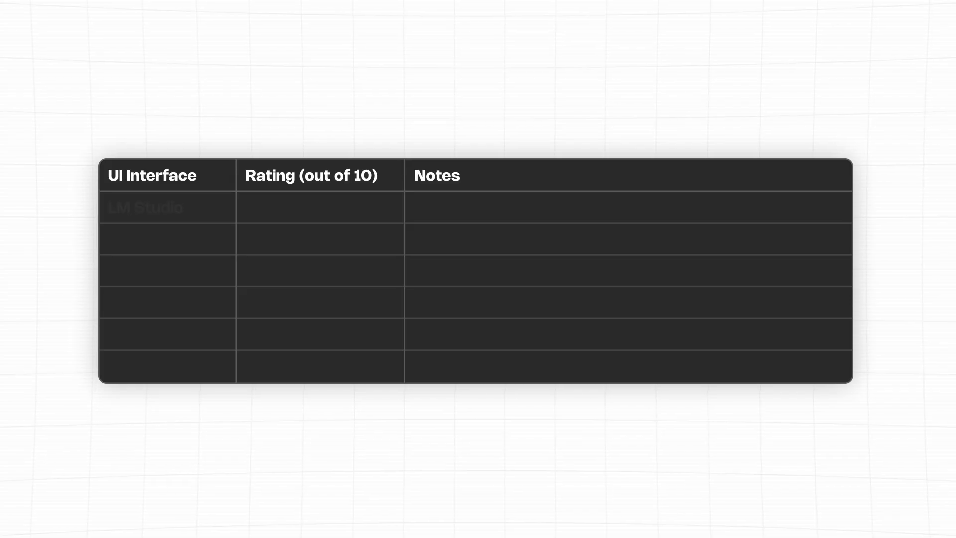
- Rate LM Studio 7/10 ('good for beginners') and MSTY 9/10 ('most impressive') in the table
type("LM Studio")
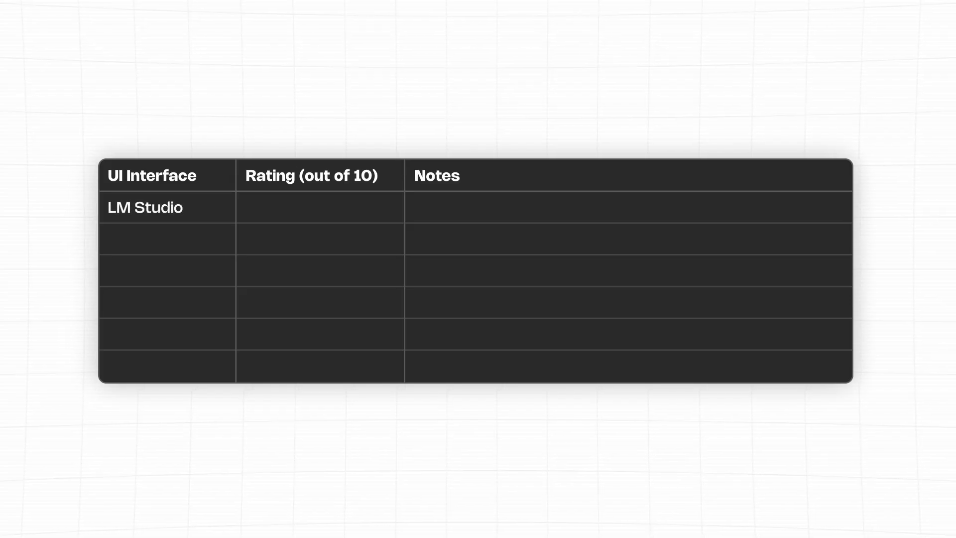
type("7/10")
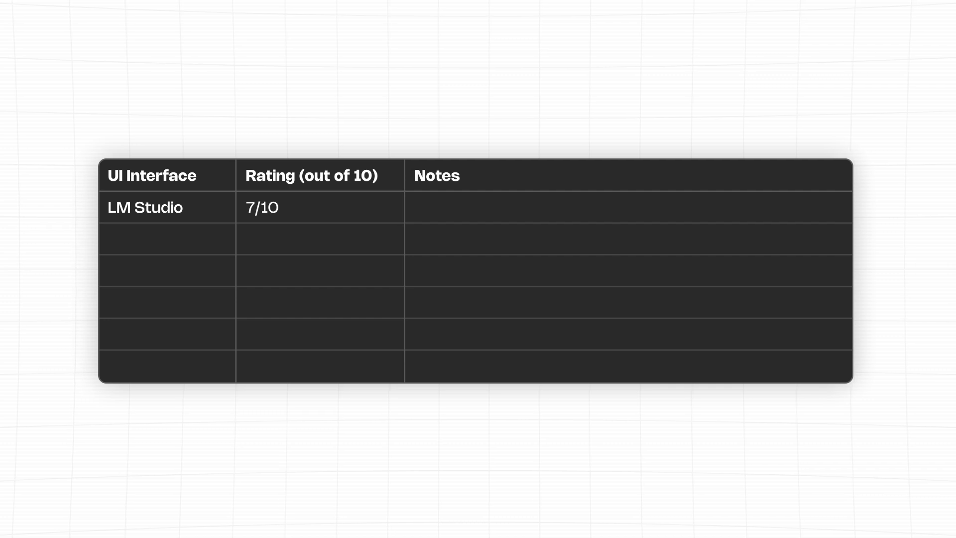
type("Good option for beginners, lots of functions")
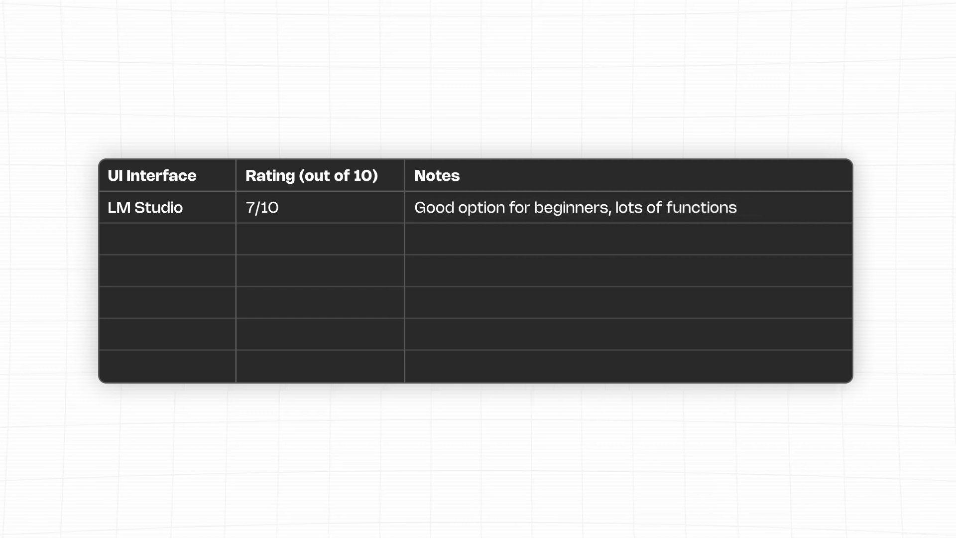
type("MSTY")
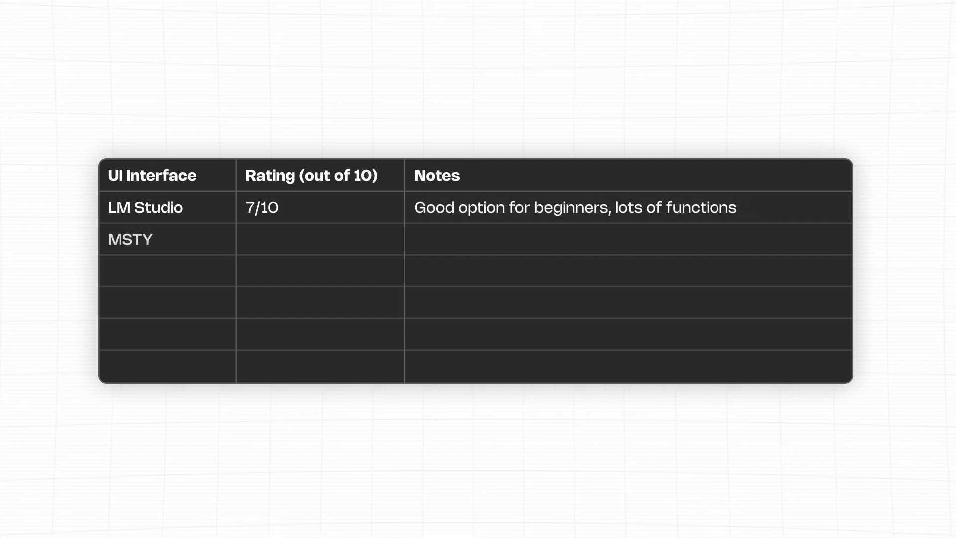
type("9/10")
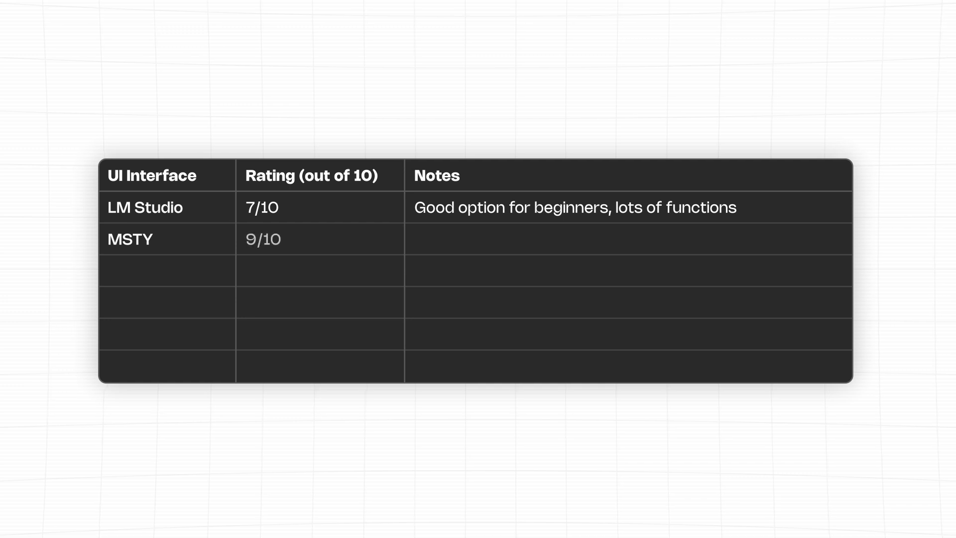
type("Most impressive, only one wroth keeping")
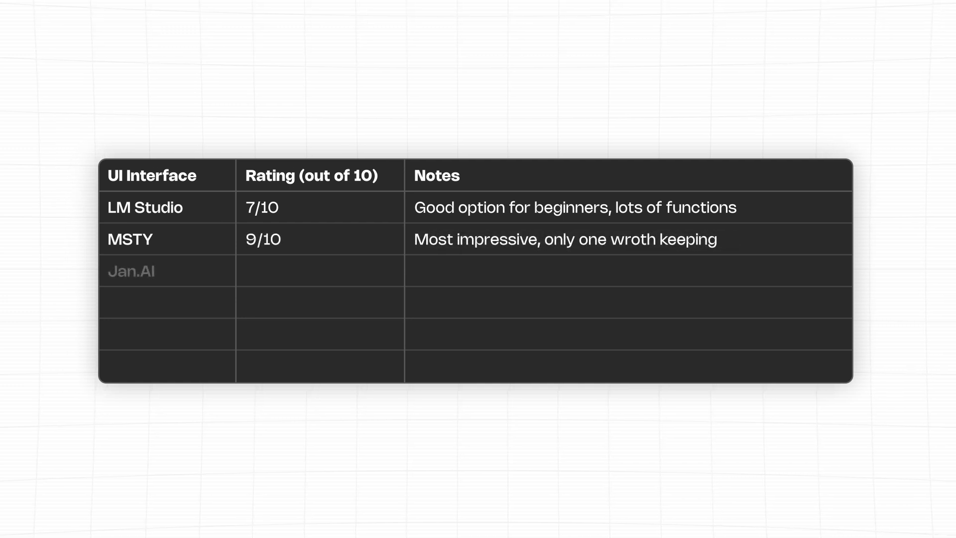
- Add a 6/10 'very rudimentary' rating and Anthing LLM as 'promising but buggy'
type("6/10")
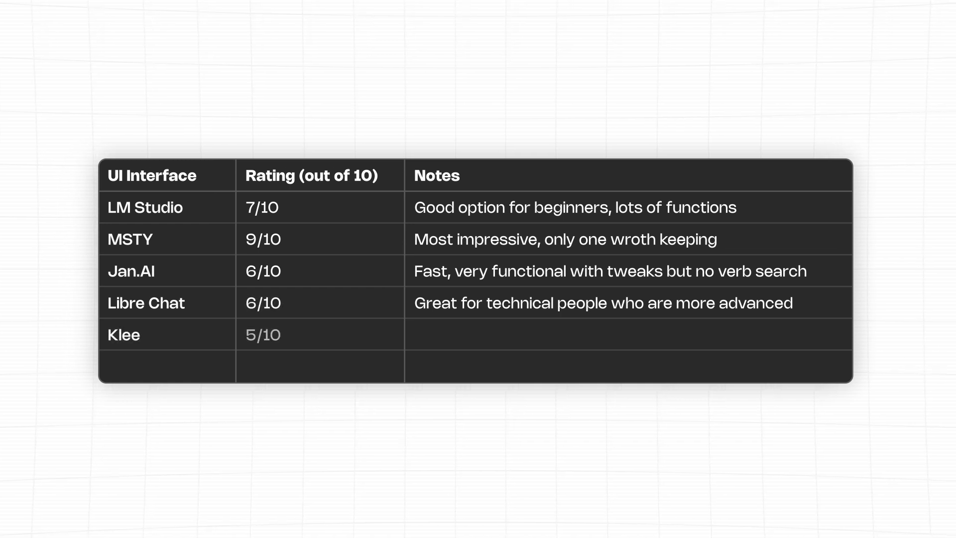
type("Still very rudimentary, more like a notetaking app")
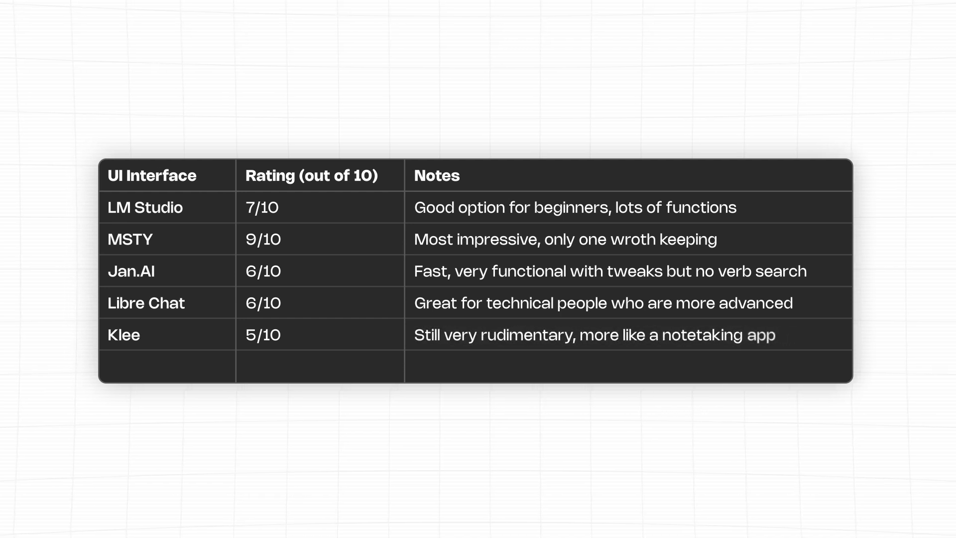
type("Anthing LLM")
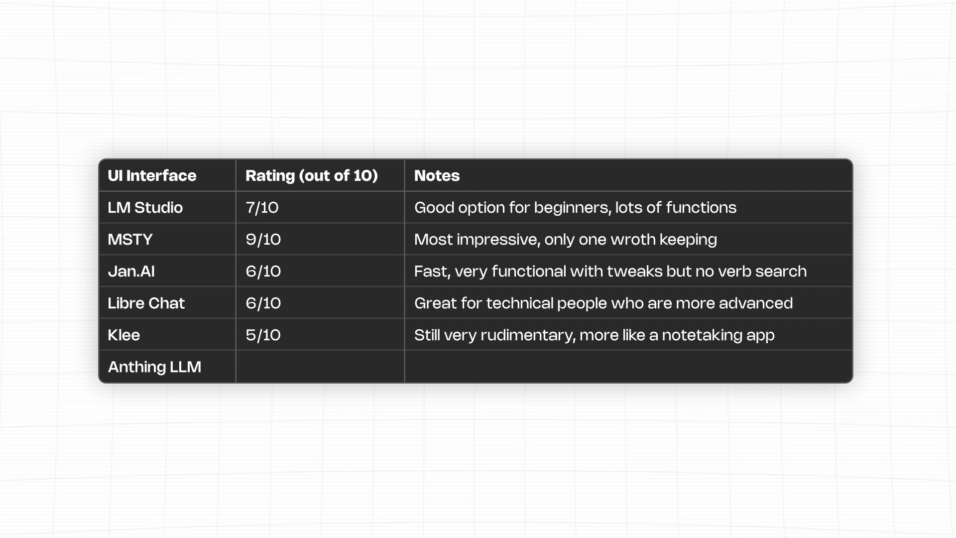
type("Promising but buggy at time of evaluation")
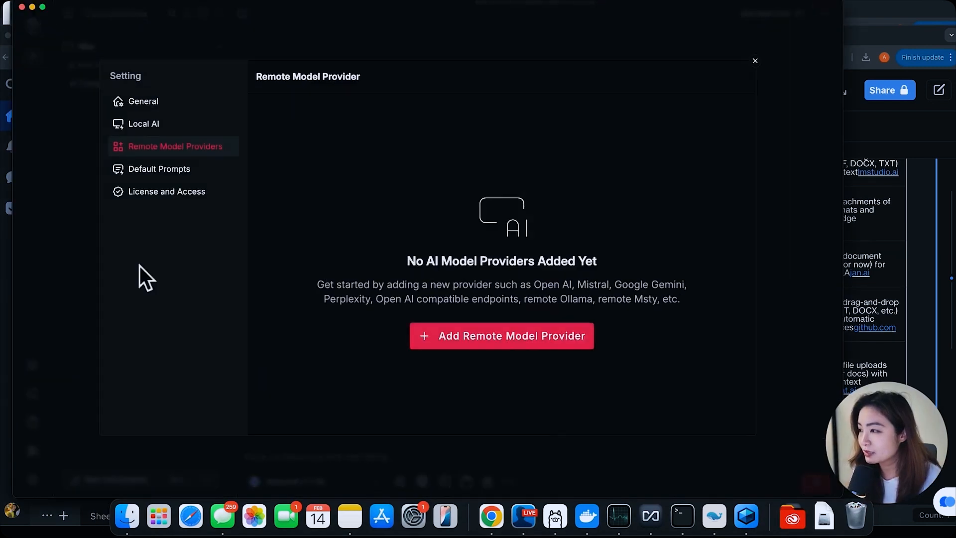
- Close Msty's settings to view conversations, then return to the DeepSeek Quip document
left_click(755, 60)
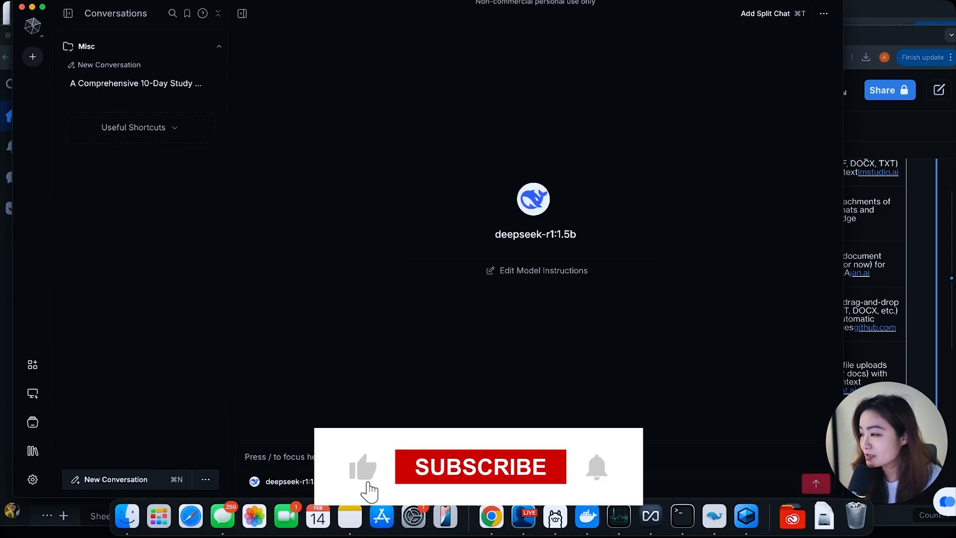
left_click(480, 467)
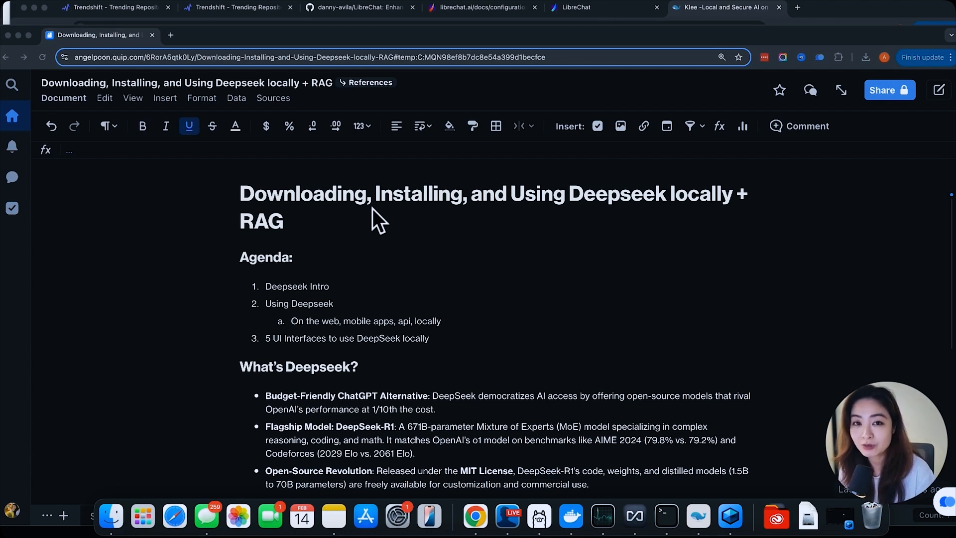
mouse_move(366, 213)
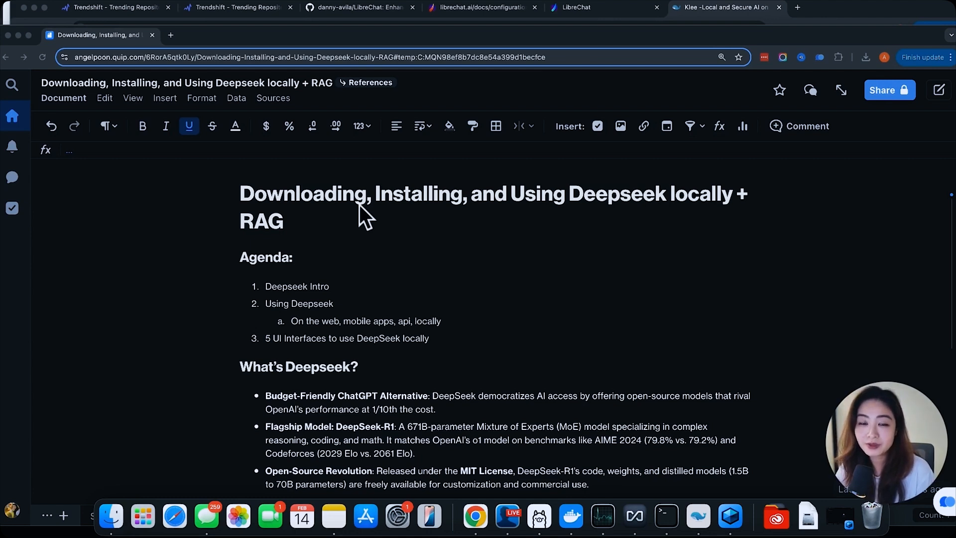